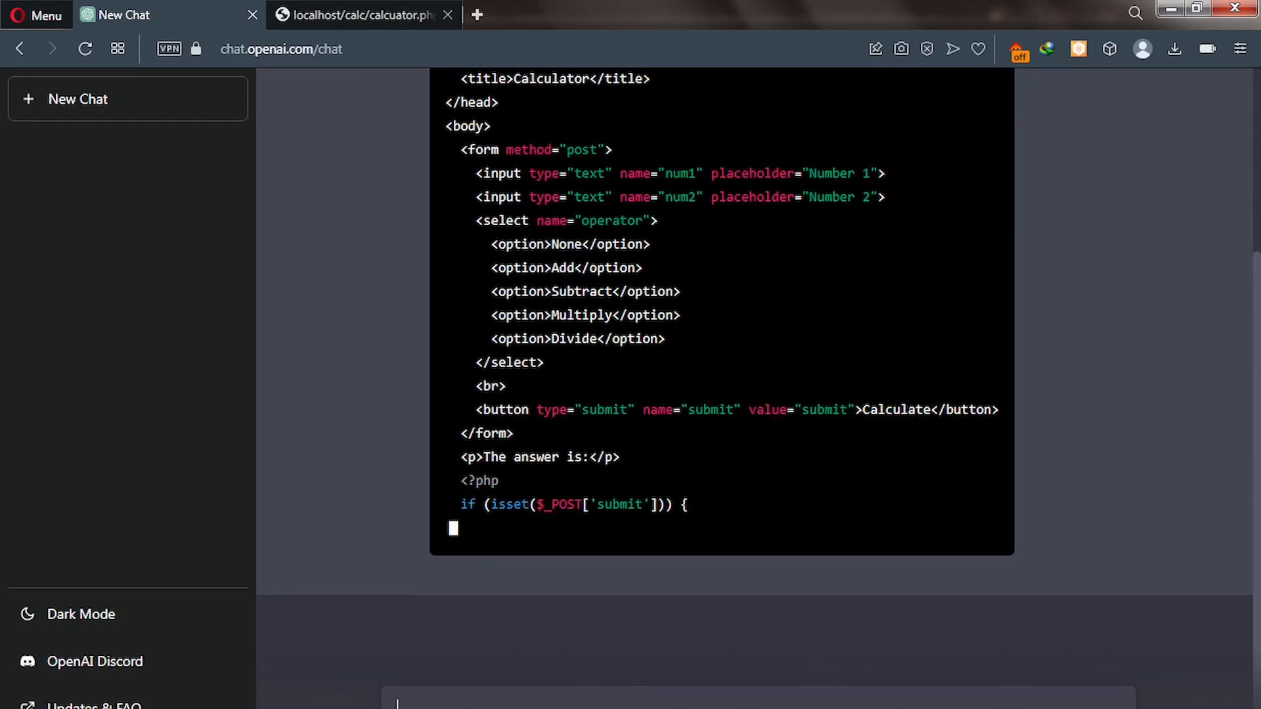
# Step: Follow ChatGPT's reply as it finishes the PHP calculator code and explanation
pyautogui.write("$result1 = $_POST['num1'];")
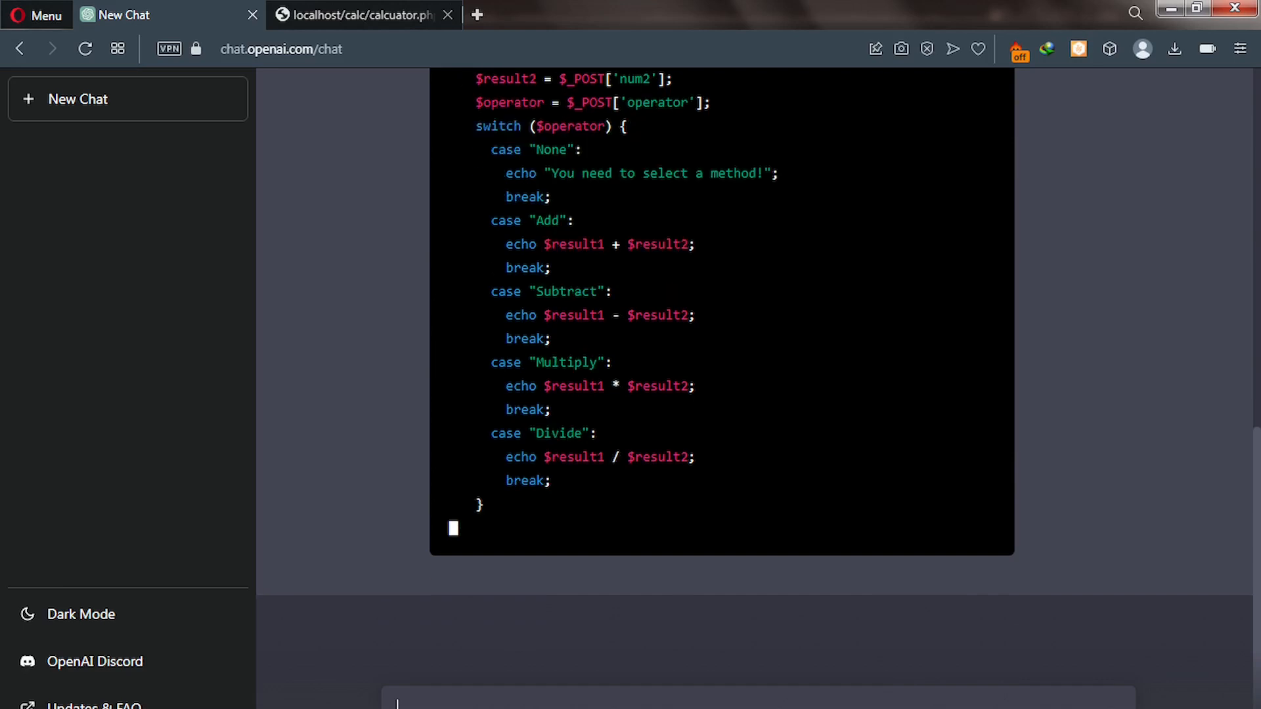
pyautogui.scroll(-3)
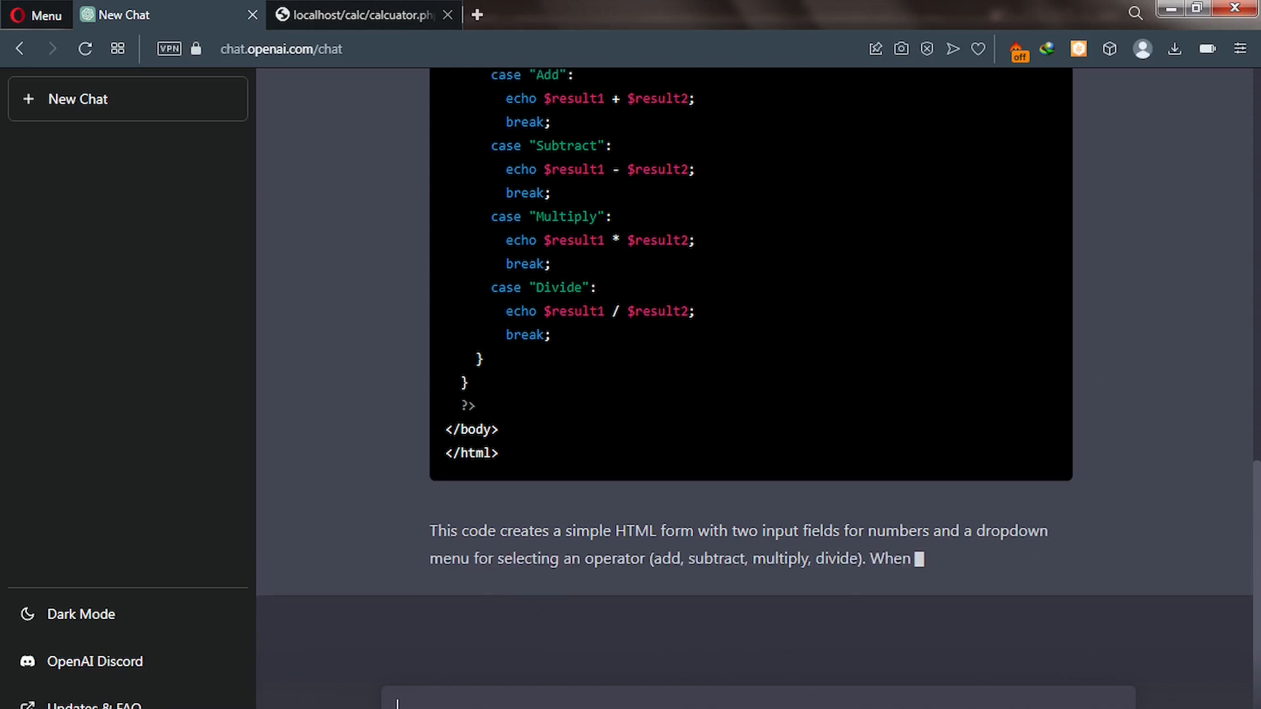
pyautogui.scroll(-3)
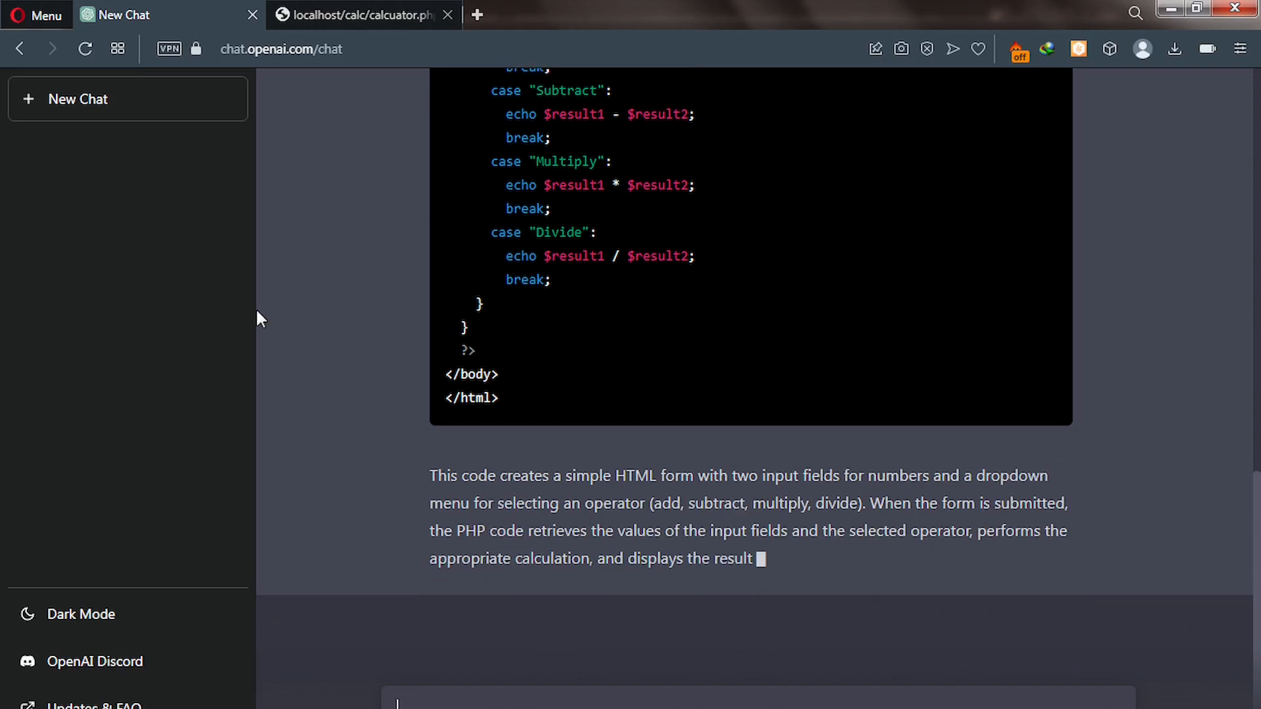
# Step: On localhost/calc/calculator.php enter 1 + 10 in the calculator form
pyautogui.click(361, 15)
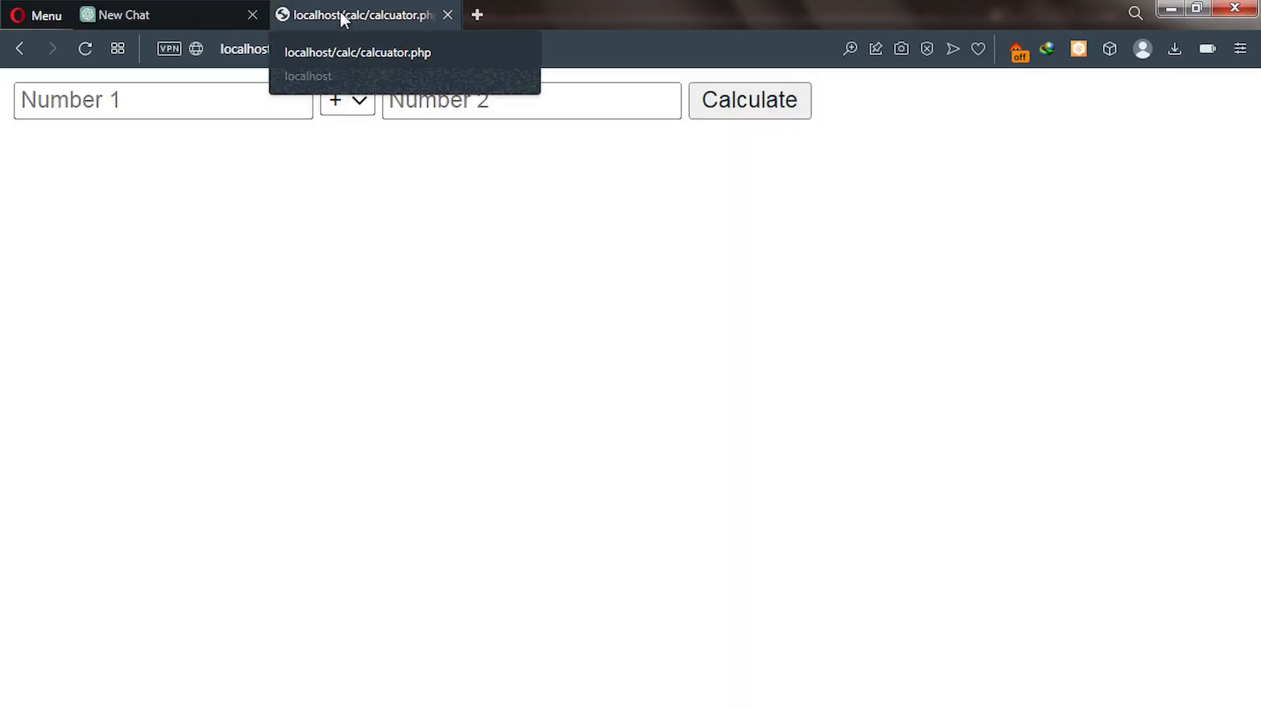
pyautogui.moveTo(307, 227)
pyautogui.write('1')
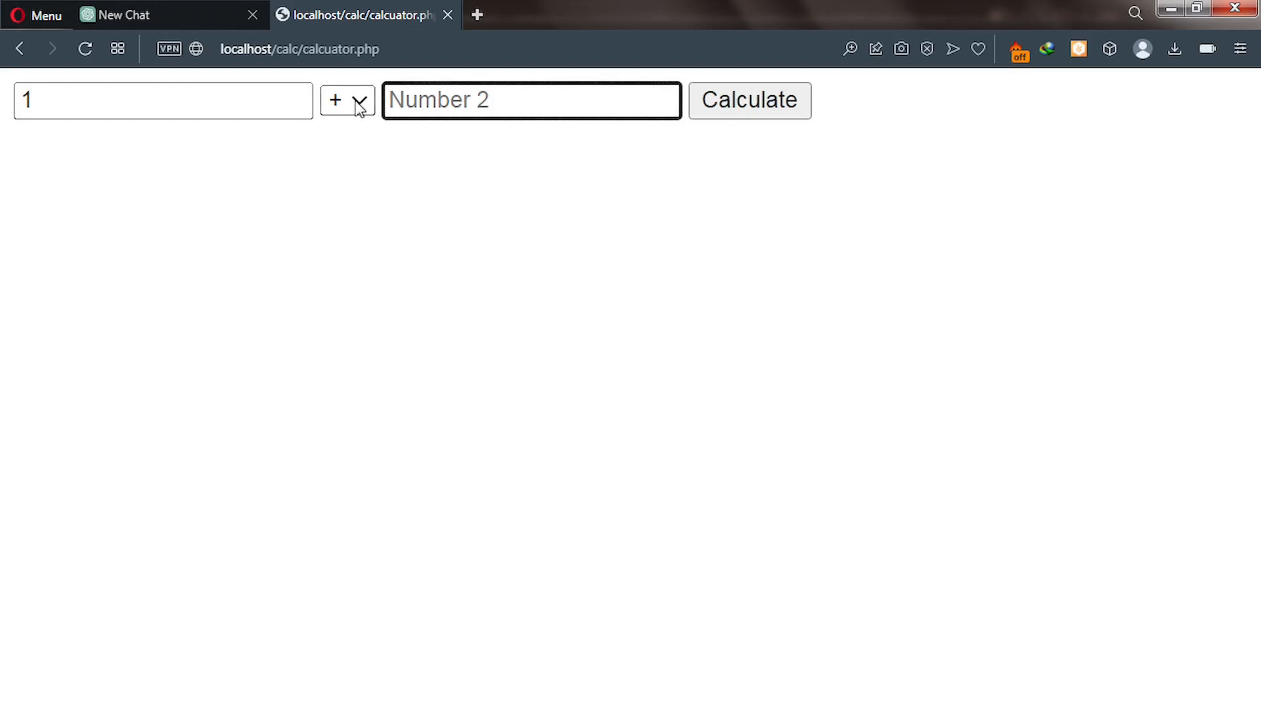
pyautogui.click(357, 100)
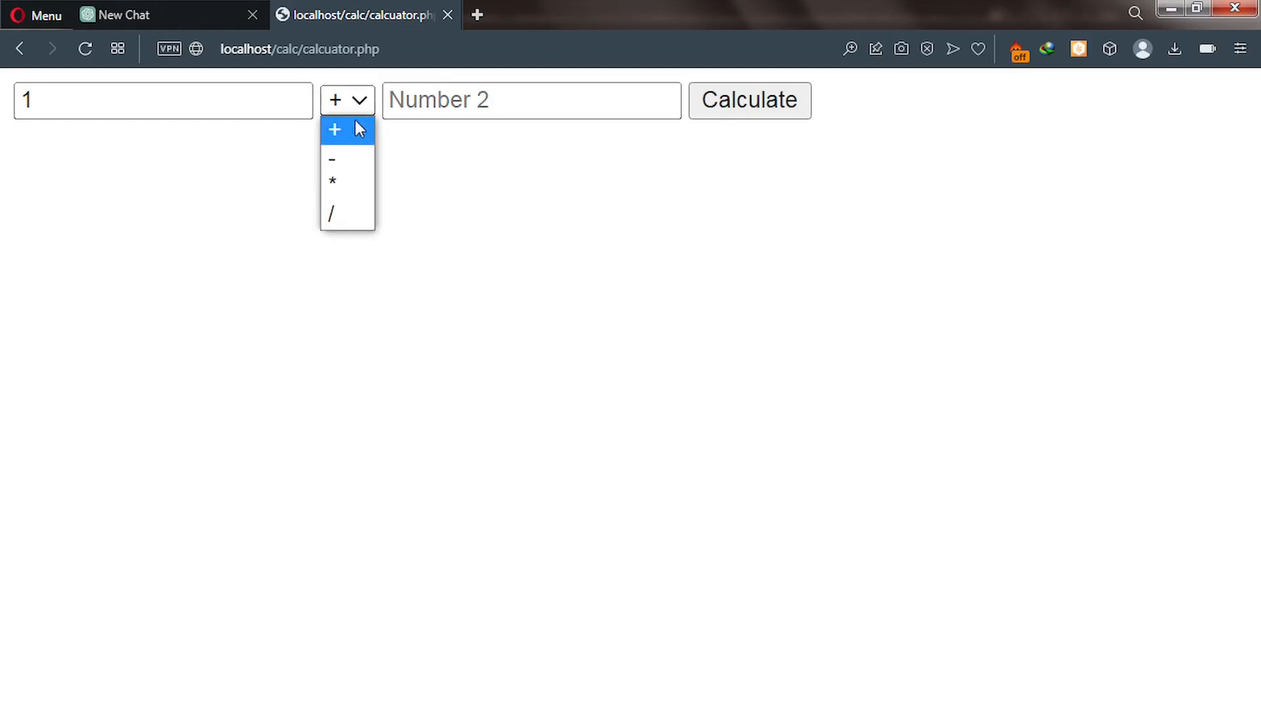
pyautogui.moveTo(339, 215)
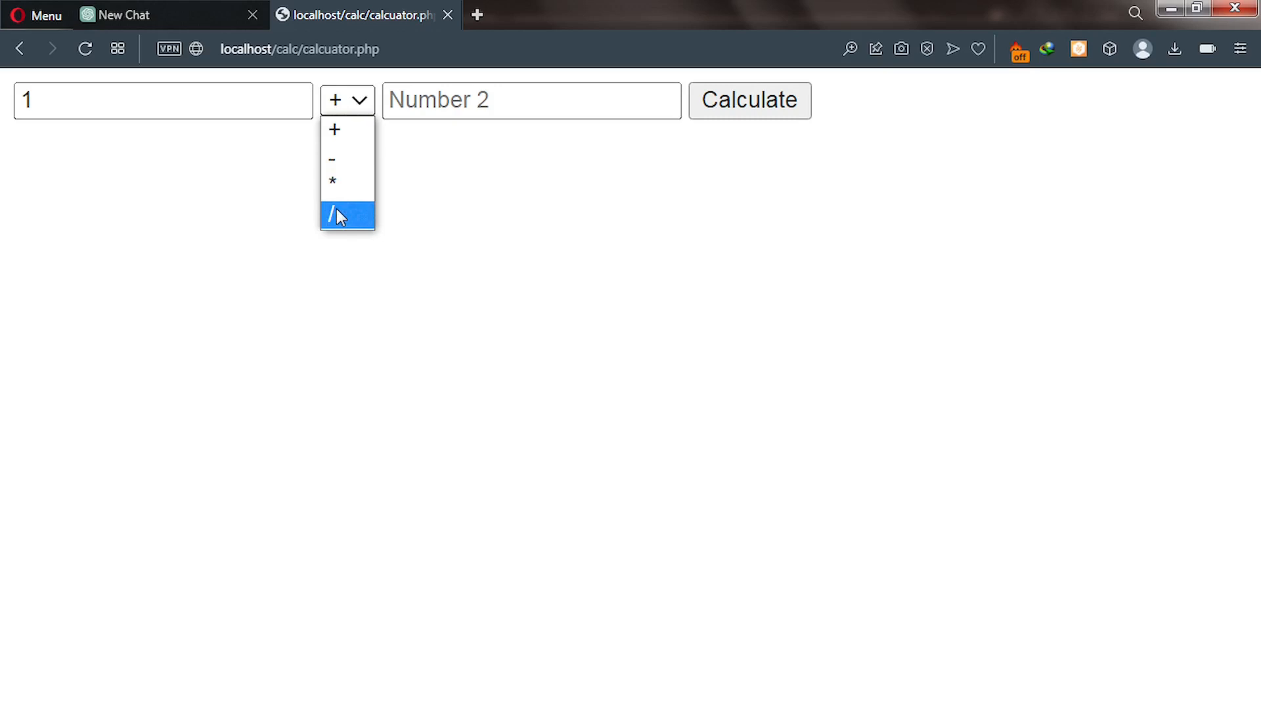
pyautogui.click(334, 129)
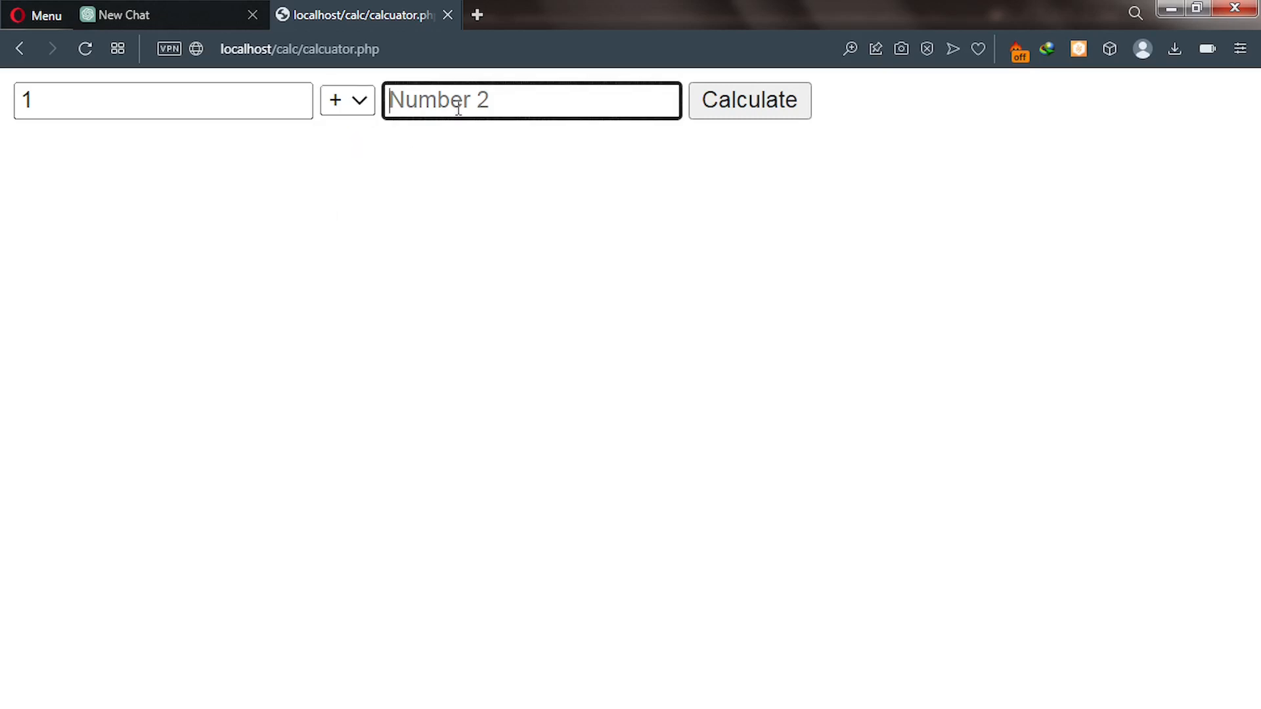
pyautogui.write('10')
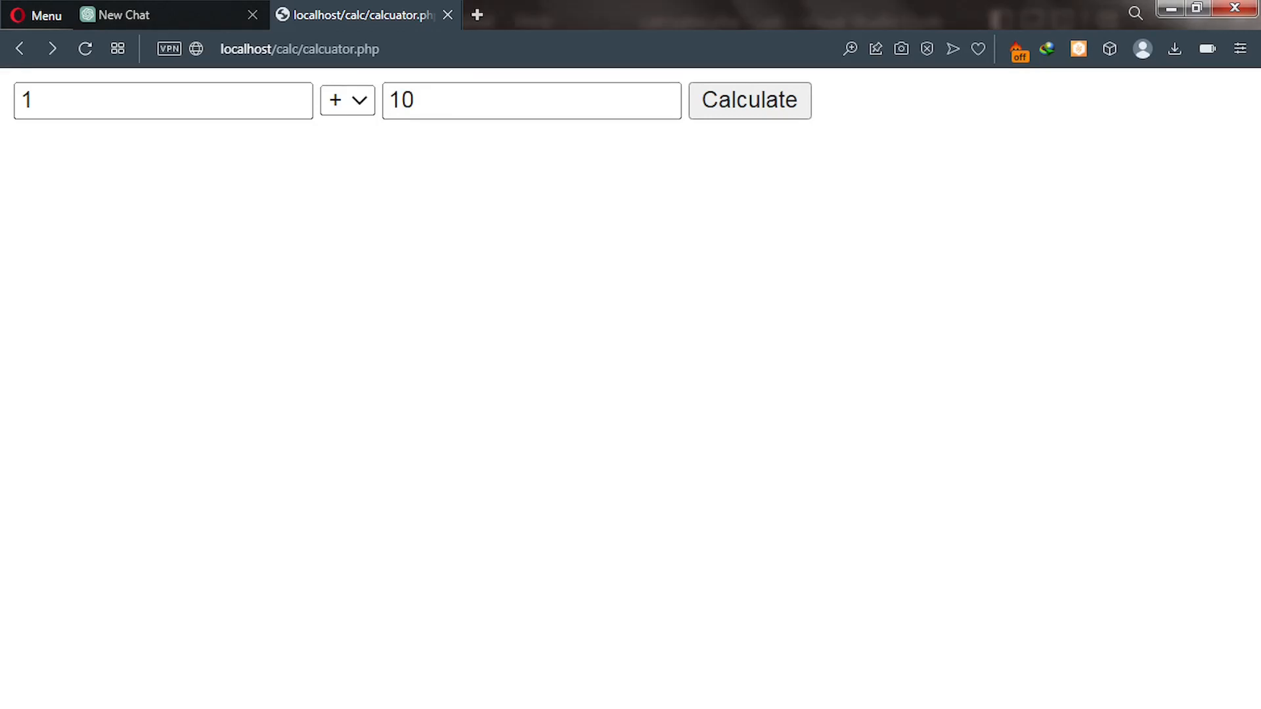
pyautogui.moveTo(707, 205)
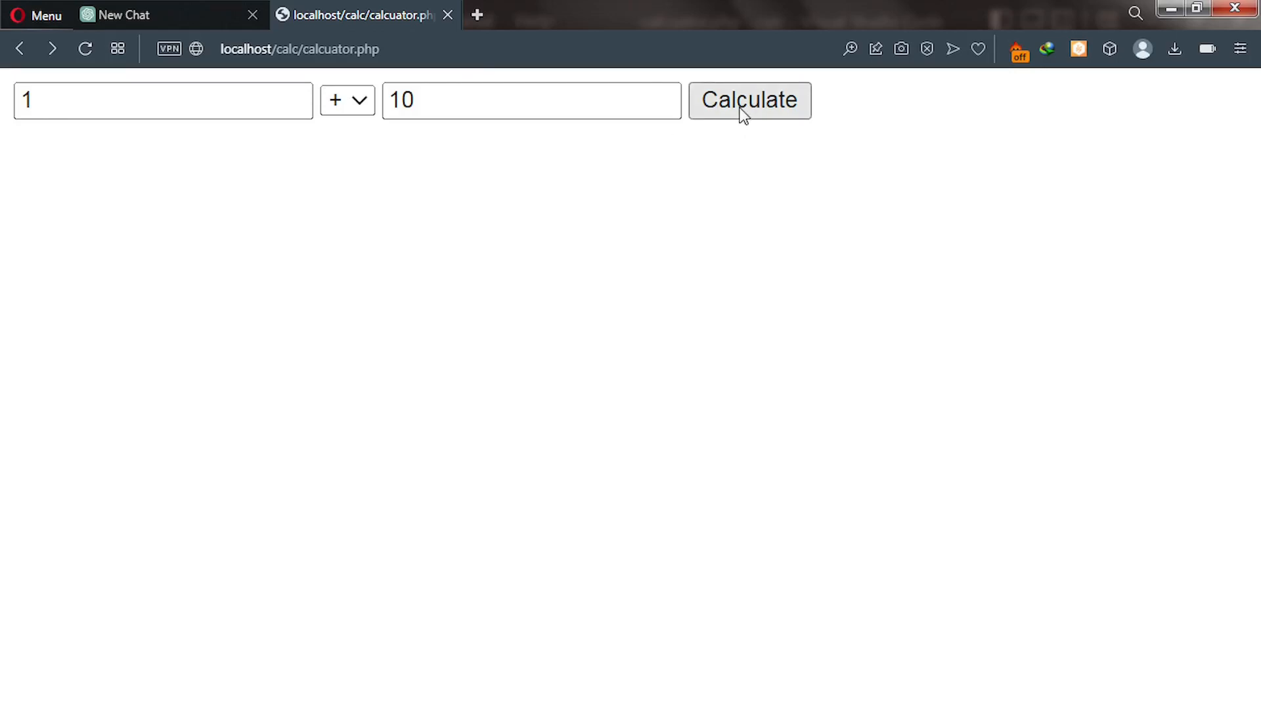
# Step: Calculate 1 + 10 to get Result: 11, then begin 2 * with multiplication chosen
pyautogui.click(747, 100)
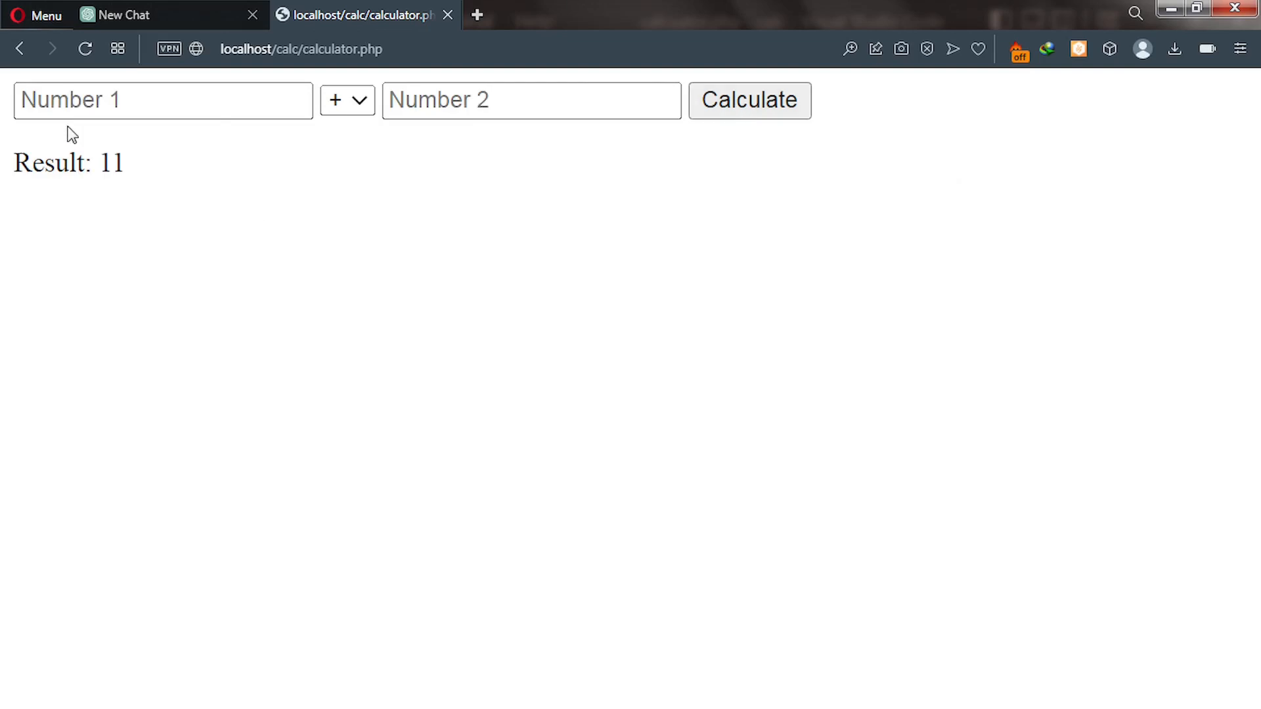
pyautogui.moveTo(46, 217)
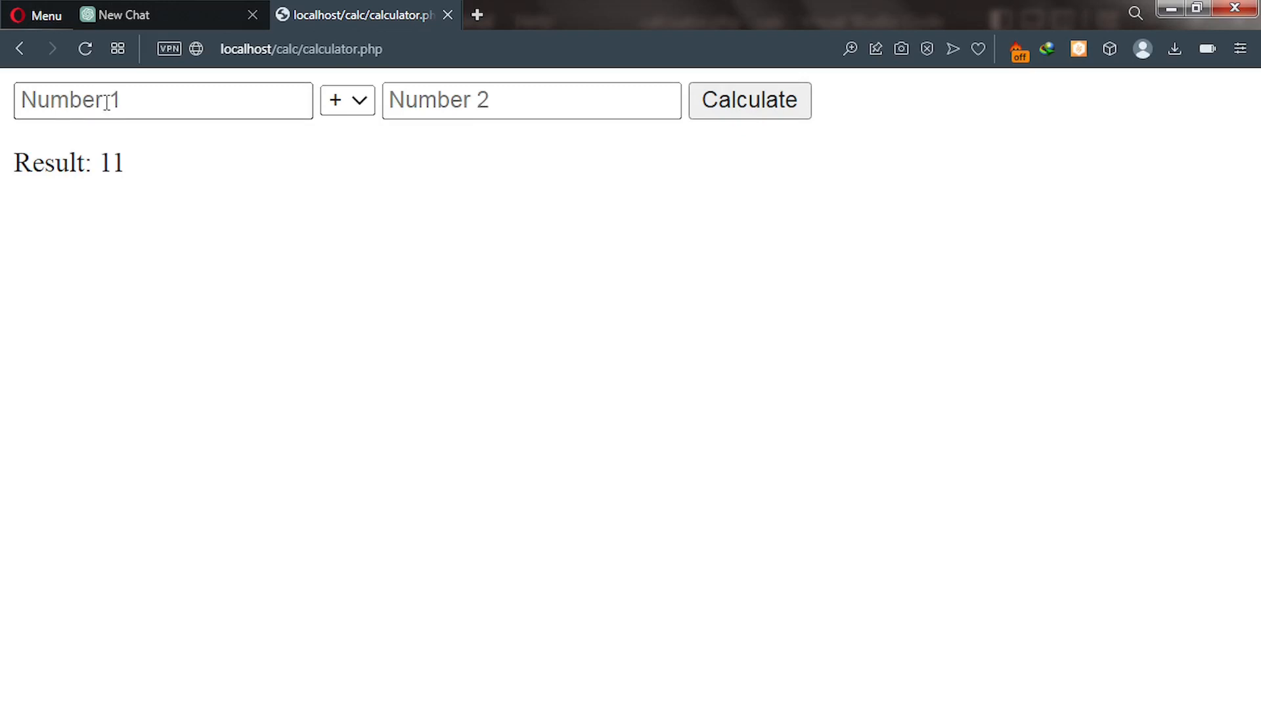
pyautogui.click(162, 100)
pyautogui.write('2')
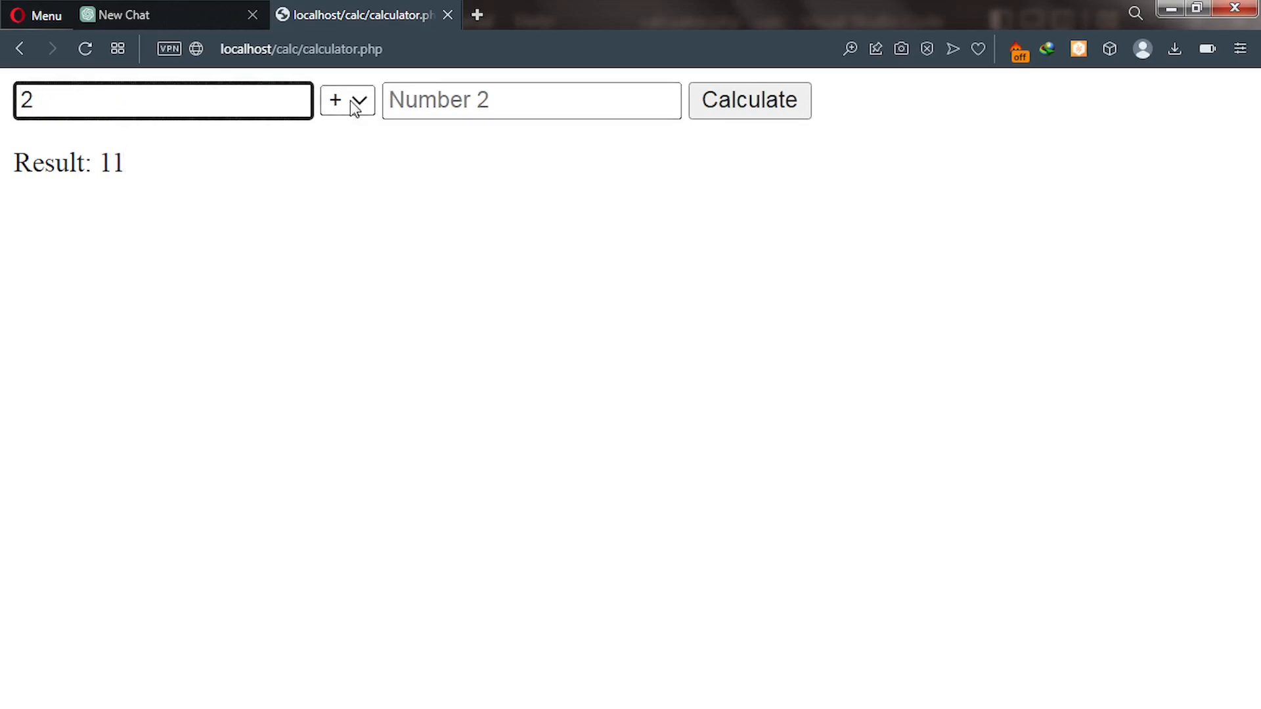
pyautogui.click(347, 100)
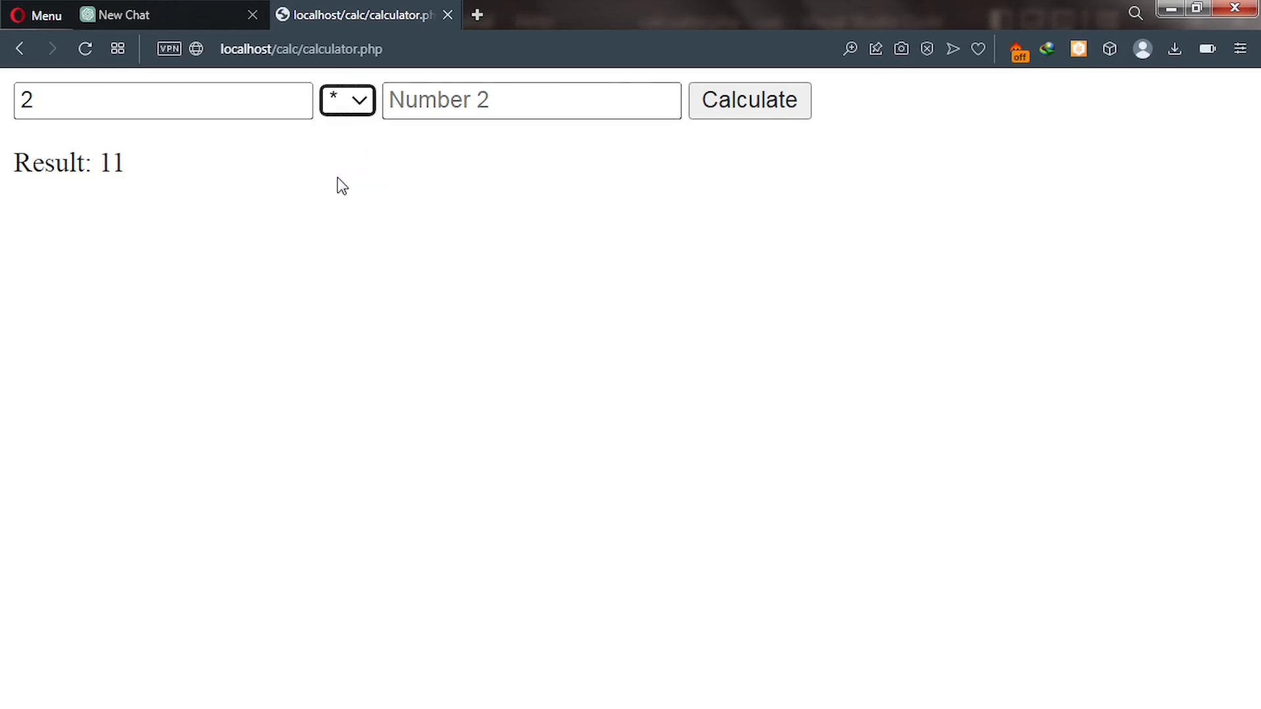
pyautogui.click(531, 100)
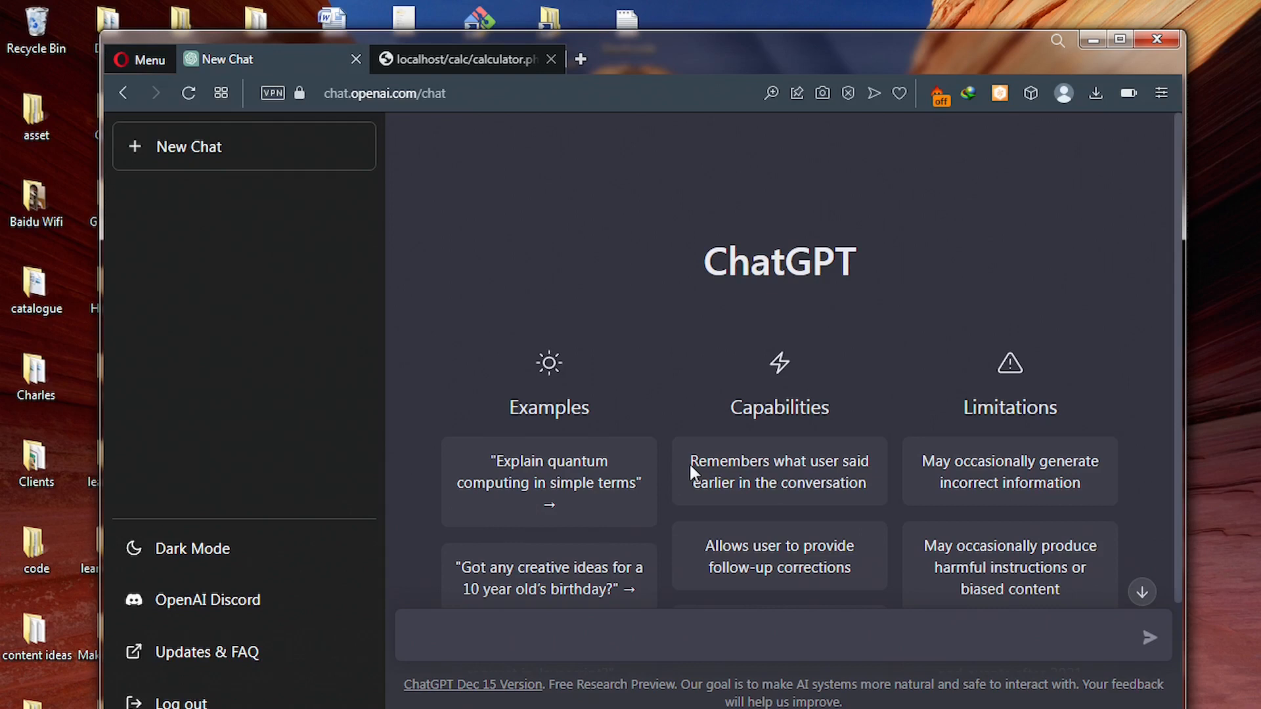
pyautogui.moveTo(685, 476)
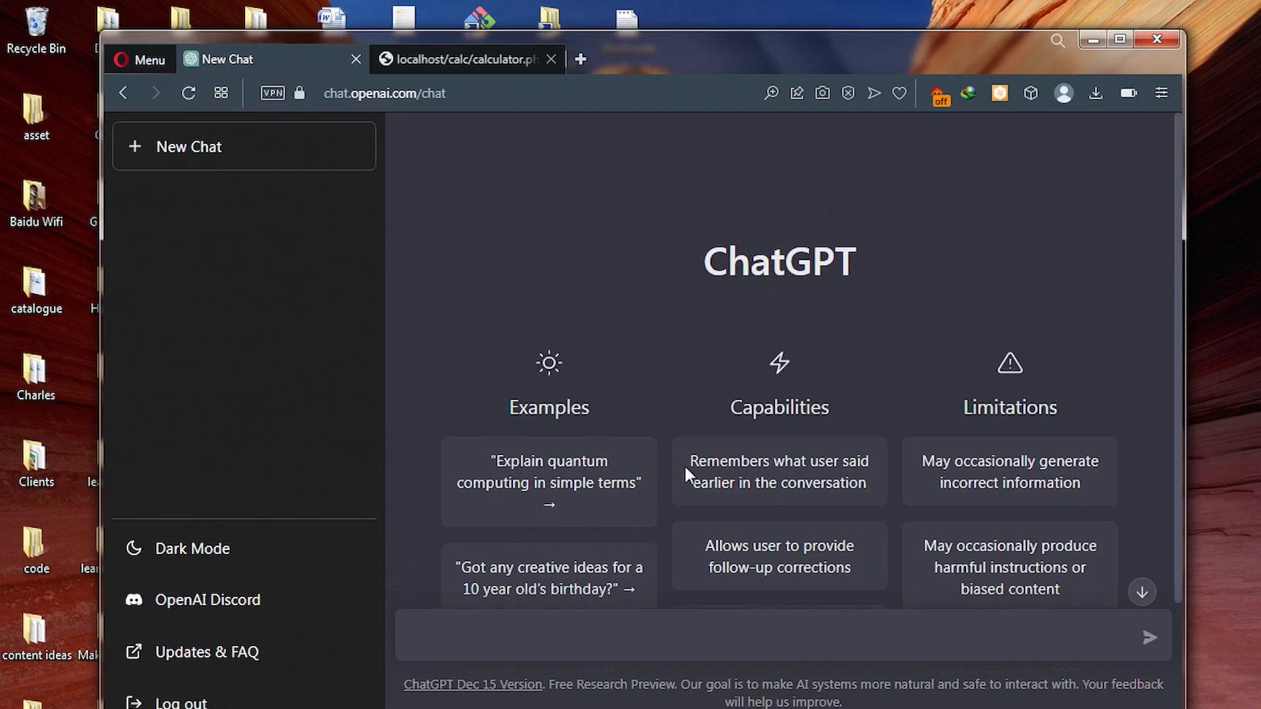
# Step: Send ChatGPT the prompt 'build a simple calculator in php' in a new chat
pyautogui.click(609, 639)
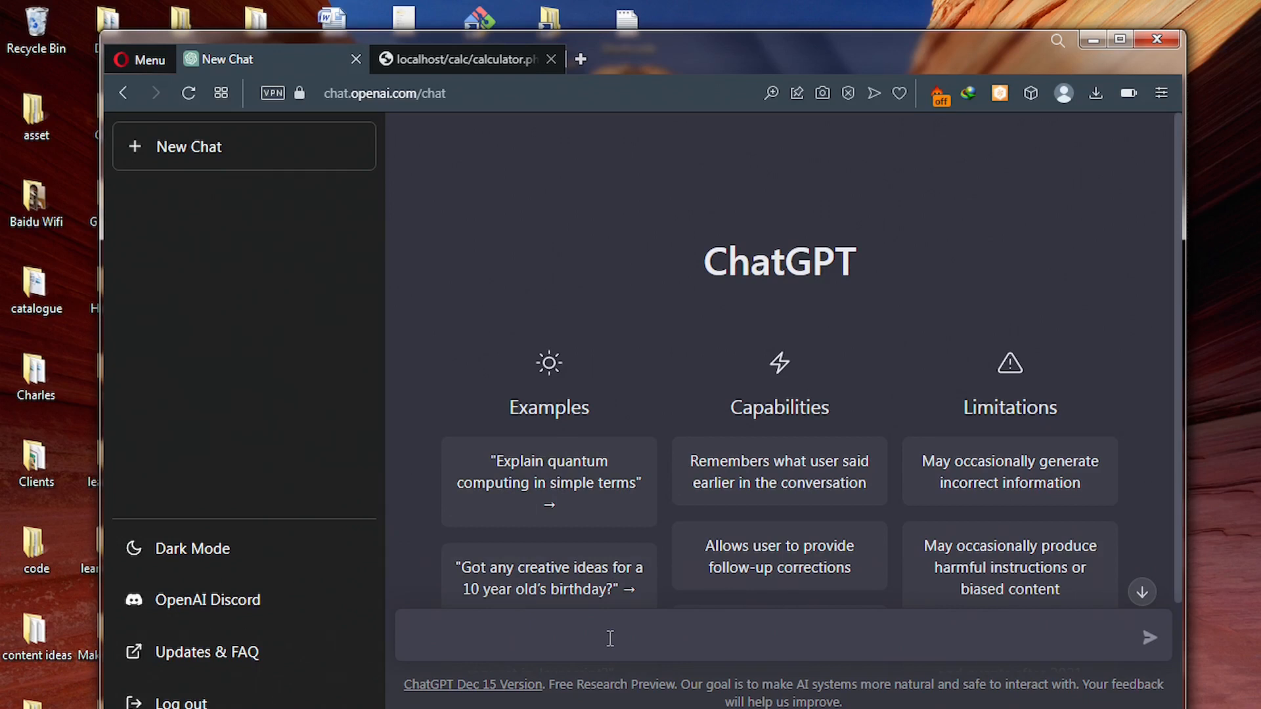
pyautogui.write('build a simple c')
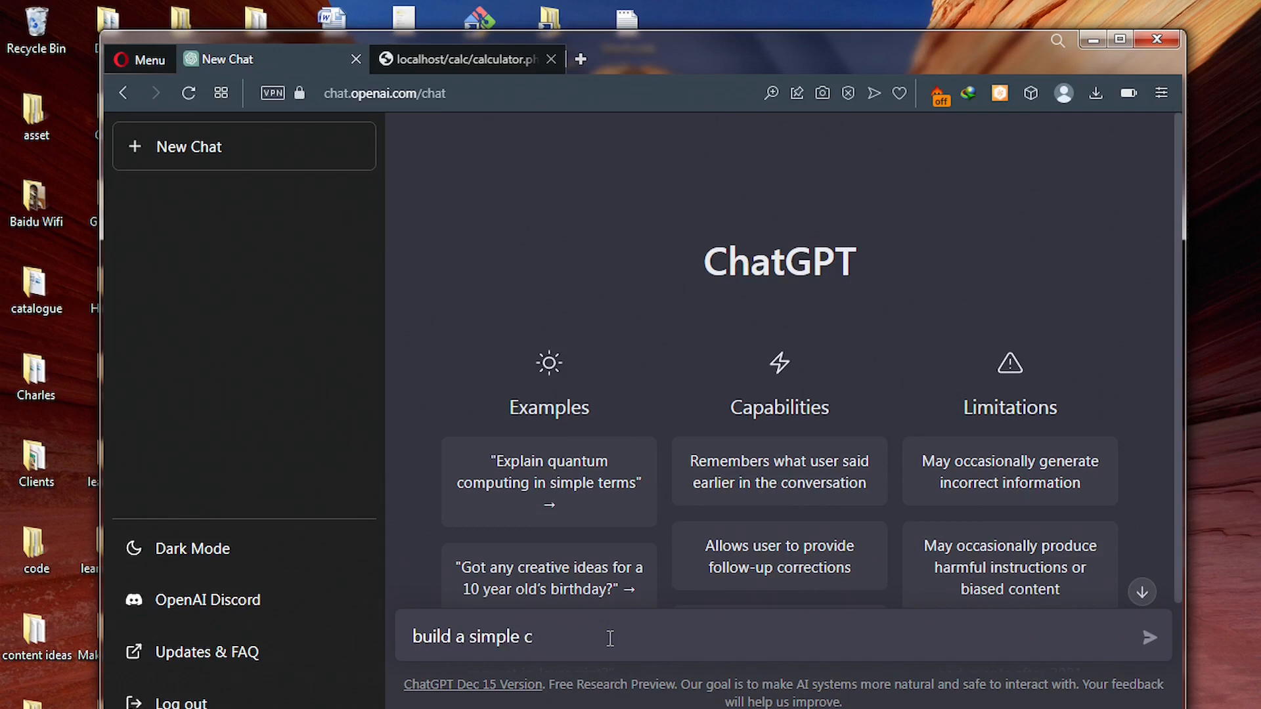
pyautogui.write('alcula')
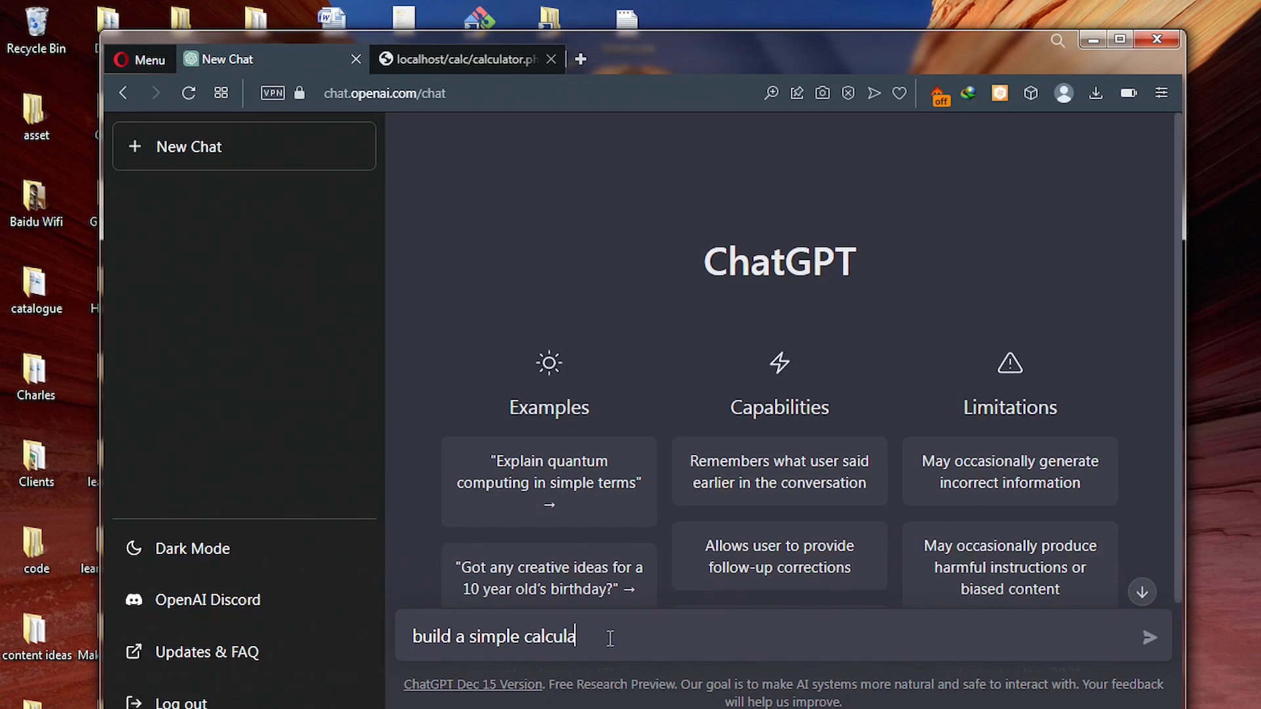
pyautogui.write('tor in')
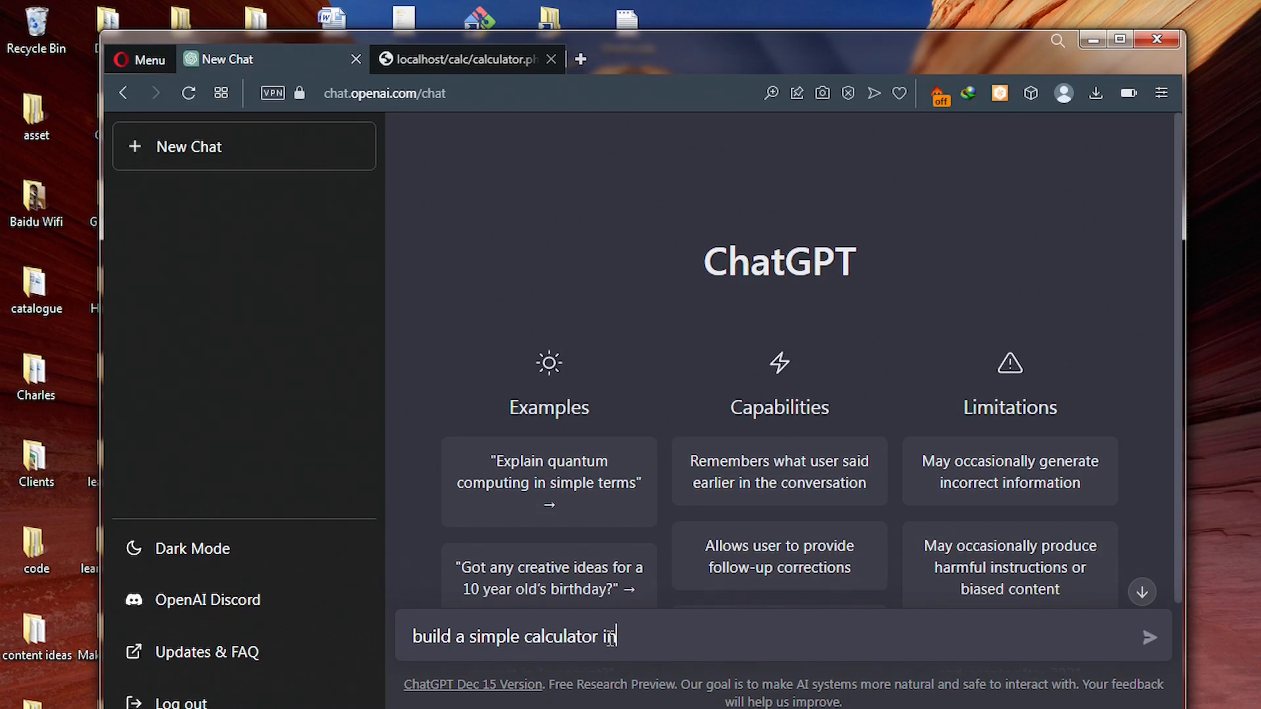
pyautogui.write('php')
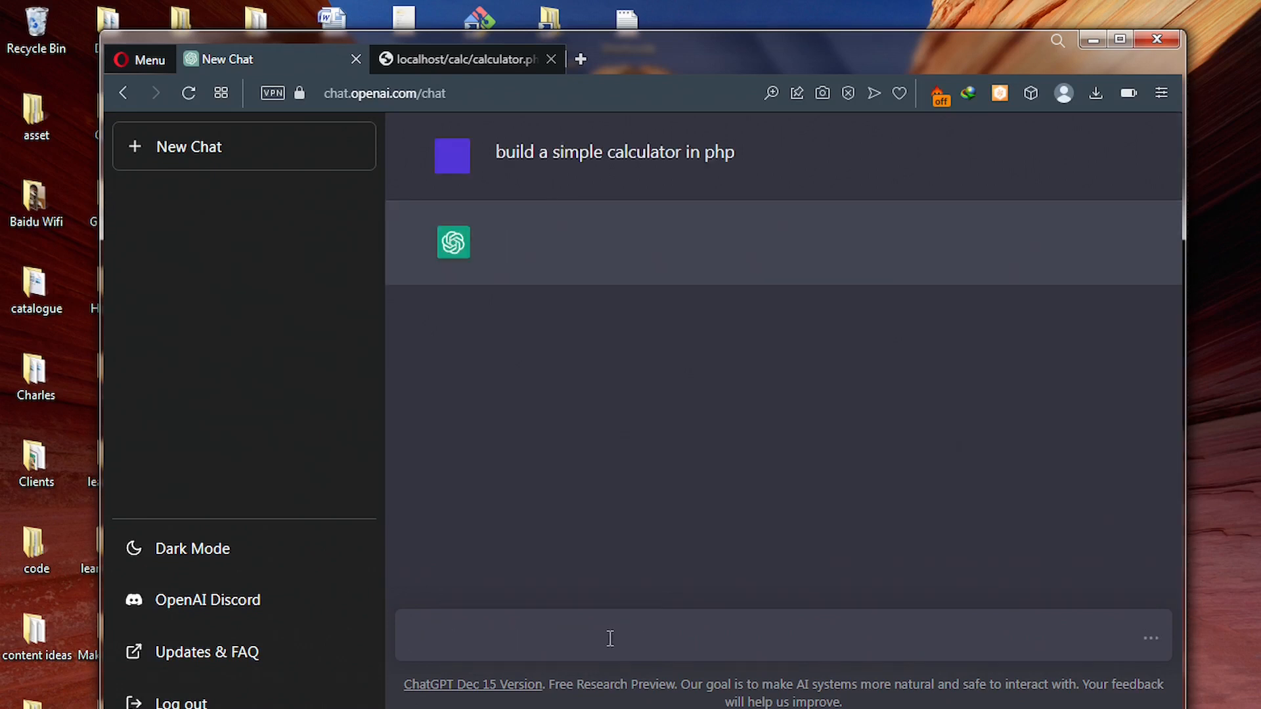
# Step: Read through the generated PHP calculator code and explanation, returning to the top
pyautogui.click(611, 638)
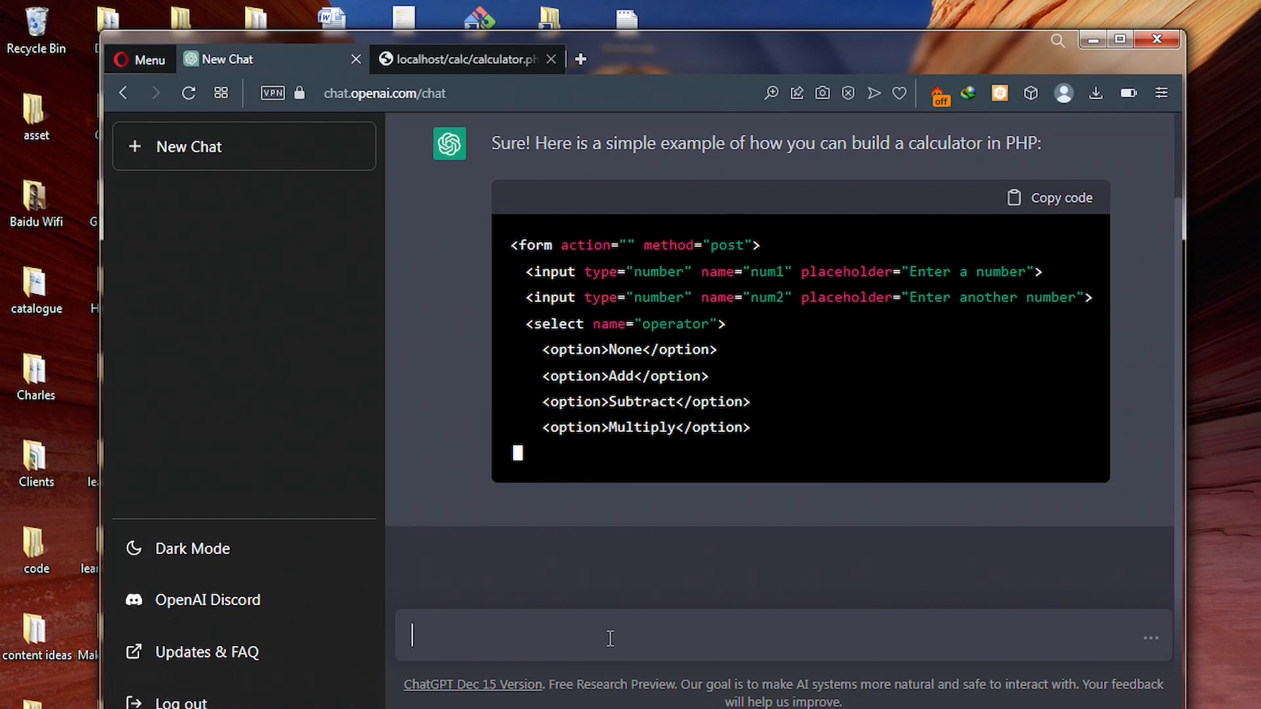
pyautogui.scroll(-3)
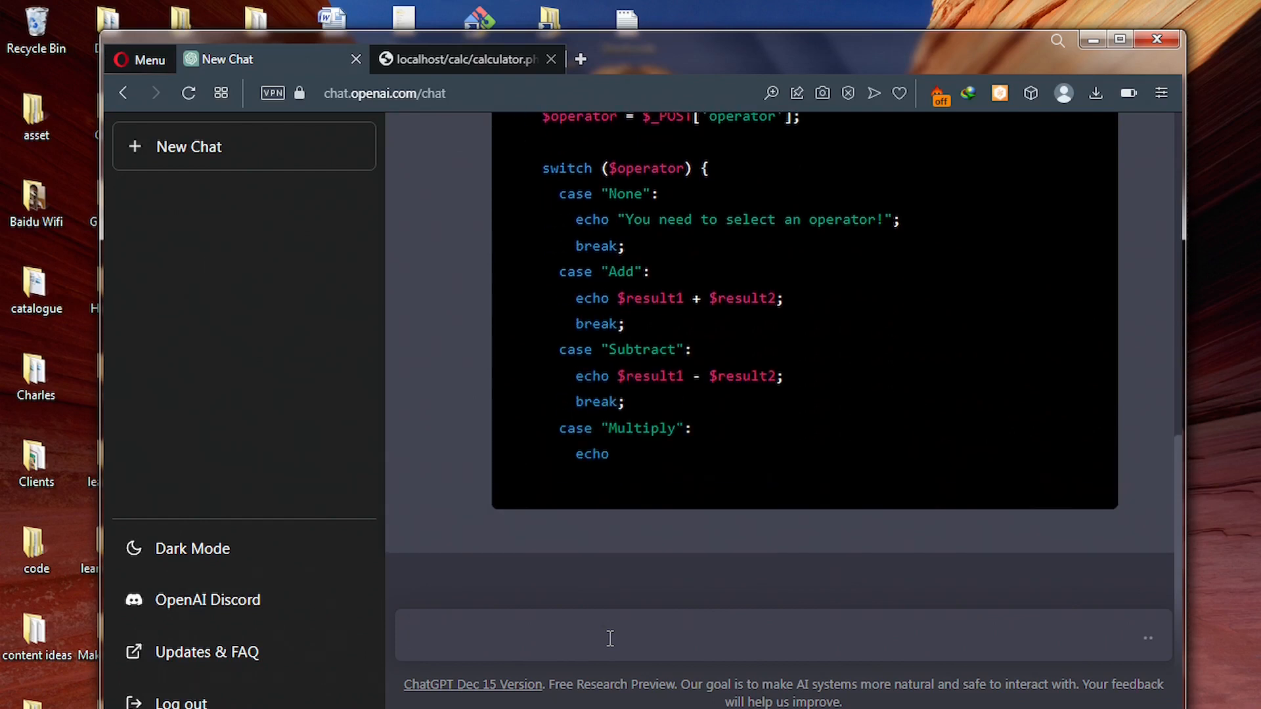
pyautogui.scroll(-3)
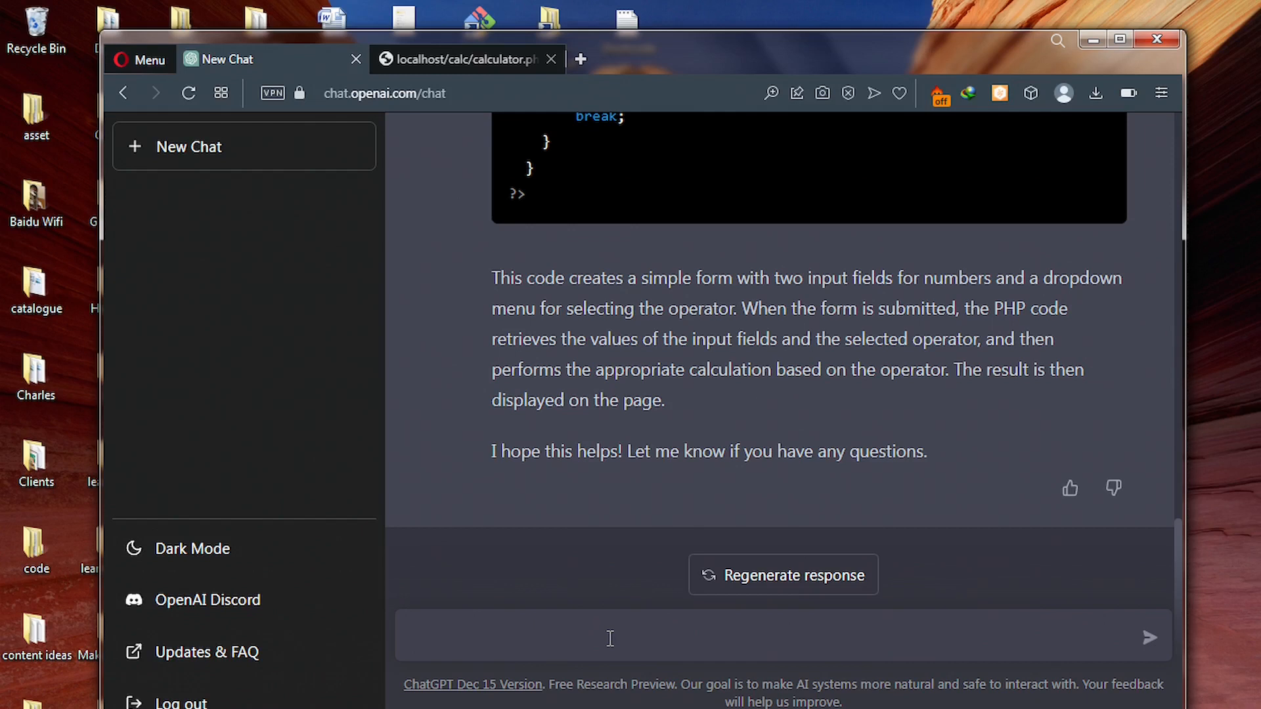
pyautogui.click(609, 638)
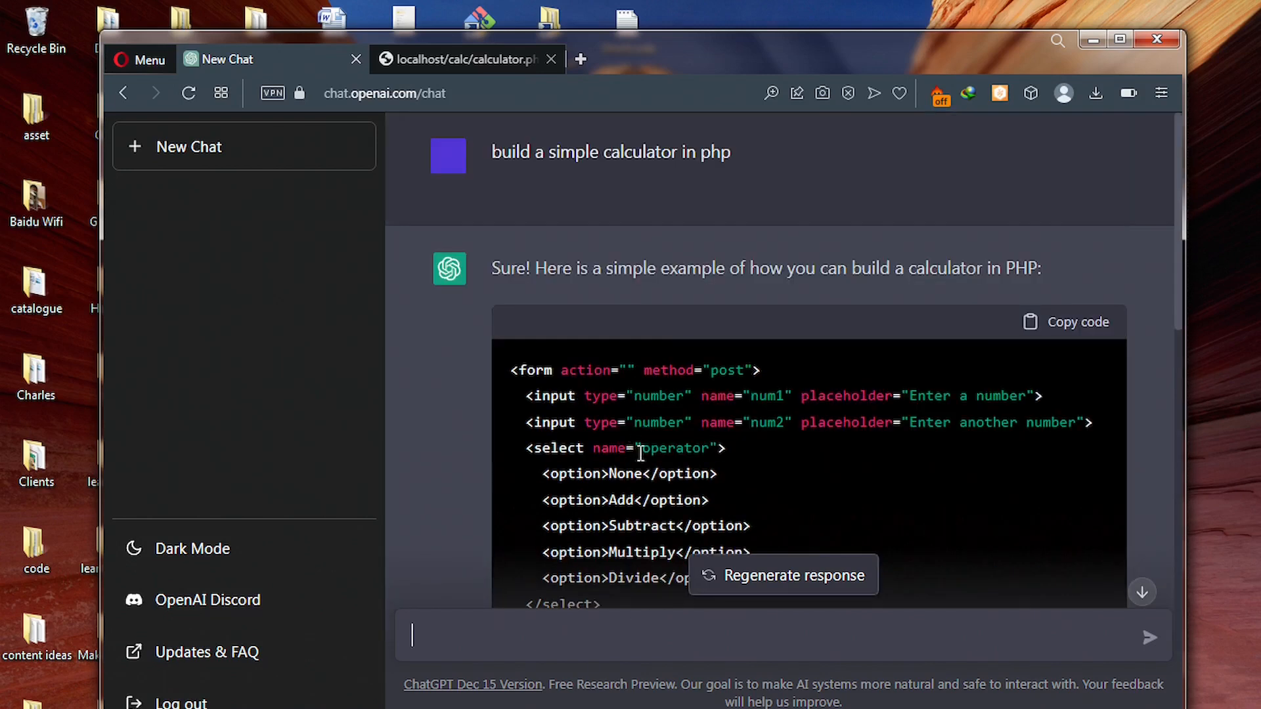
pyautogui.moveTo(1068, 336)
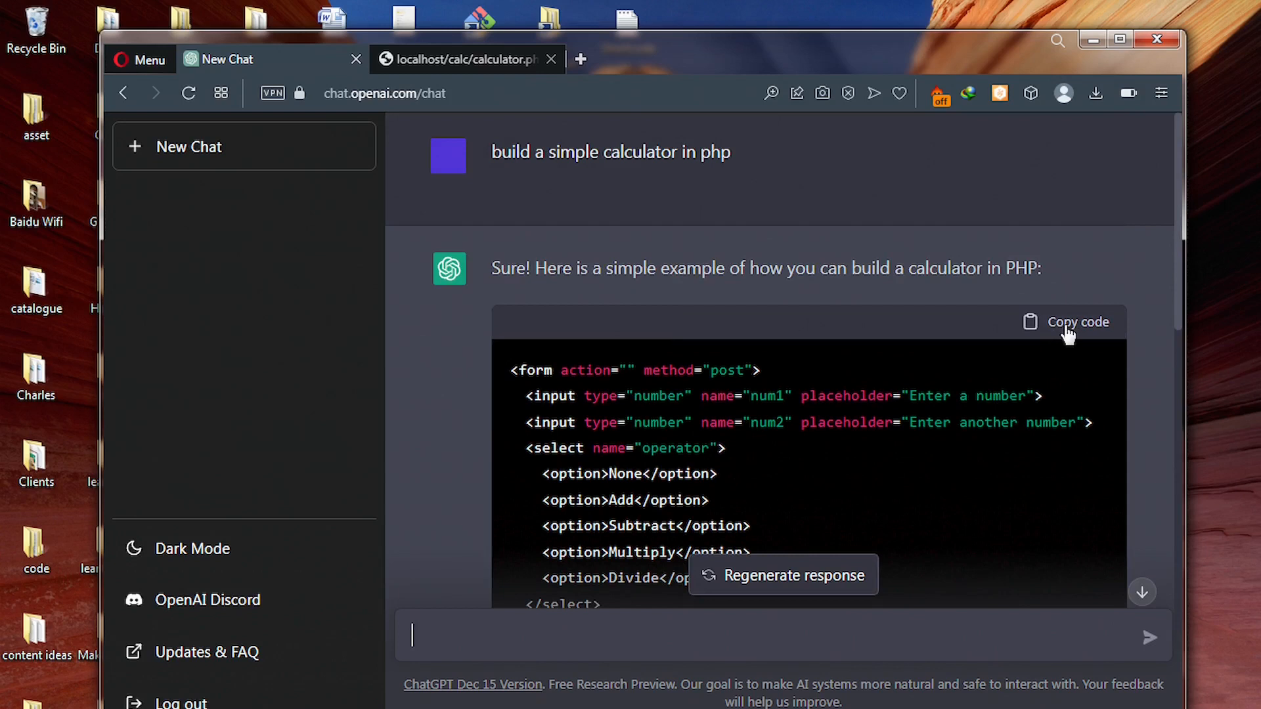
# Step: Copy the calculator code block from ChatGPT's reply
pyautogui.click(1067, 322)
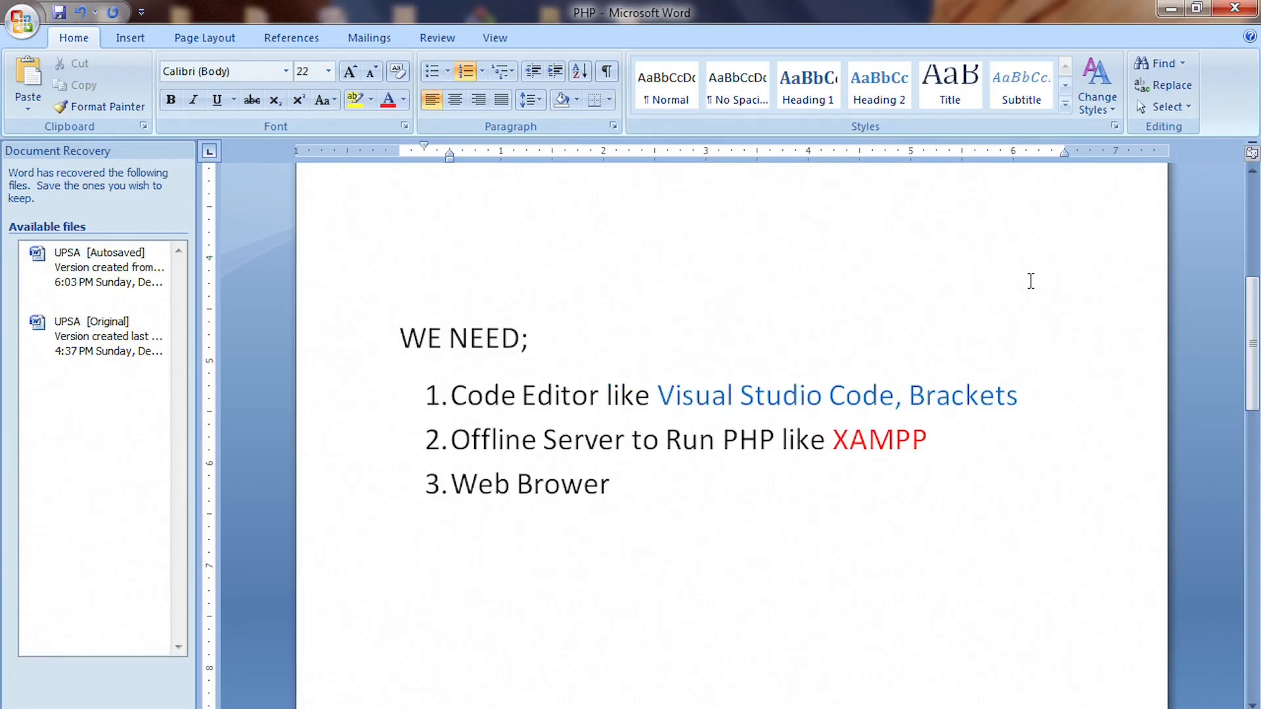
# Step: Add 'Web Brower' as the third WE NEED item, then switch to Visual Studio Code
pyautogui.click(609, 484)
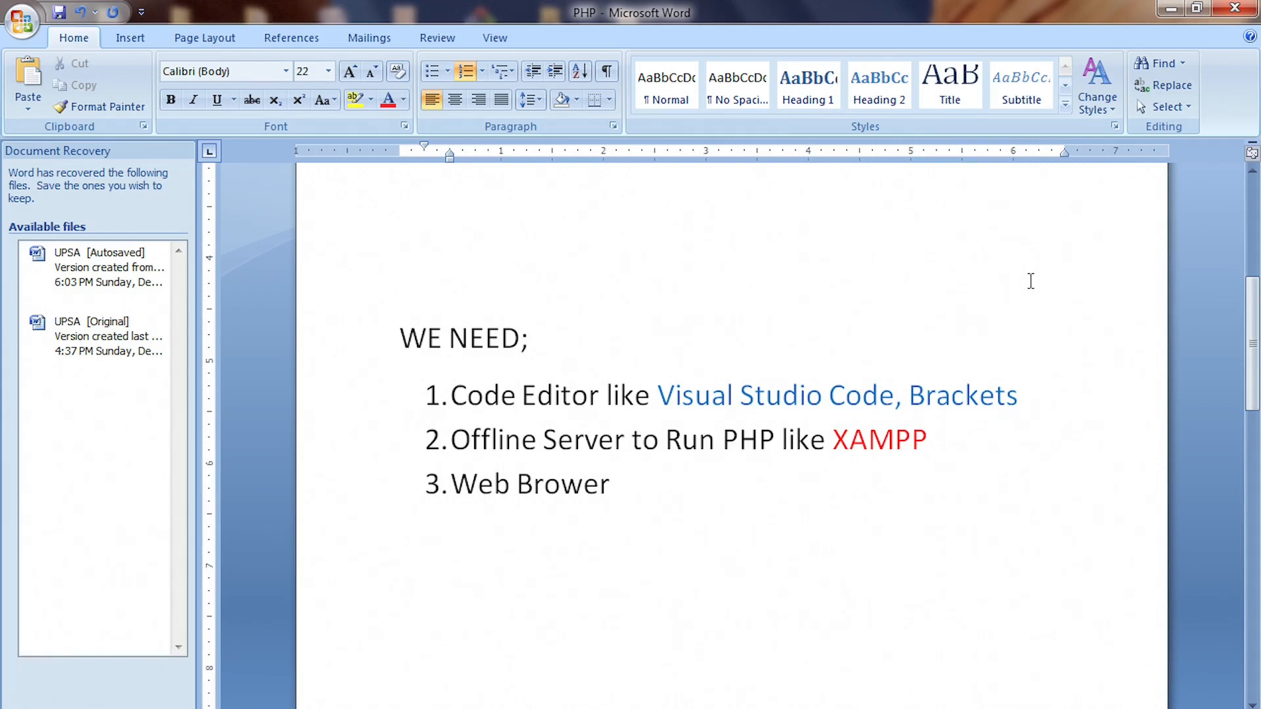
pyautogui.click(609, 484)
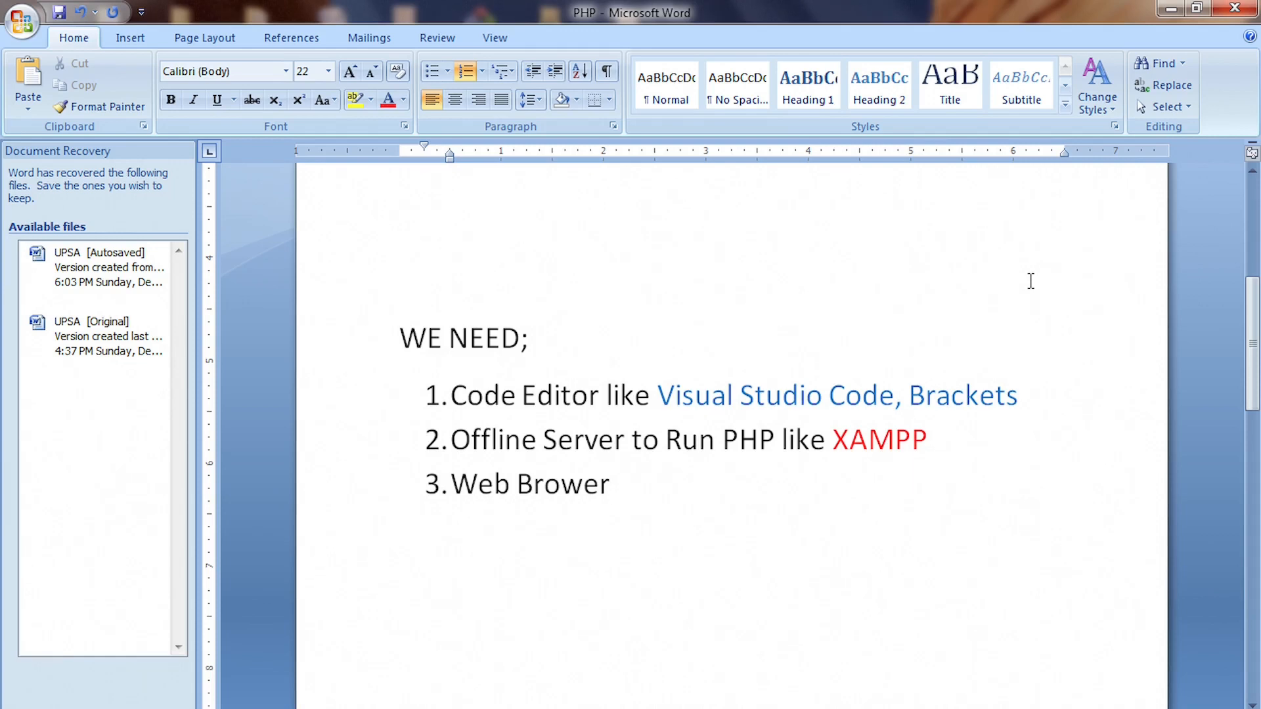
pyautogui.click(610, 484)
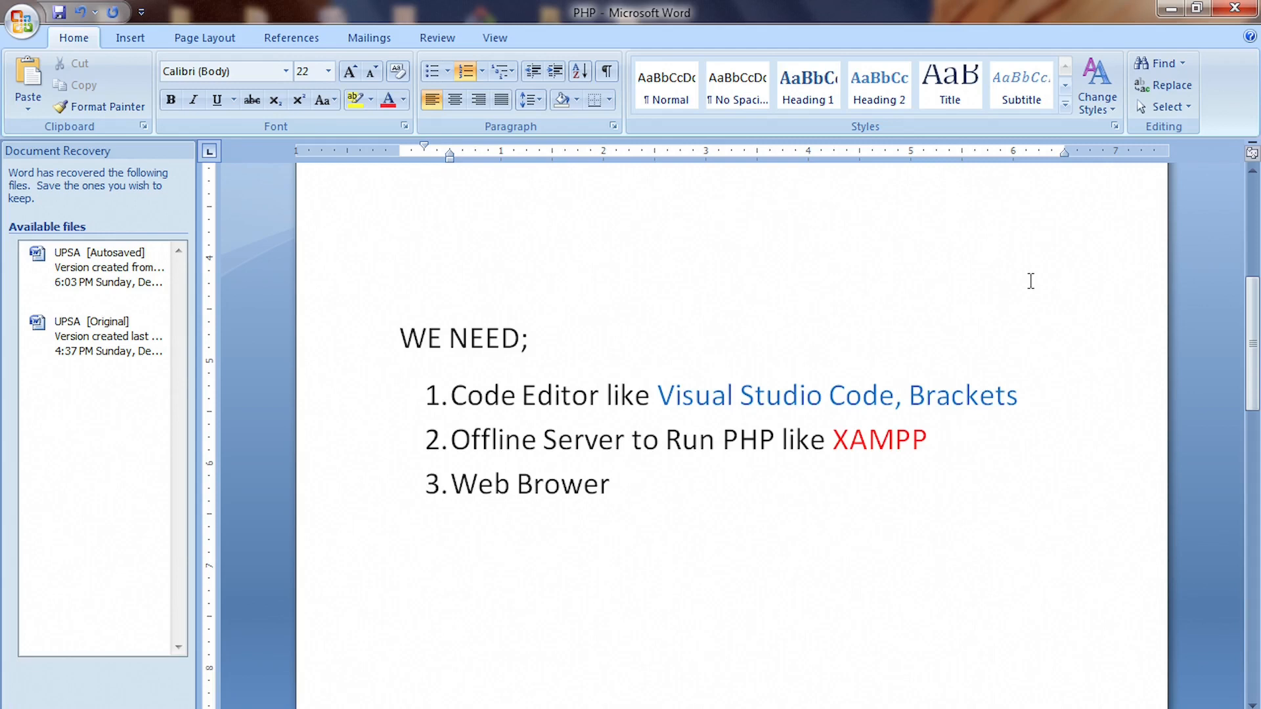
pyautogui.click(608, 484)
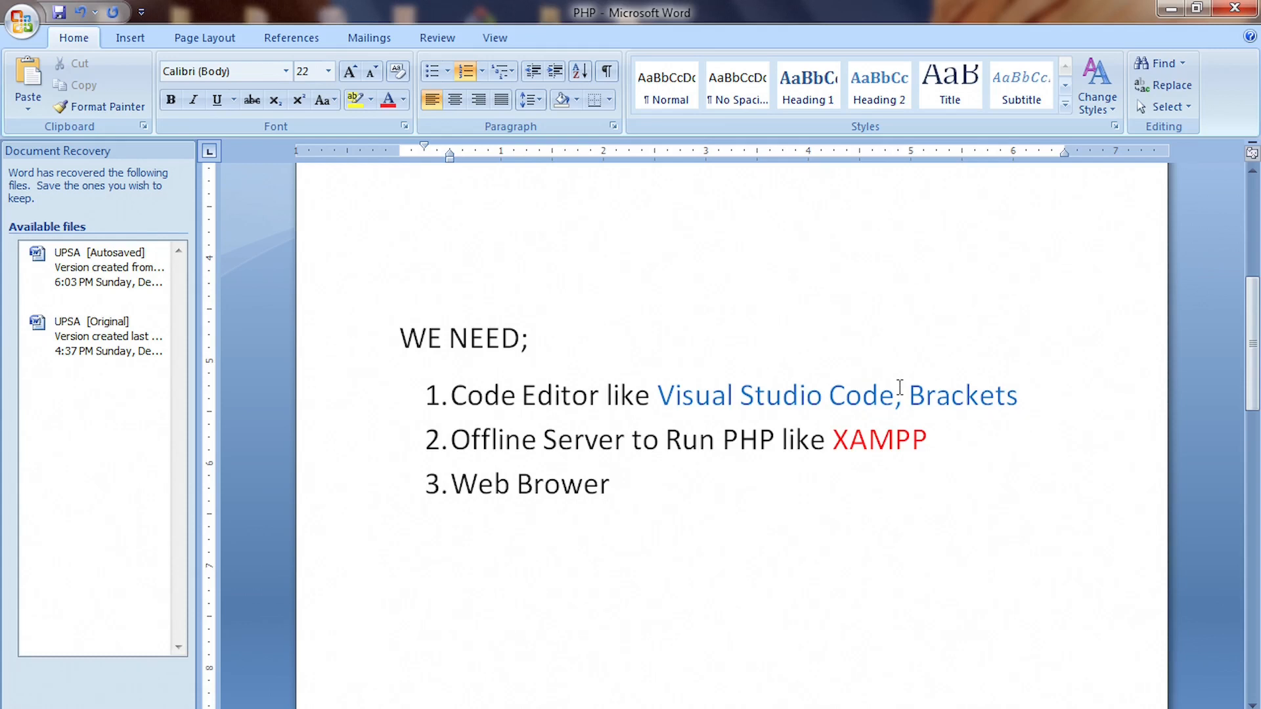
pyautogui.click(608, 484)
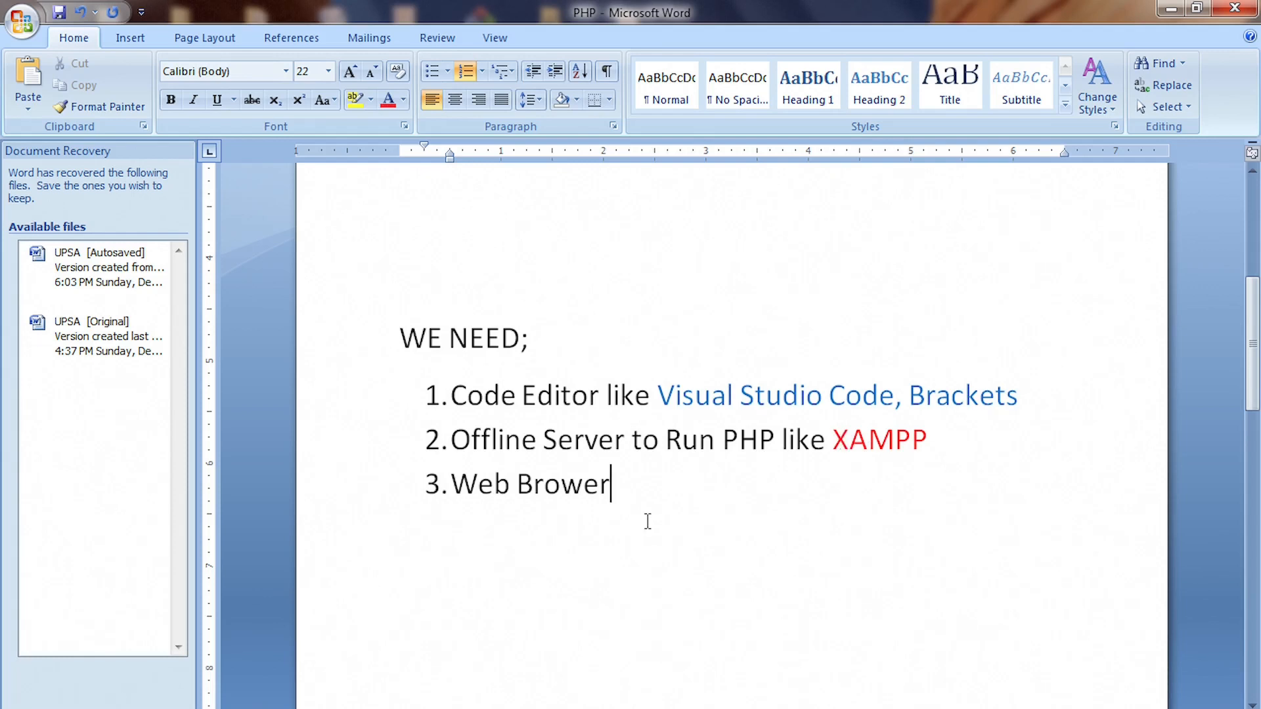
pyautogui.moveTo(525, 514)
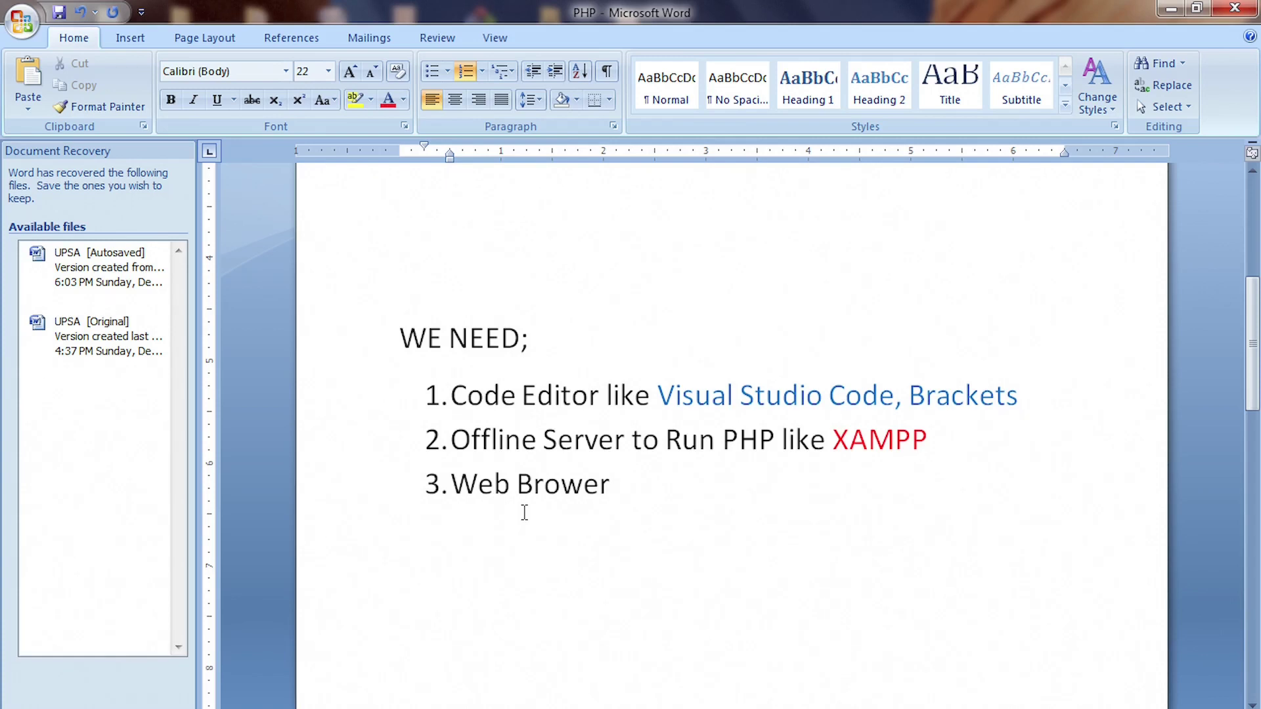
pyautogui.moveTo(419, 415)
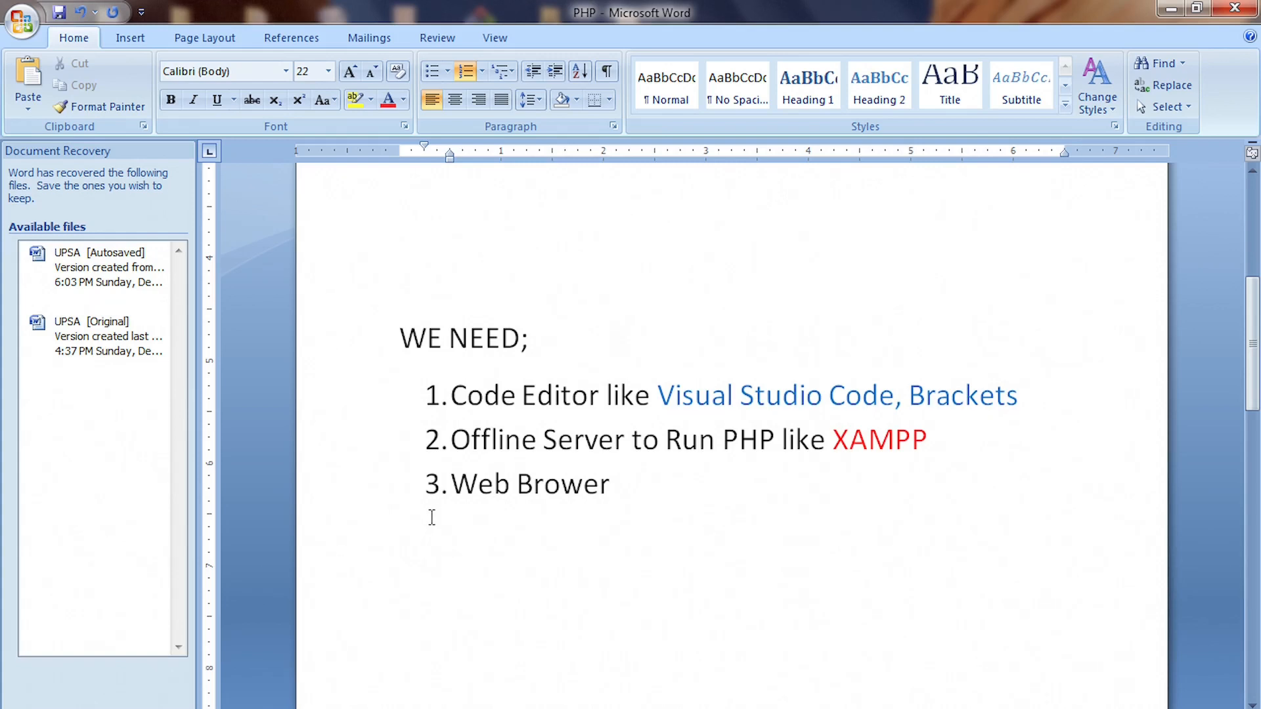
pyautogui.moveTo(474, 559)
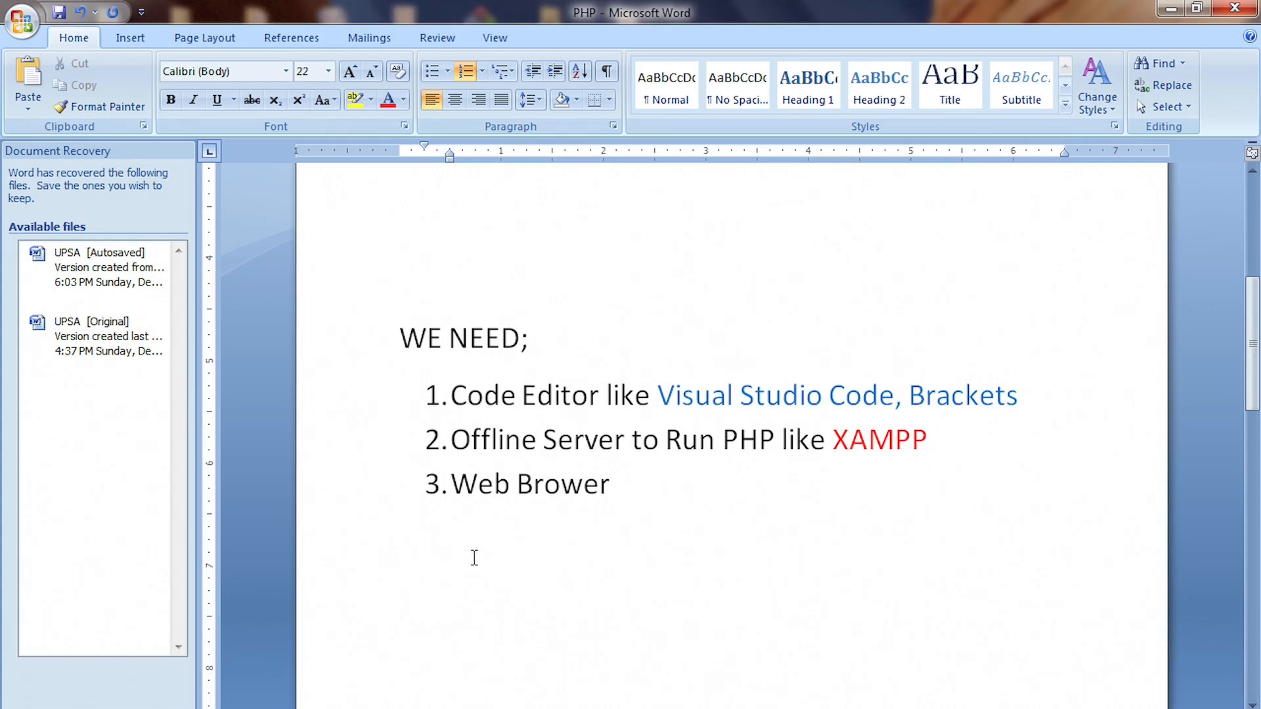
pyautogui.click(608, 484)
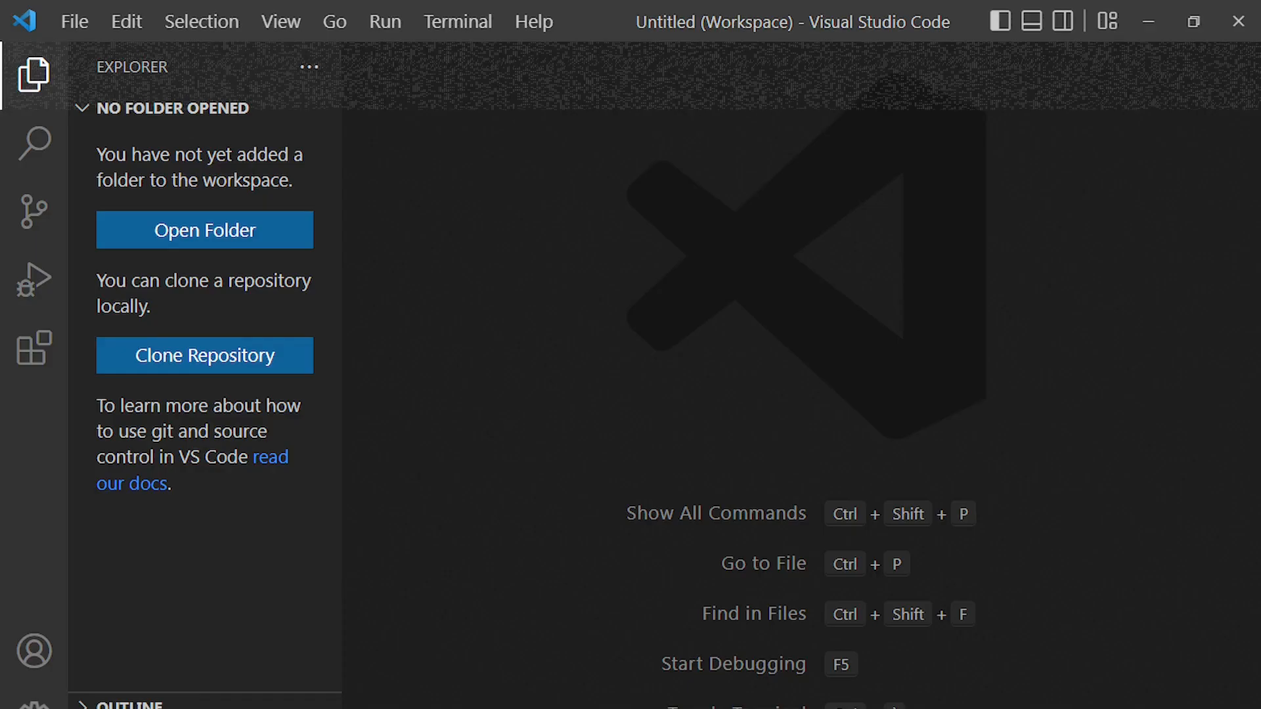
pyautogui.moveTo(456, 477)
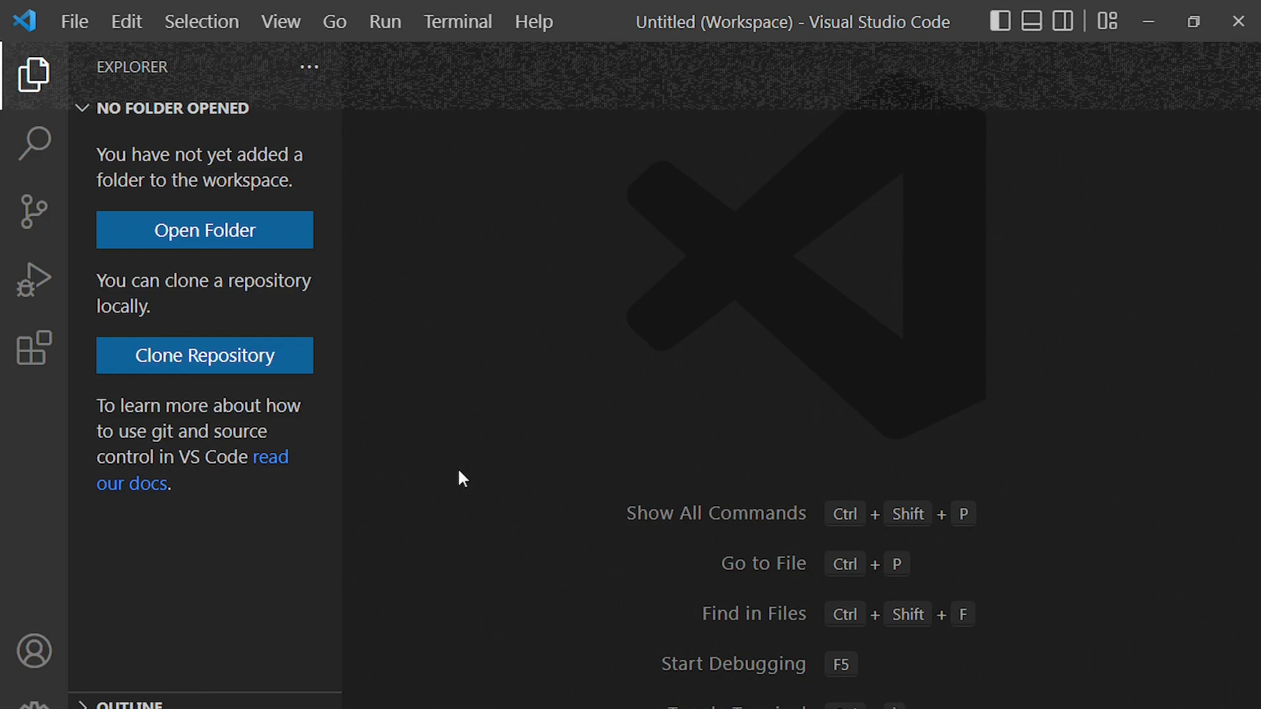
pyautogui.moveTo(502, 536)
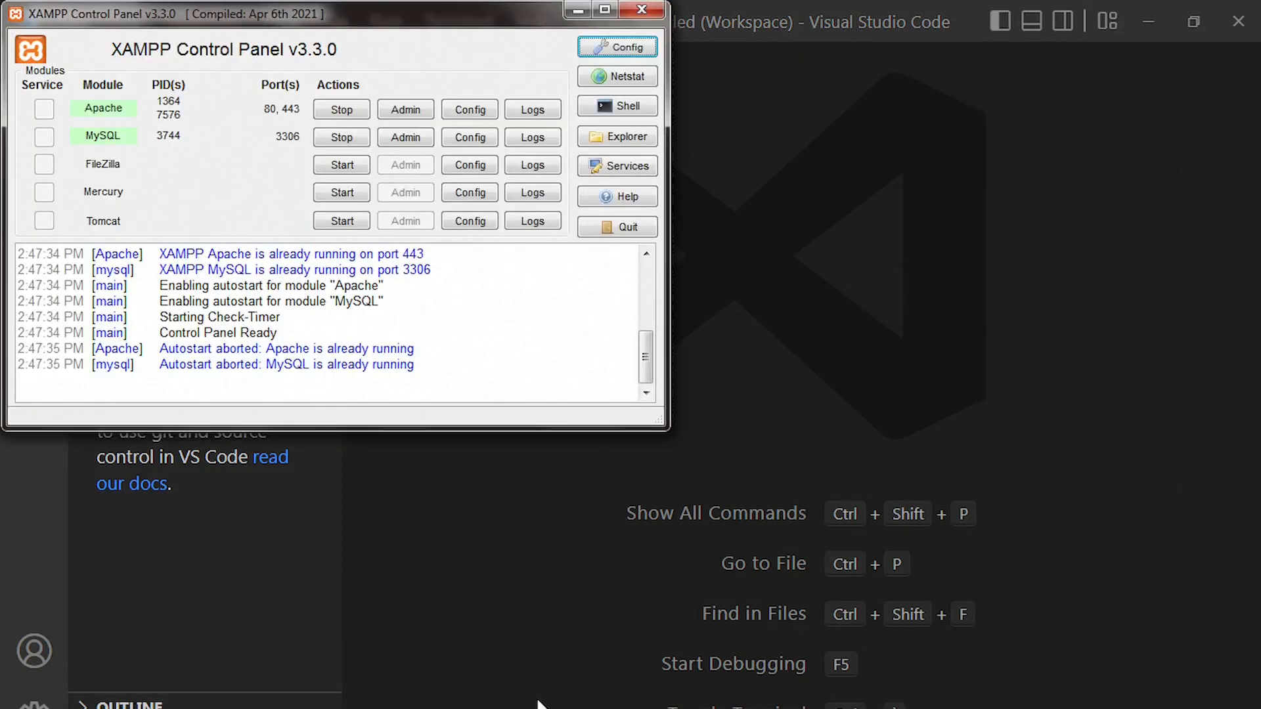
pyautogui.moveTo(152, 116)
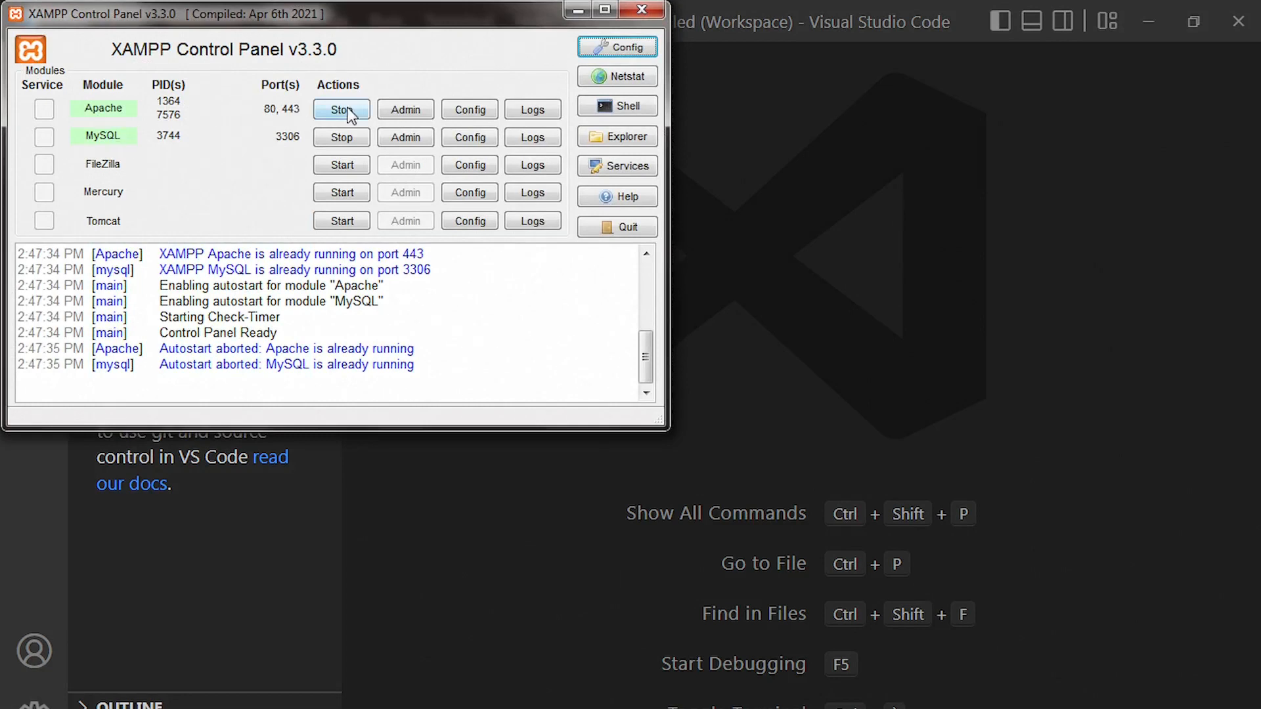
# Step: Stop Apache and MySQL in XAMPP, then start both services again
pyautogui.click(341, 109)
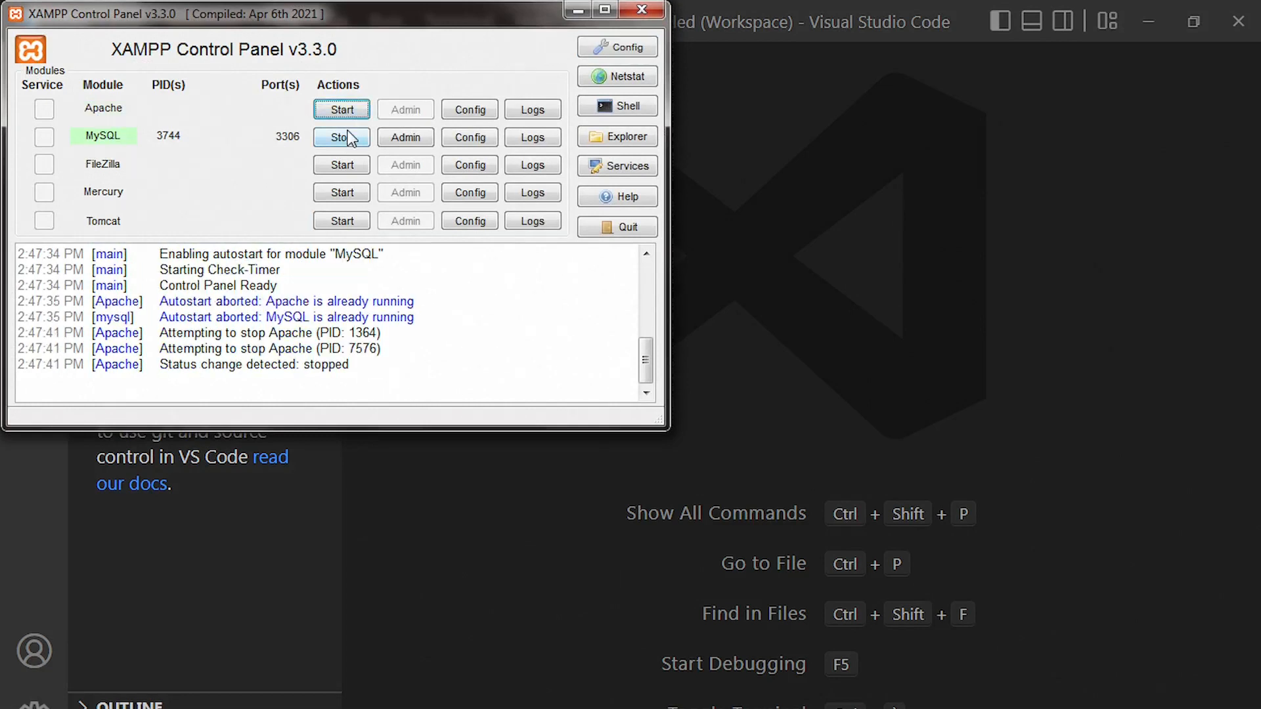
pyautogui.click(342, 138)
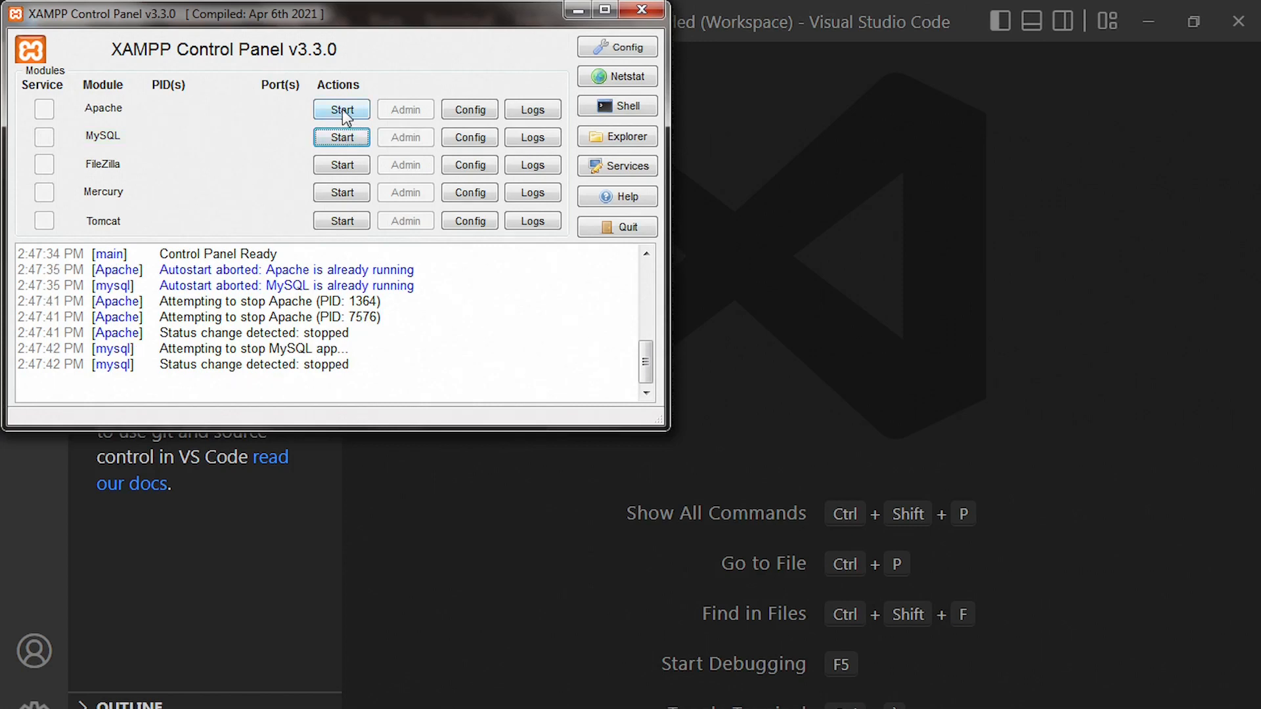
pyautogui.click(341, 109)
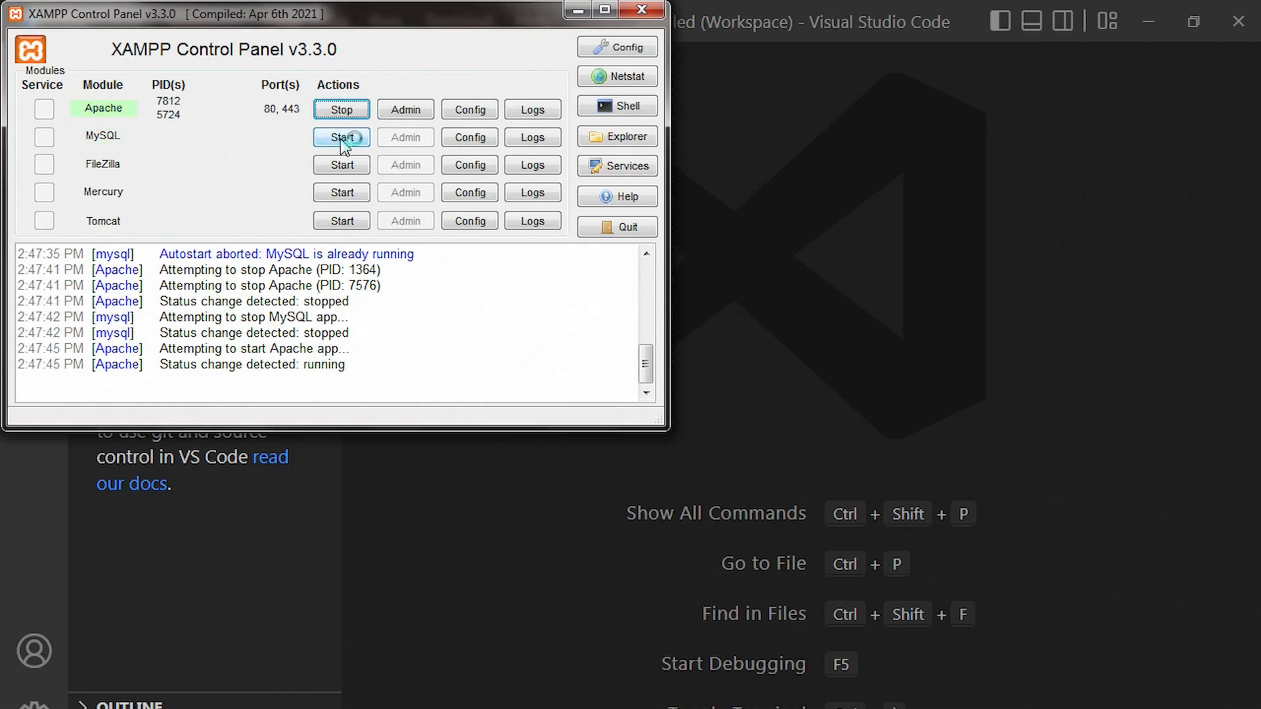
pyautogui.click(342, 137)
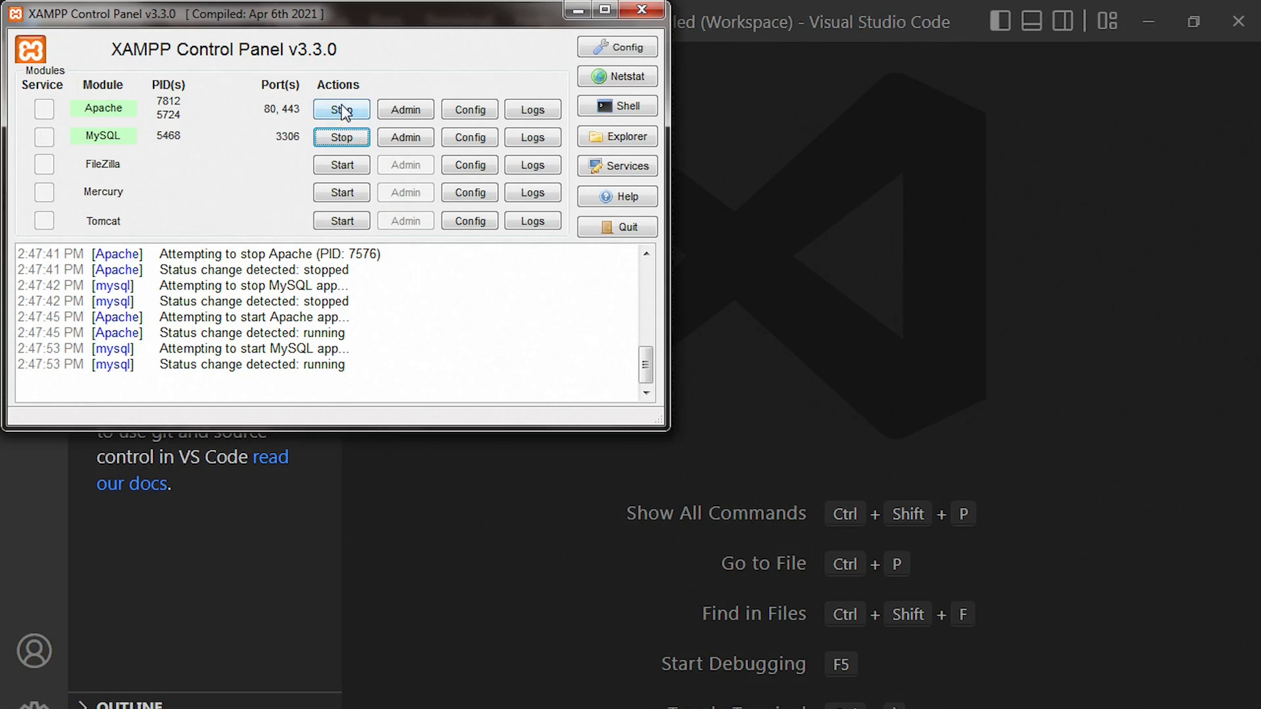
pyautogui.moveTo(337, 164)
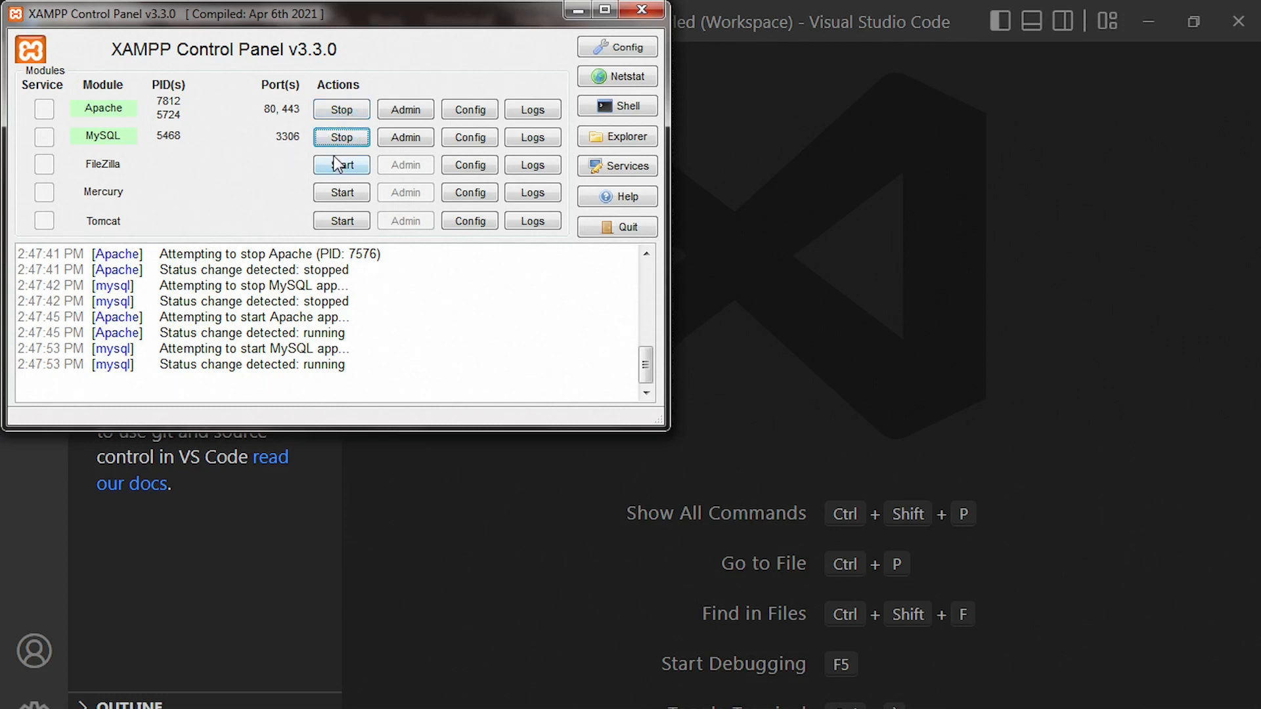
pyautogui.moveTo(750, 248)
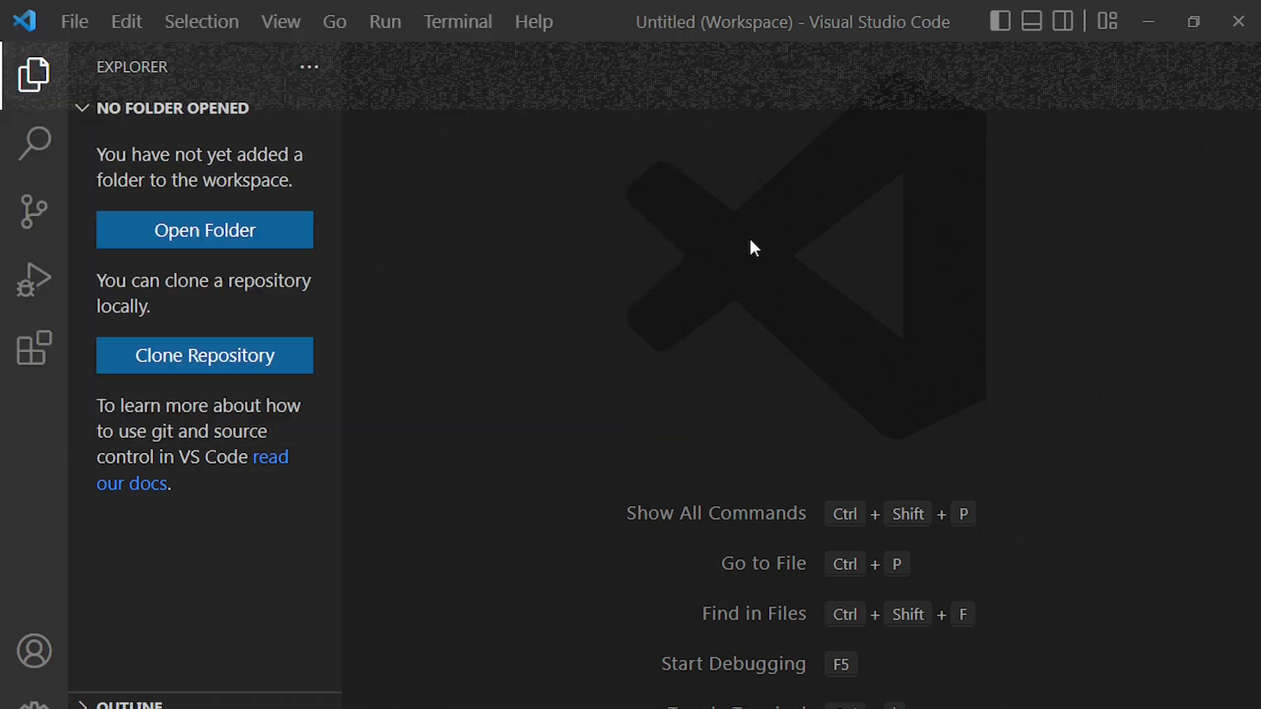
pyautogui.moveTo(528, 265)
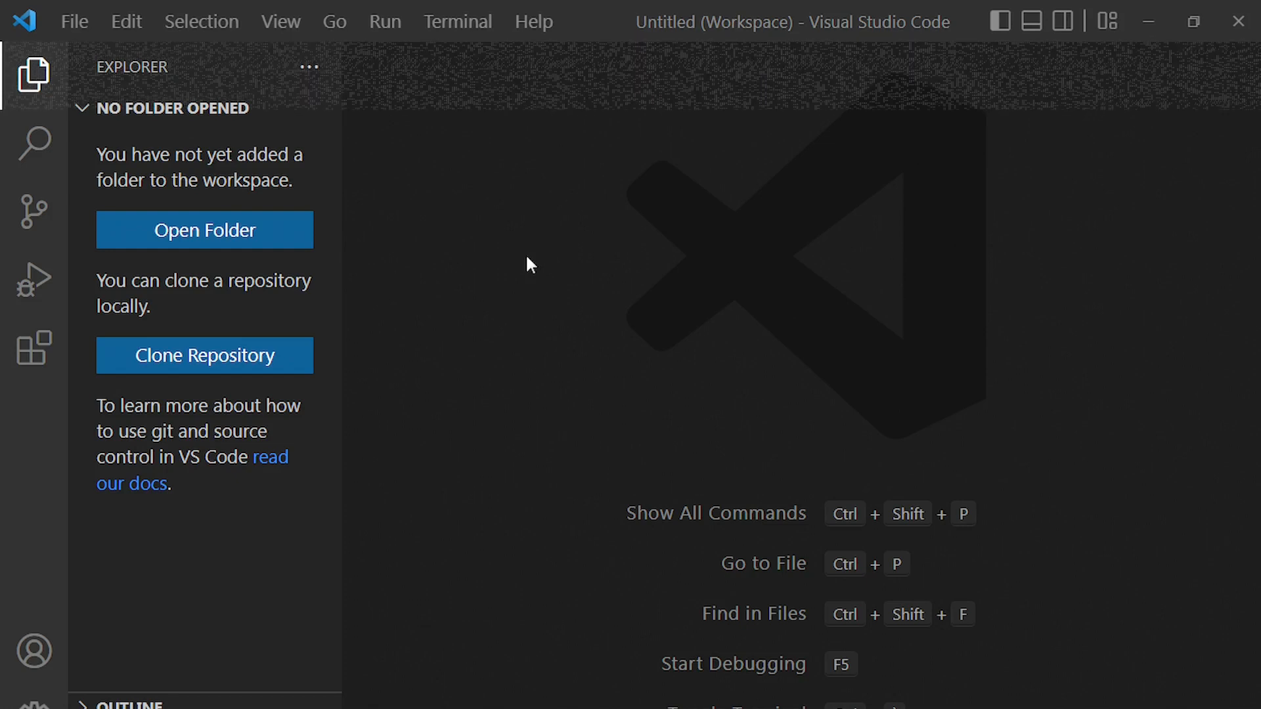
pyautogui.moveTo(519, 561)
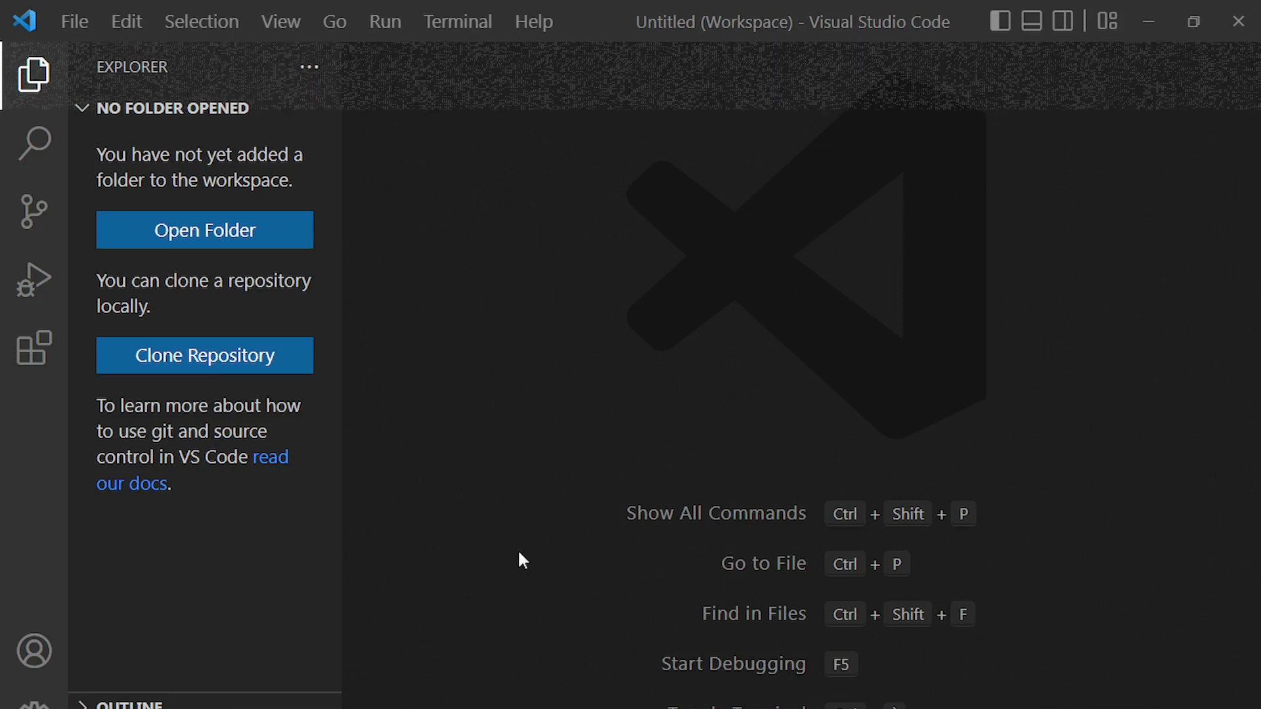
pyautogui.moveTo(1149, 22)
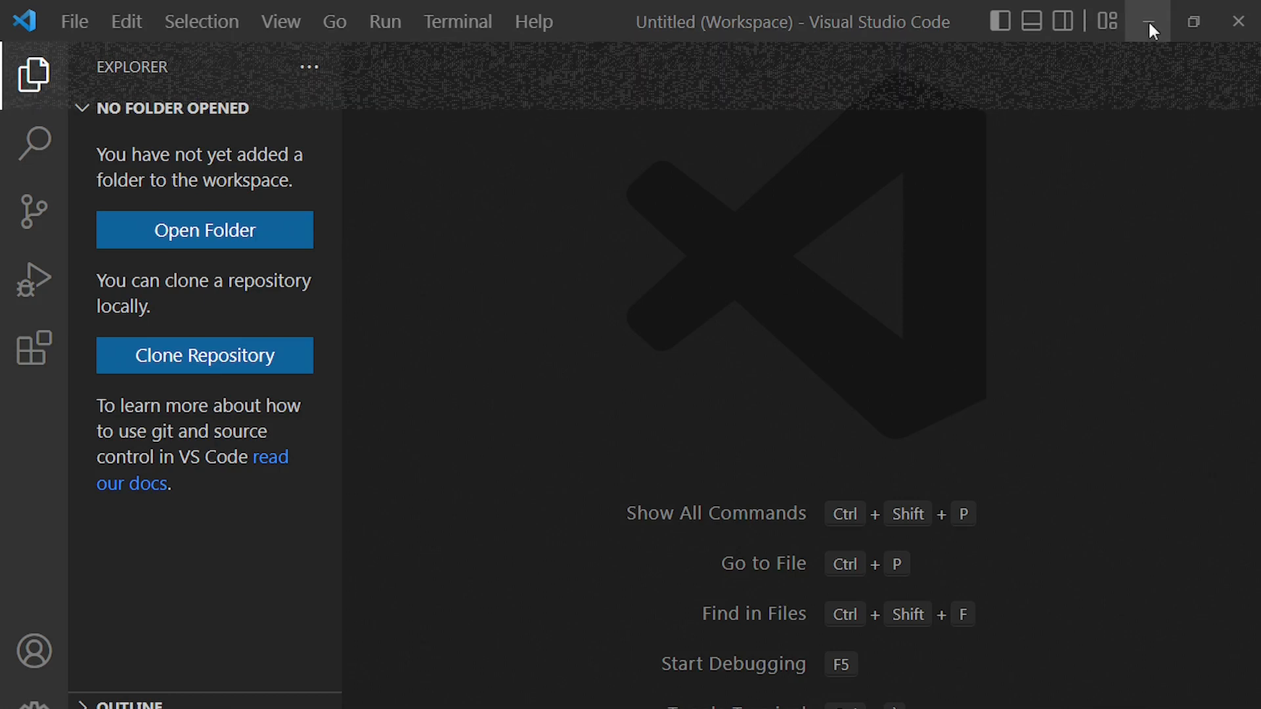
pyautogui.moveTo(1147, 44)
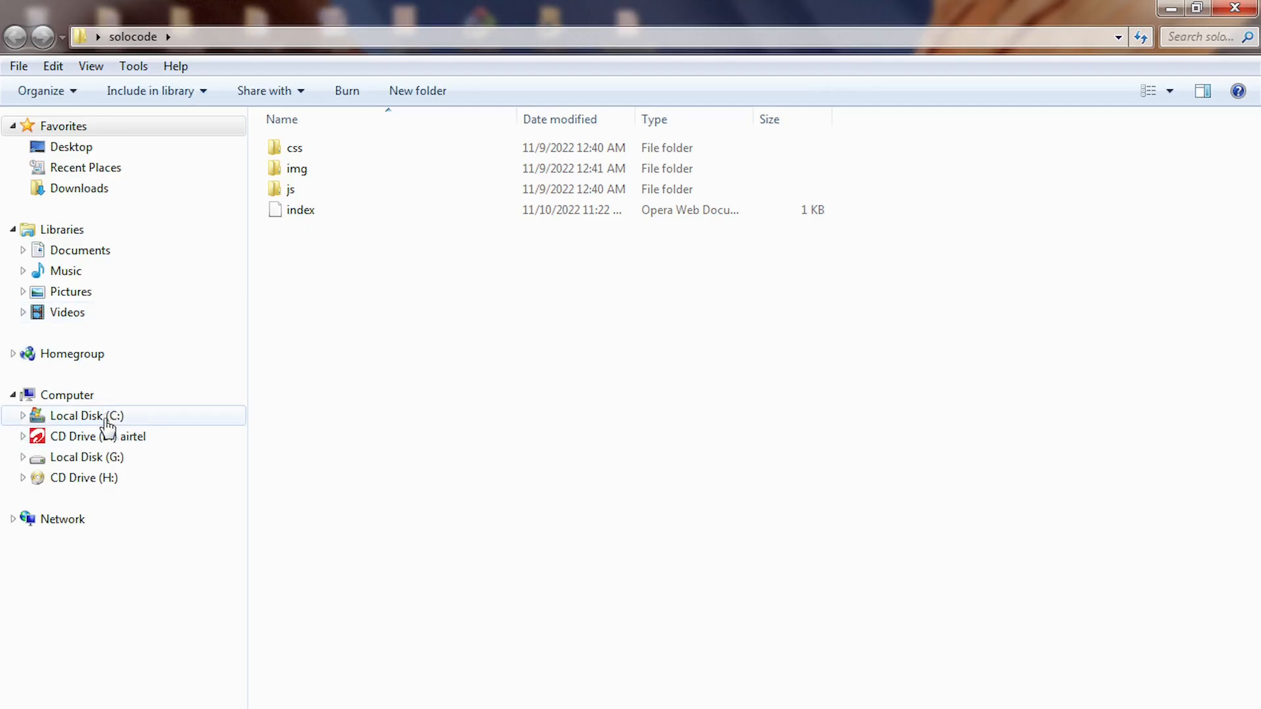
# Step: Navigate Explorer to C:\xampp\htdocs
pyautogui.click(85, 415)
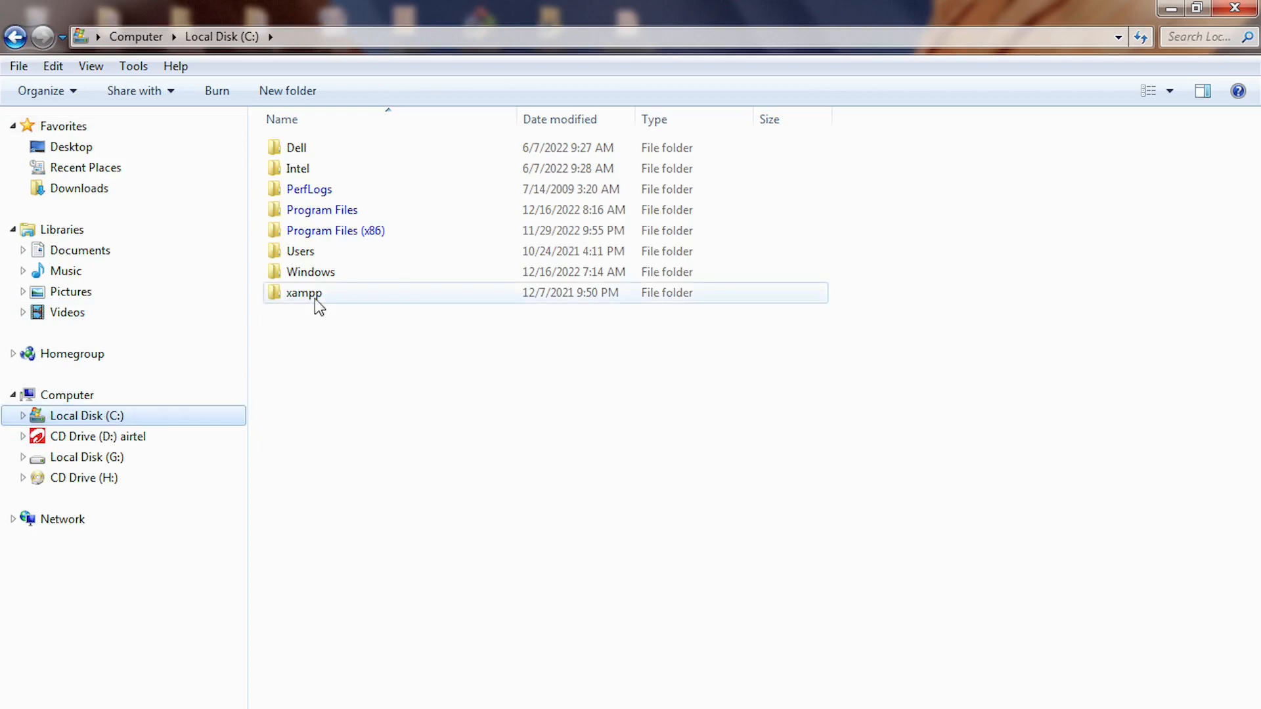
pyautogui.doubleClick(303, 293)
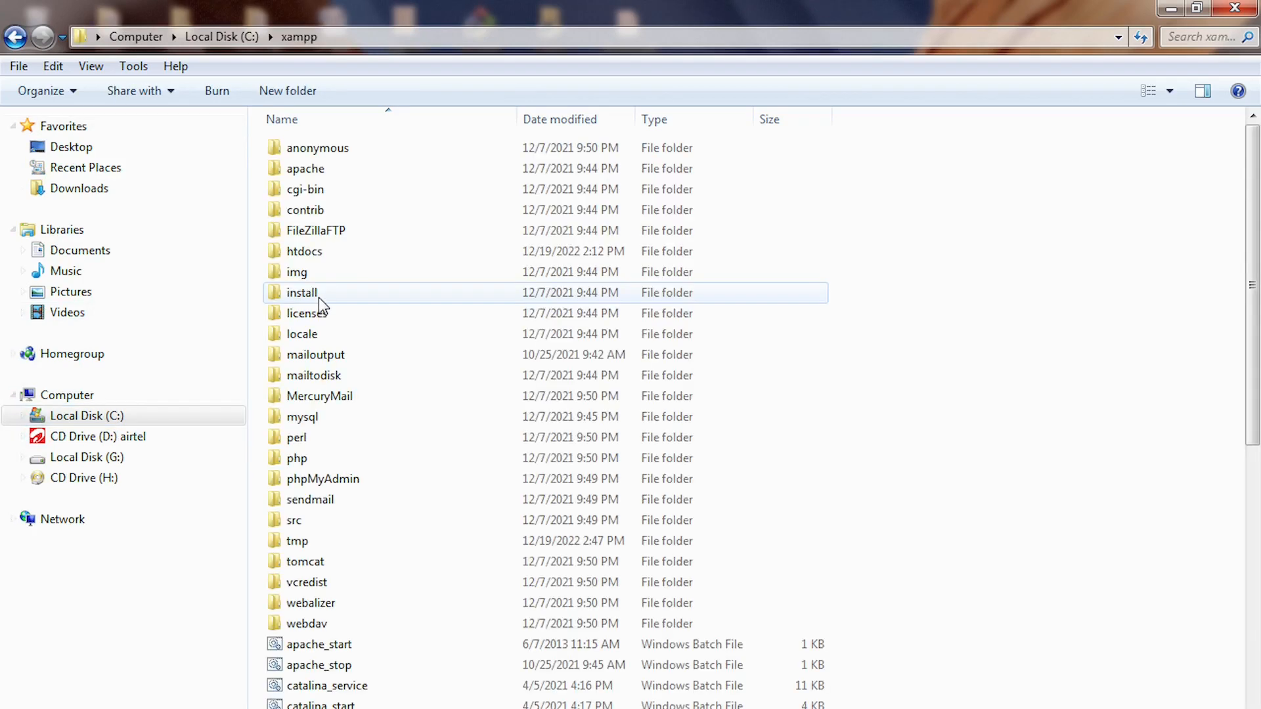
pyautogui.click(304, 250)
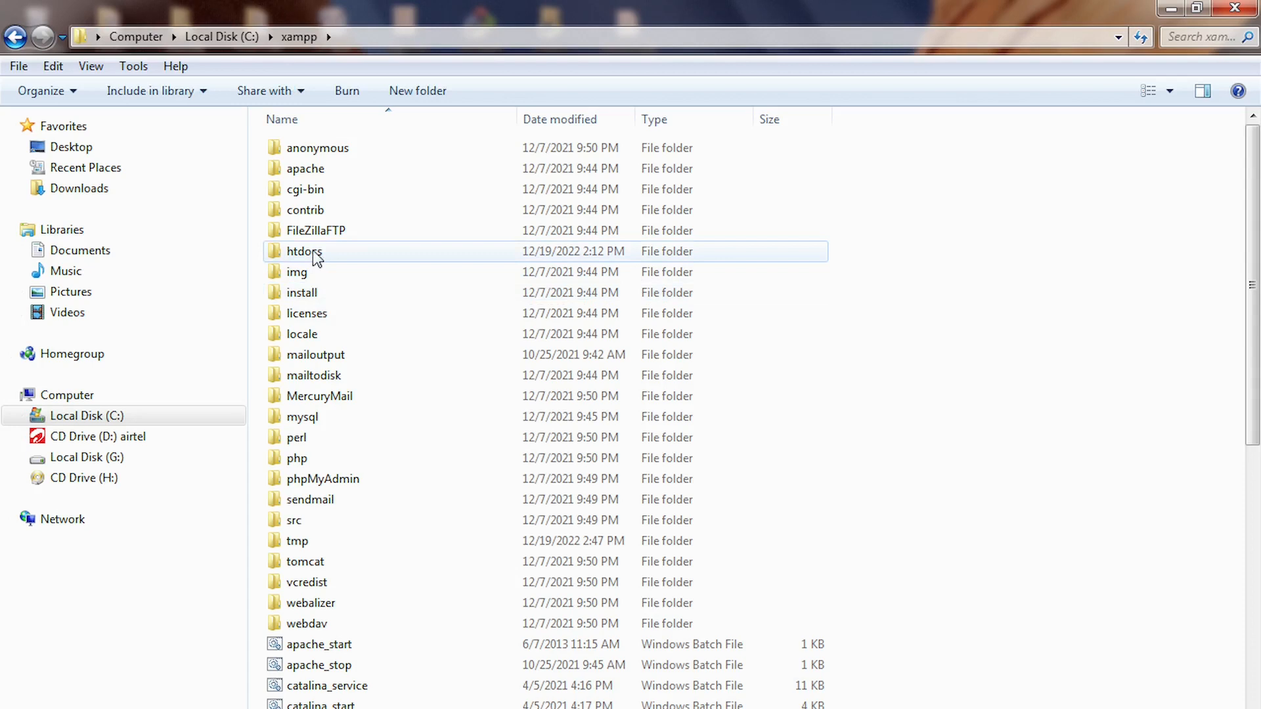
pyautogui.click(304, 251)
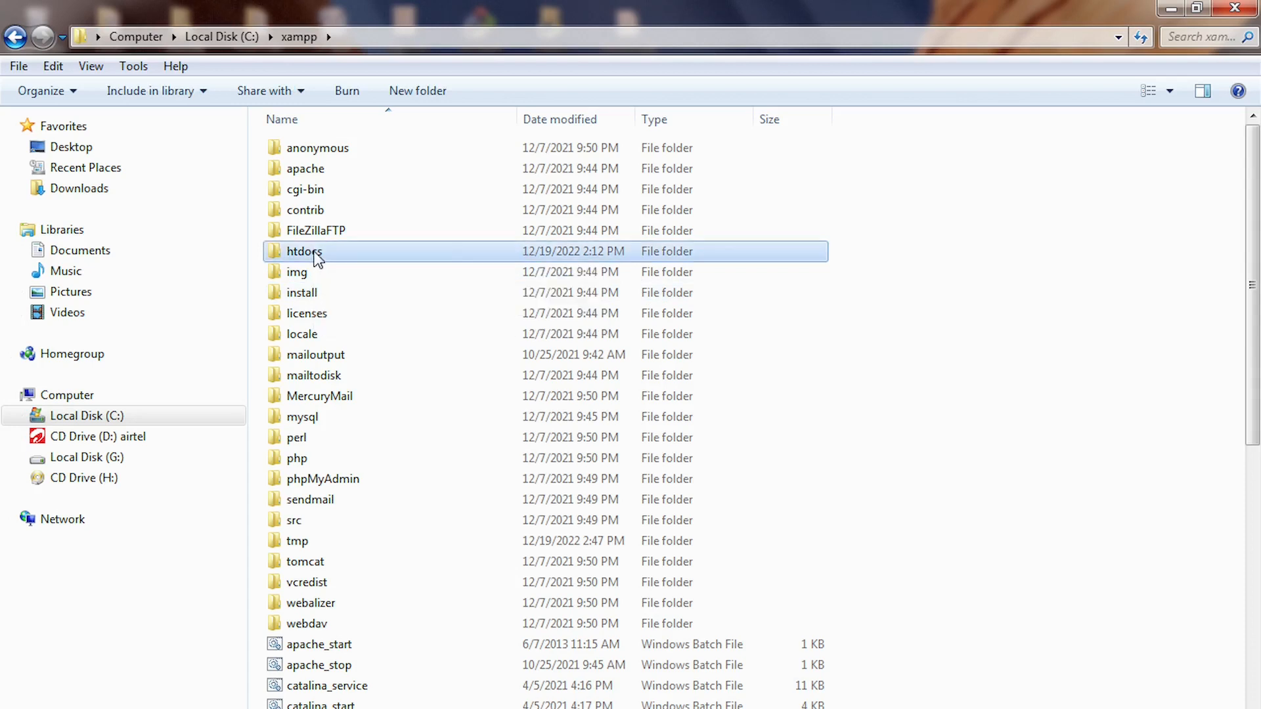
pyautogui.doubleClick(304, 251)
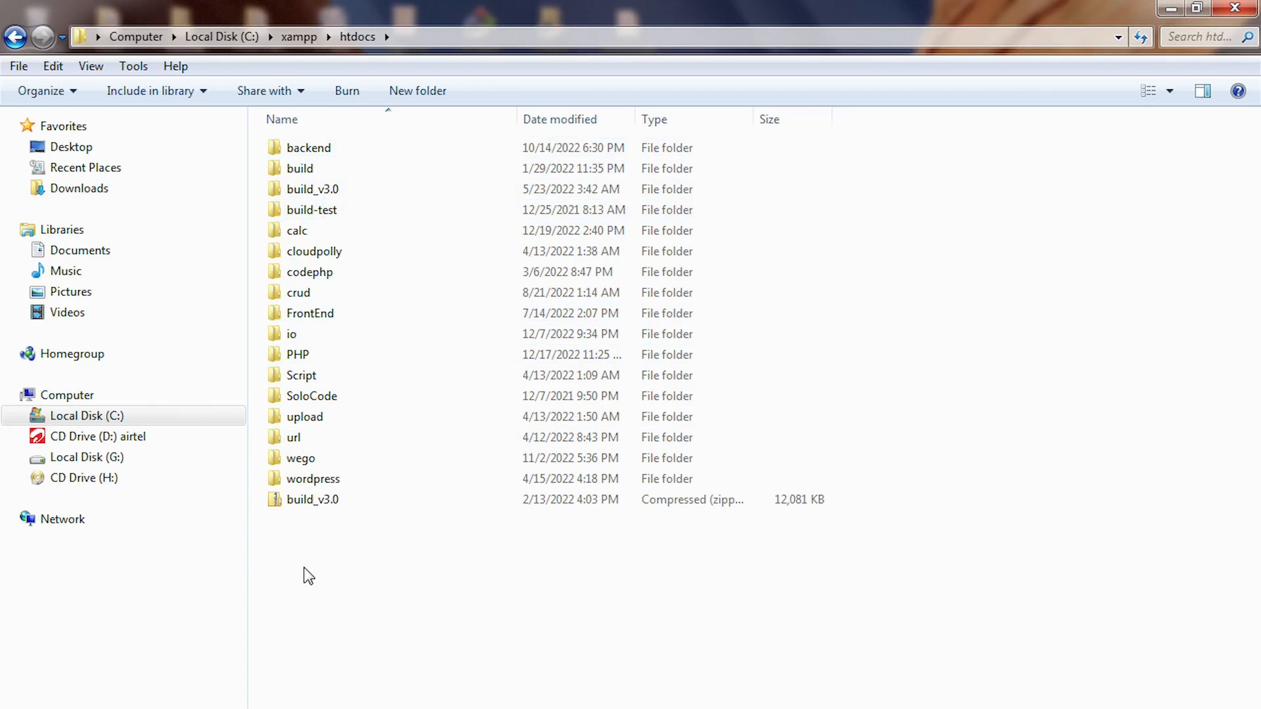
# Step: Create a new folder named 'cal' in htdocs and open it
pyautogui.rightClick(308, 574)
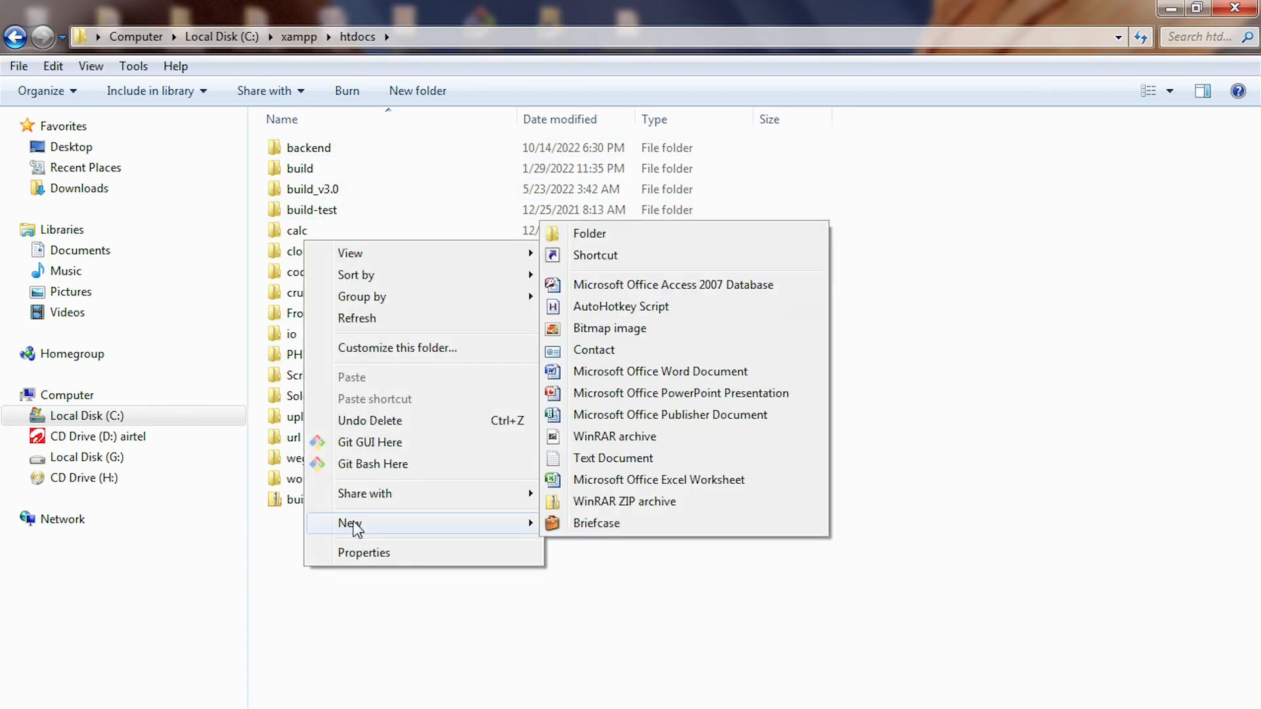
pyautogui.moveTo(597, 245)
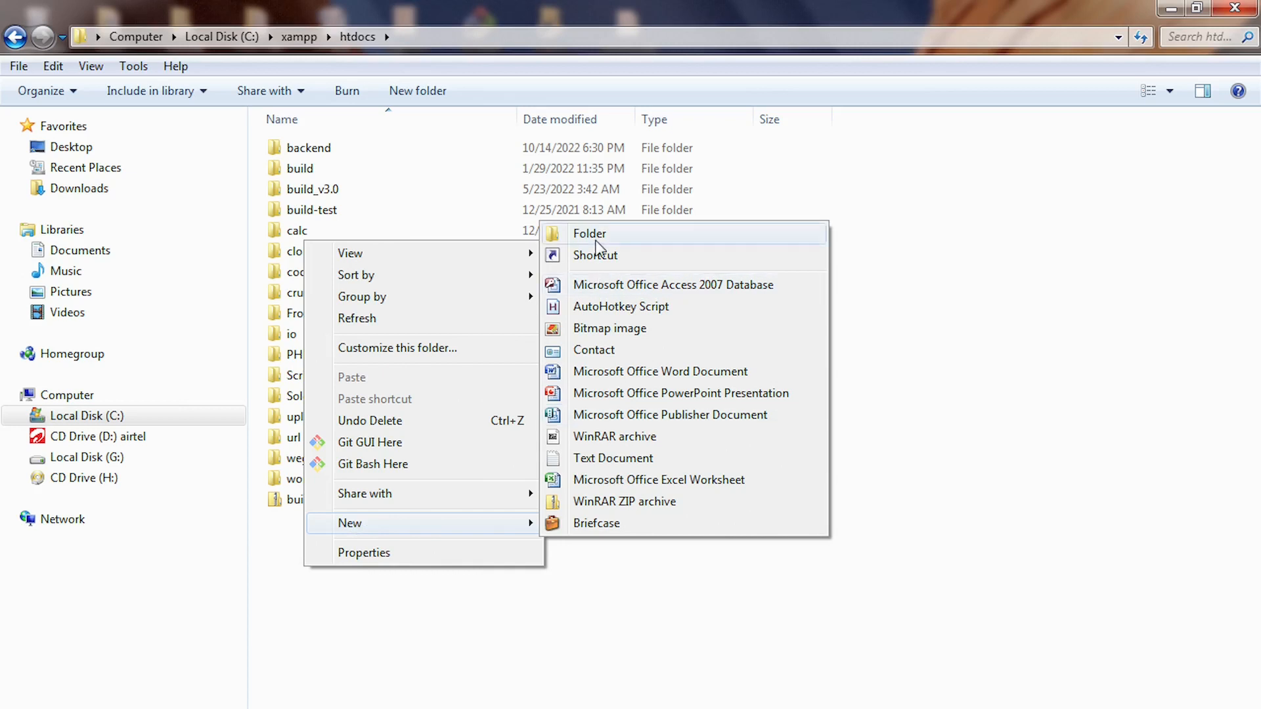
pyautogui.click(589, 233)
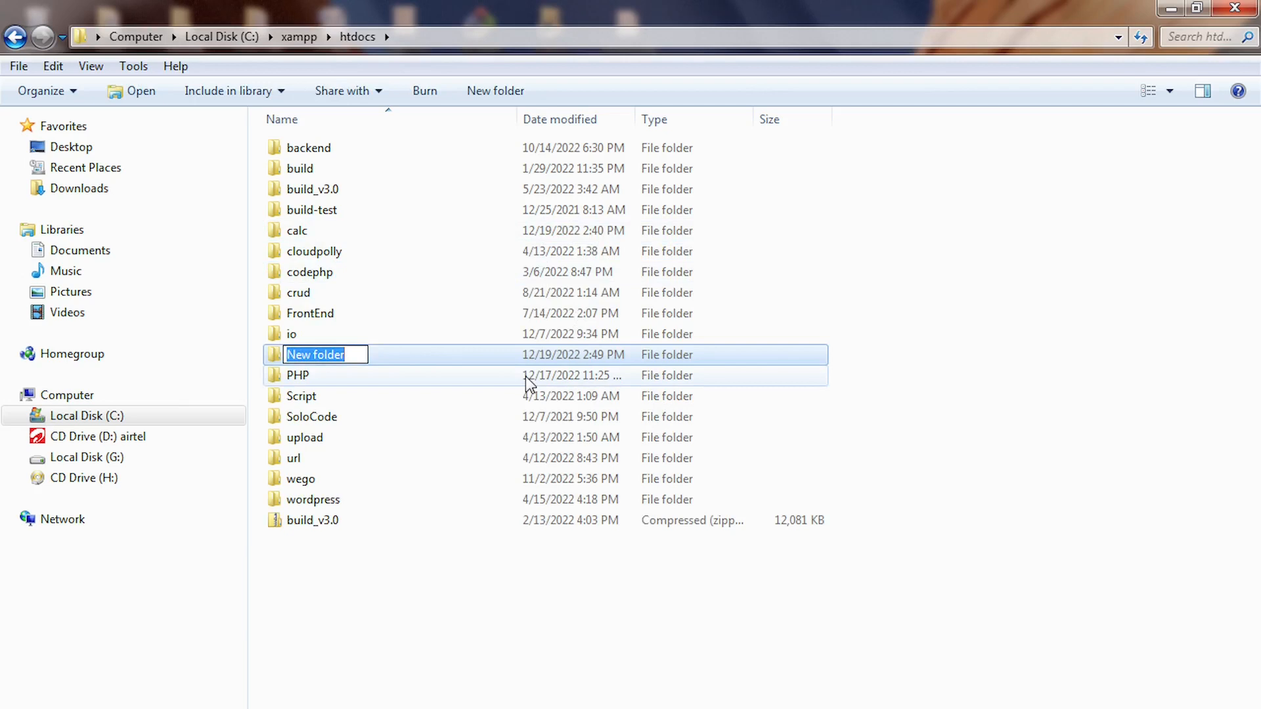
pyautogui.write('C')
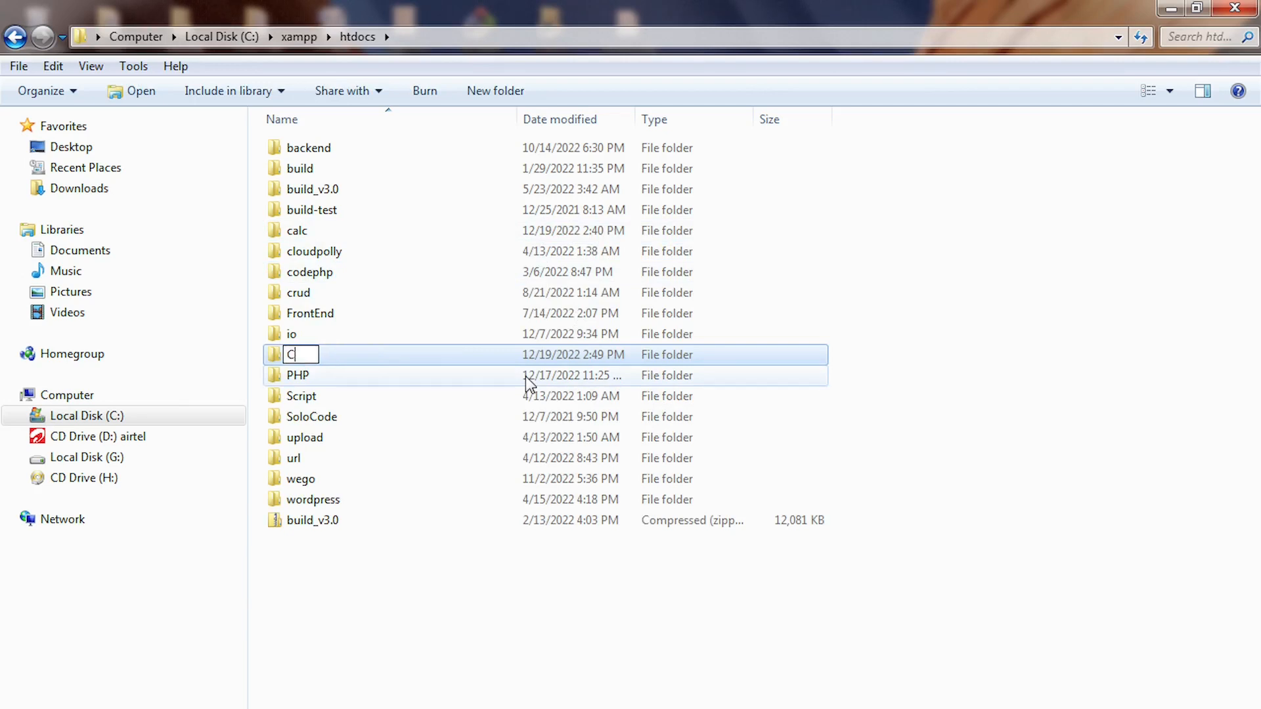
pyautogui.write('a')
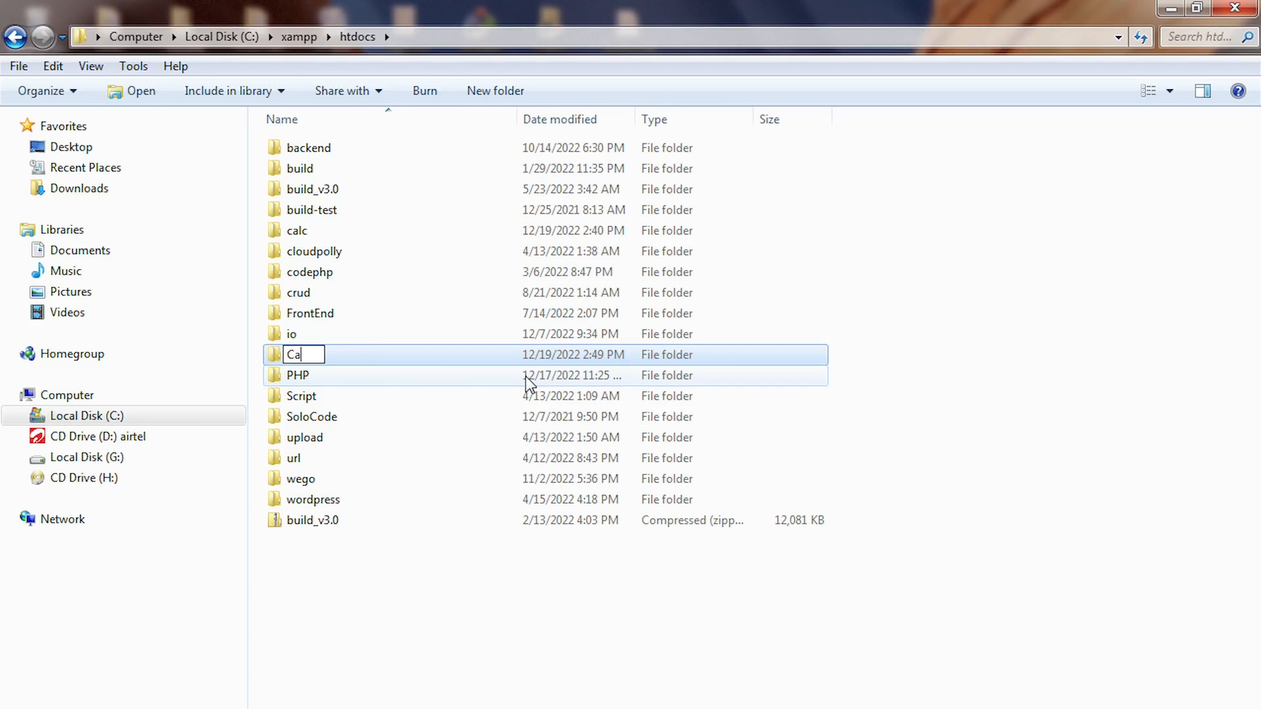
pyautogui.write('l')
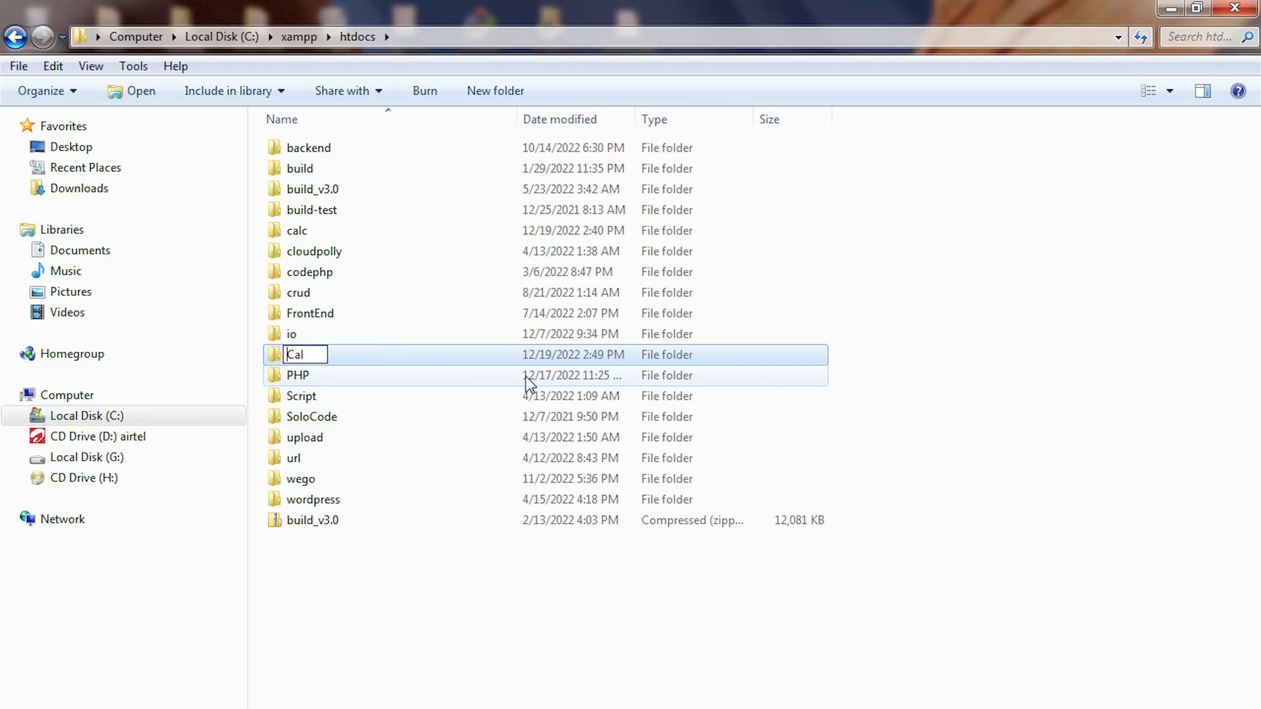
pyautogui.write('cal')
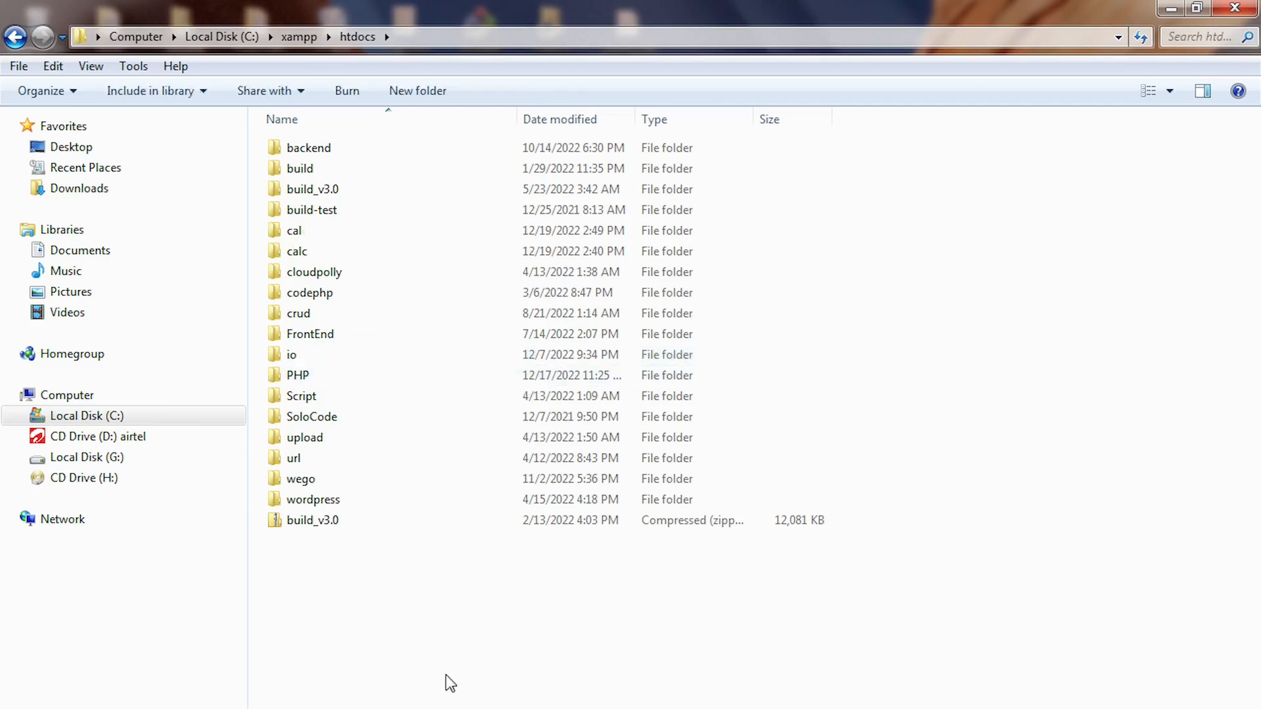
pyautogui.click(292, 231)
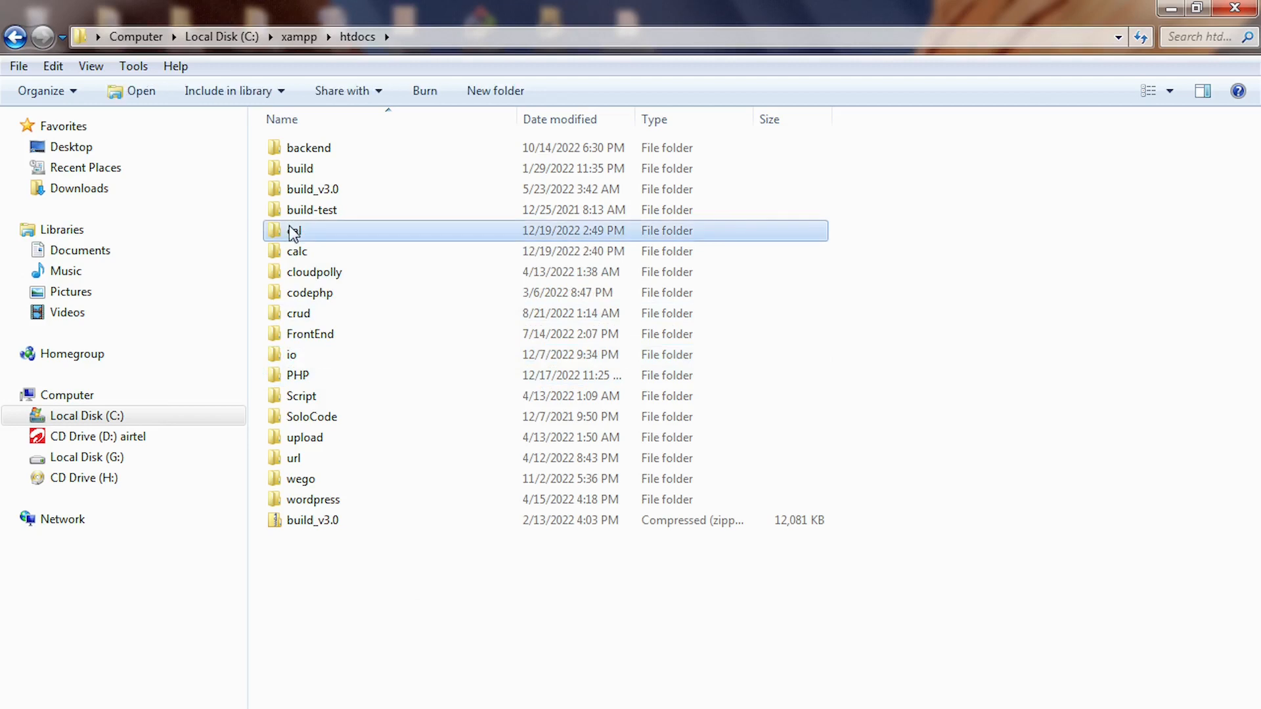
pyautogui.doubleClick(295, 230)
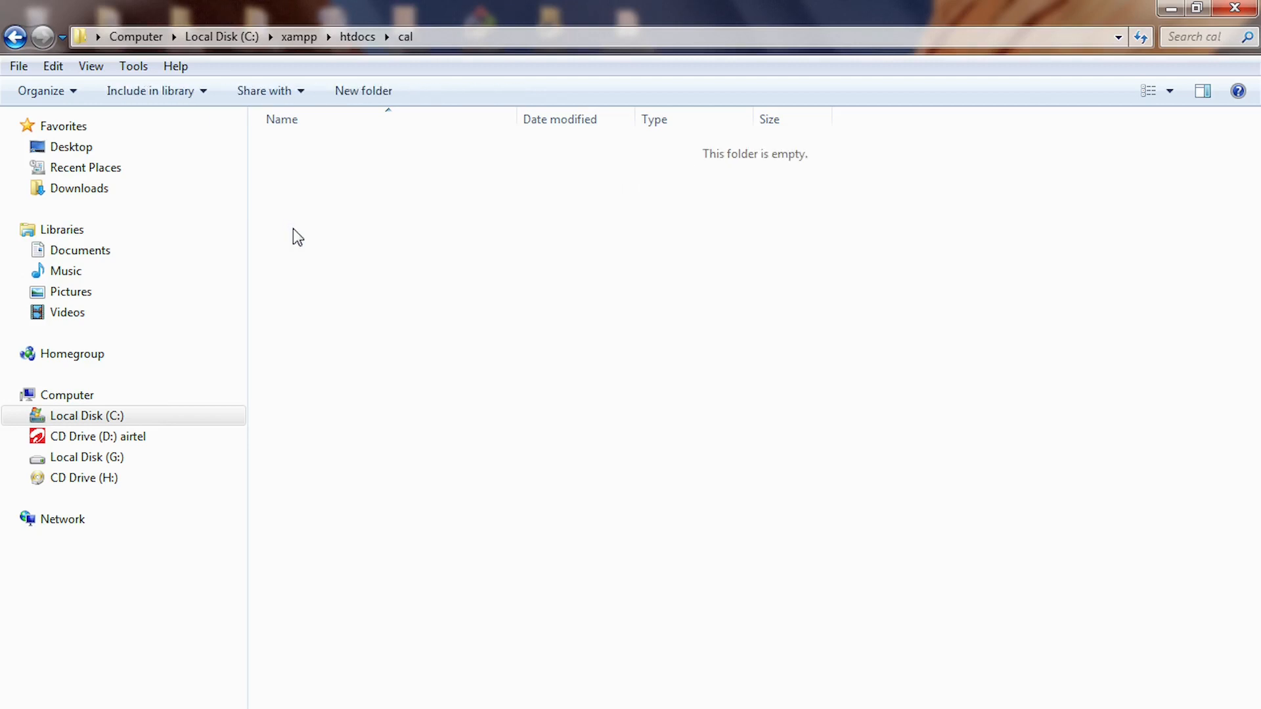
pyautogui.moveTo(472, 187)
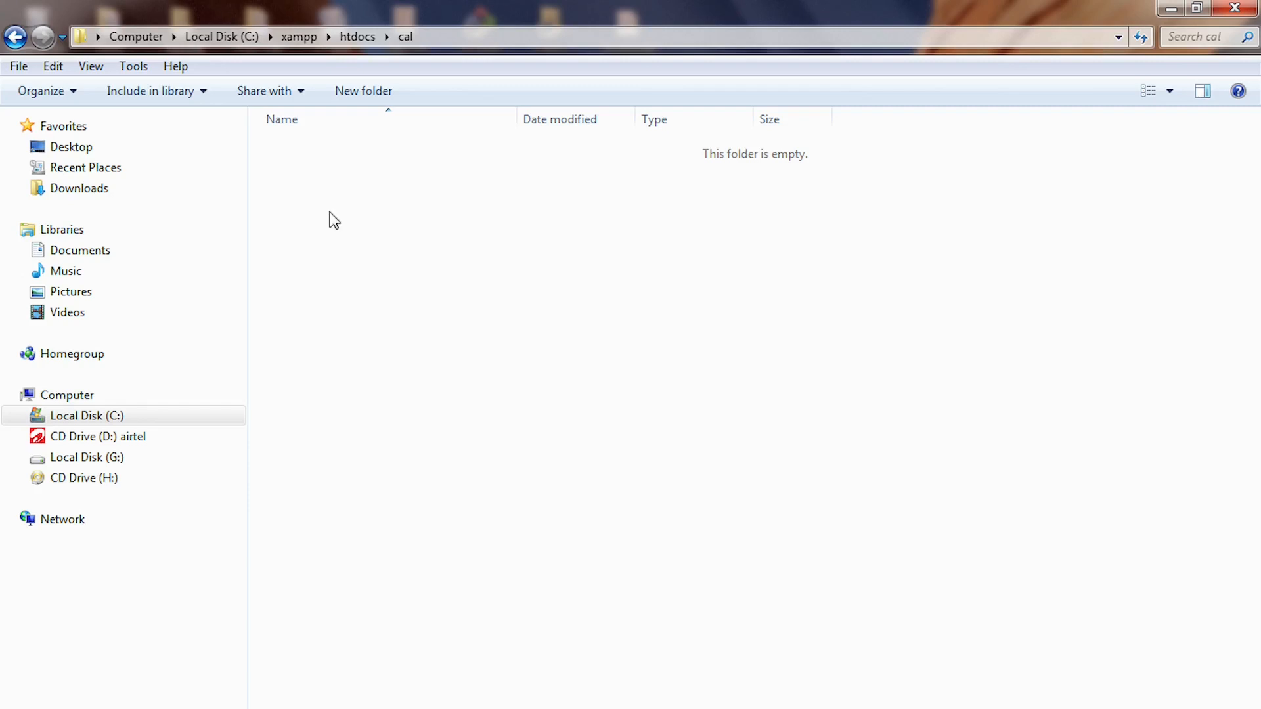
pyautogui.moveTo(410, 309)
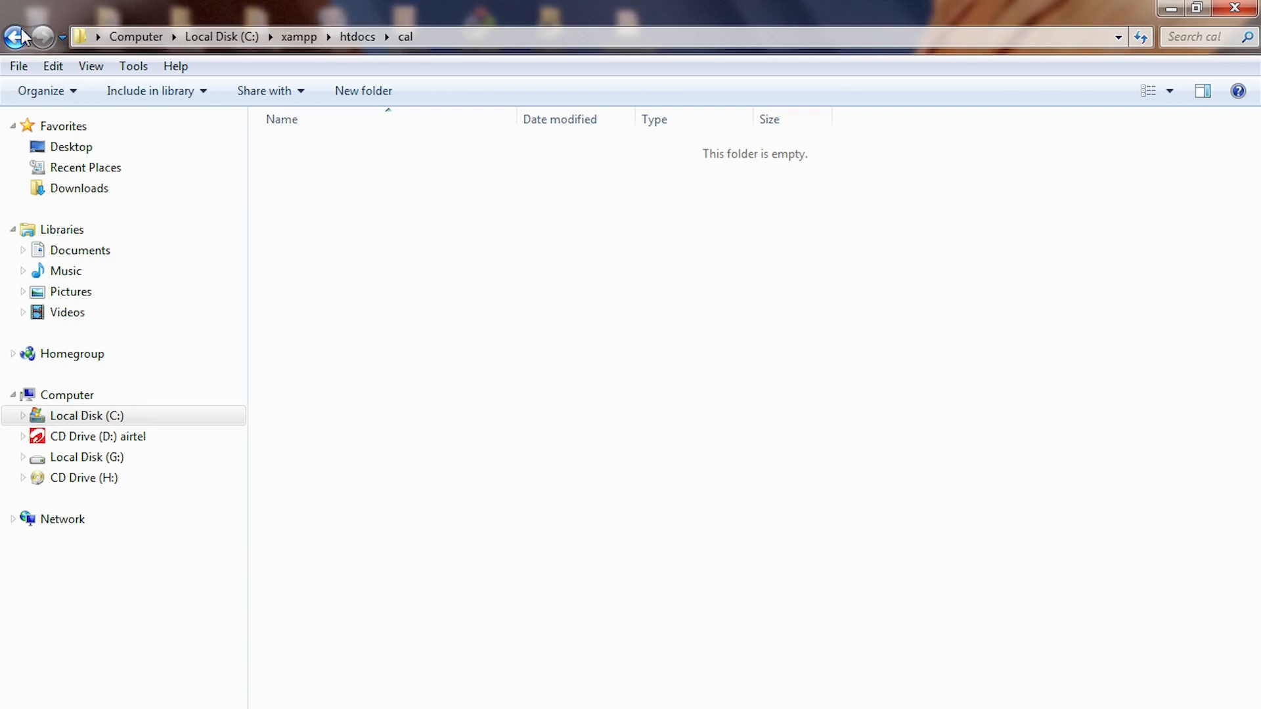
# Step: Open the cal folder from htdocs as the workspace, discarding the untitled workspace, and start a new file
pyautogui.click(15, 37)
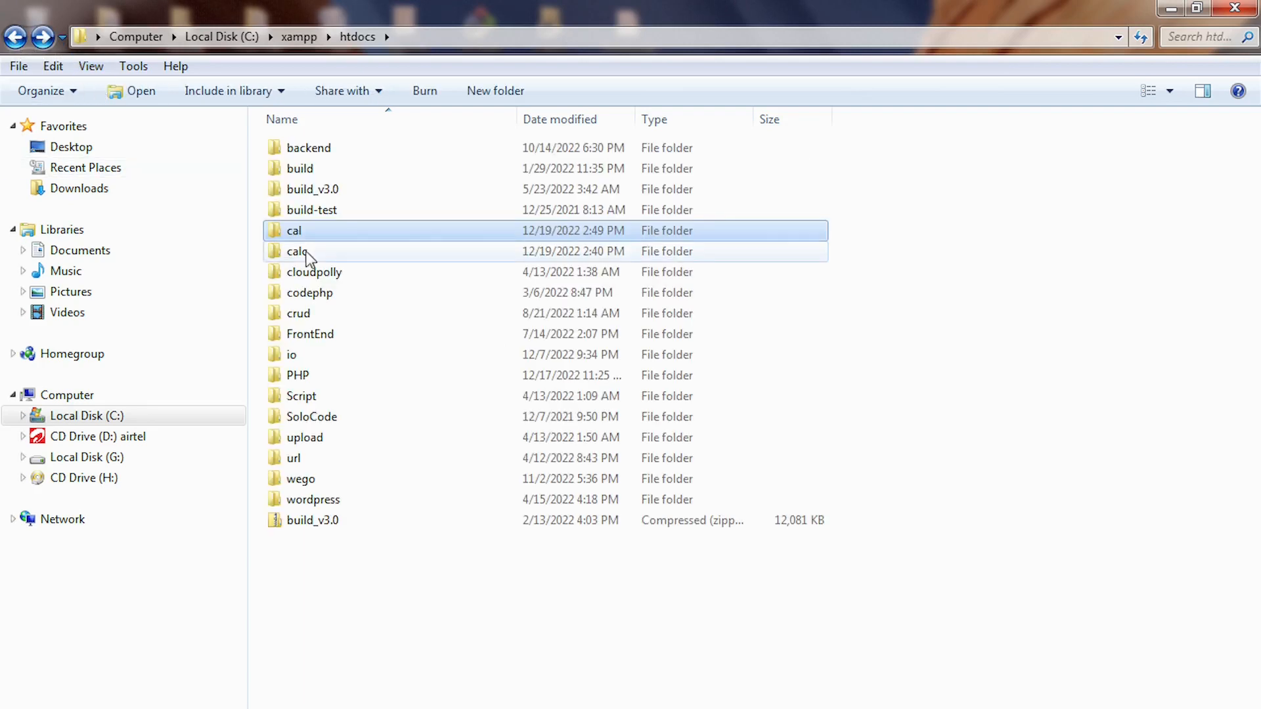
pyautogui.moveTo(304, 233)
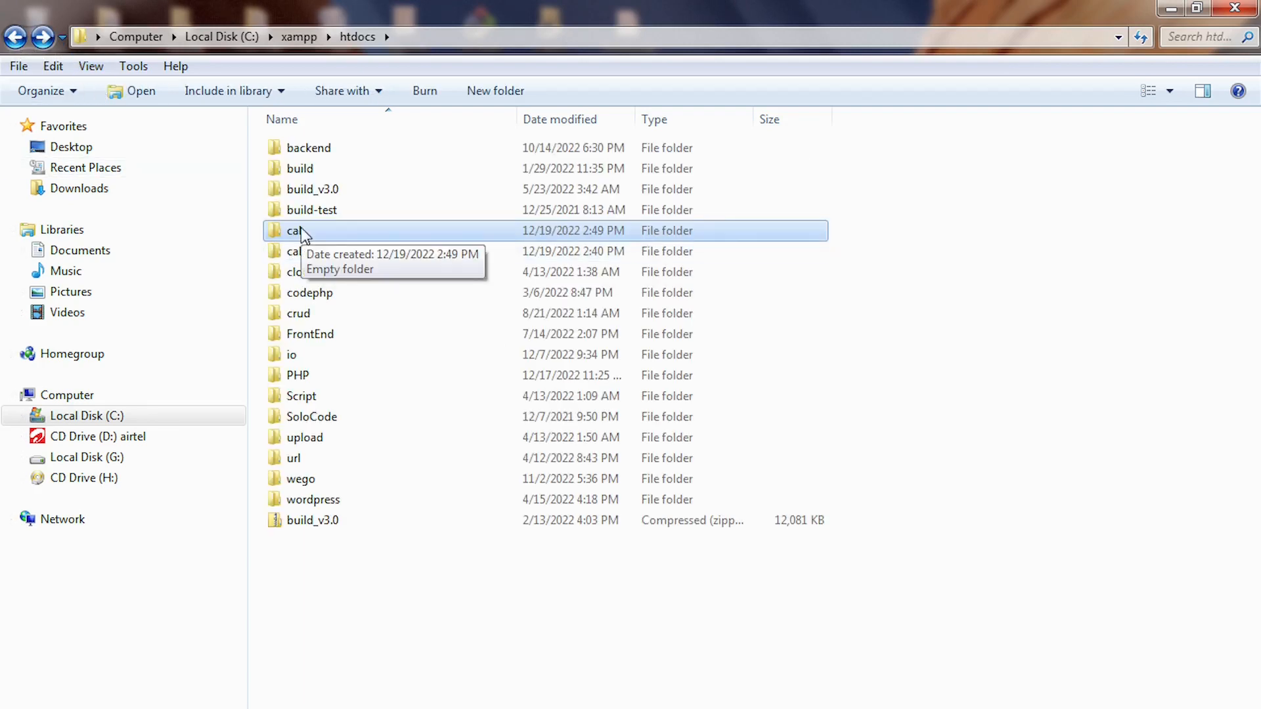
pyautogui.moveTo(296, 230); pyautogui.dragTo(322, 313)
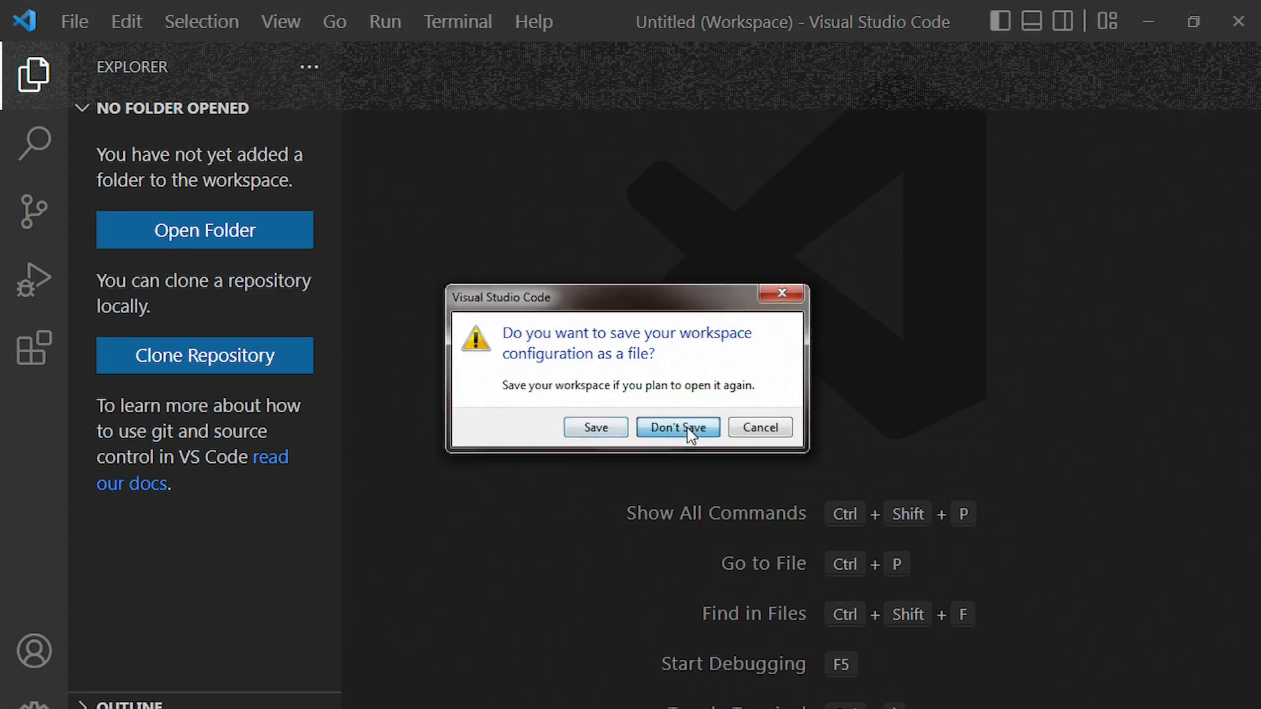
pyautogui.click(678, 427)
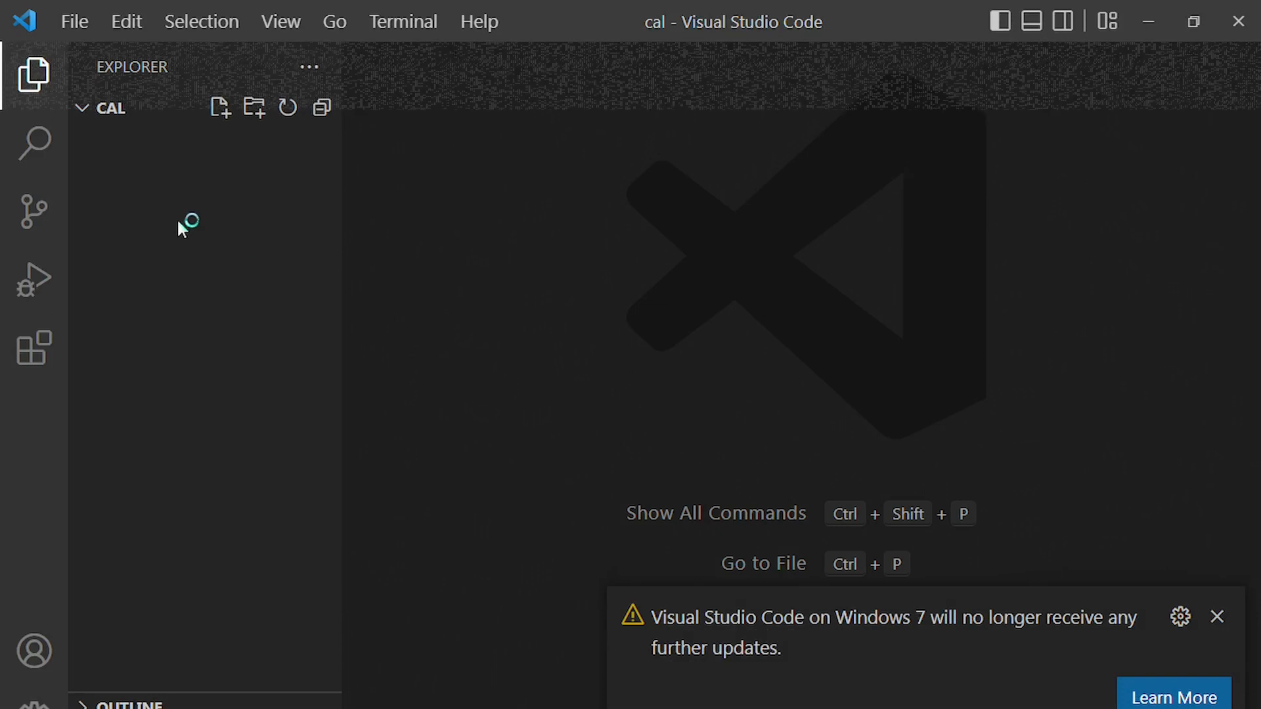
pyautogui.moveTo(109, 128)
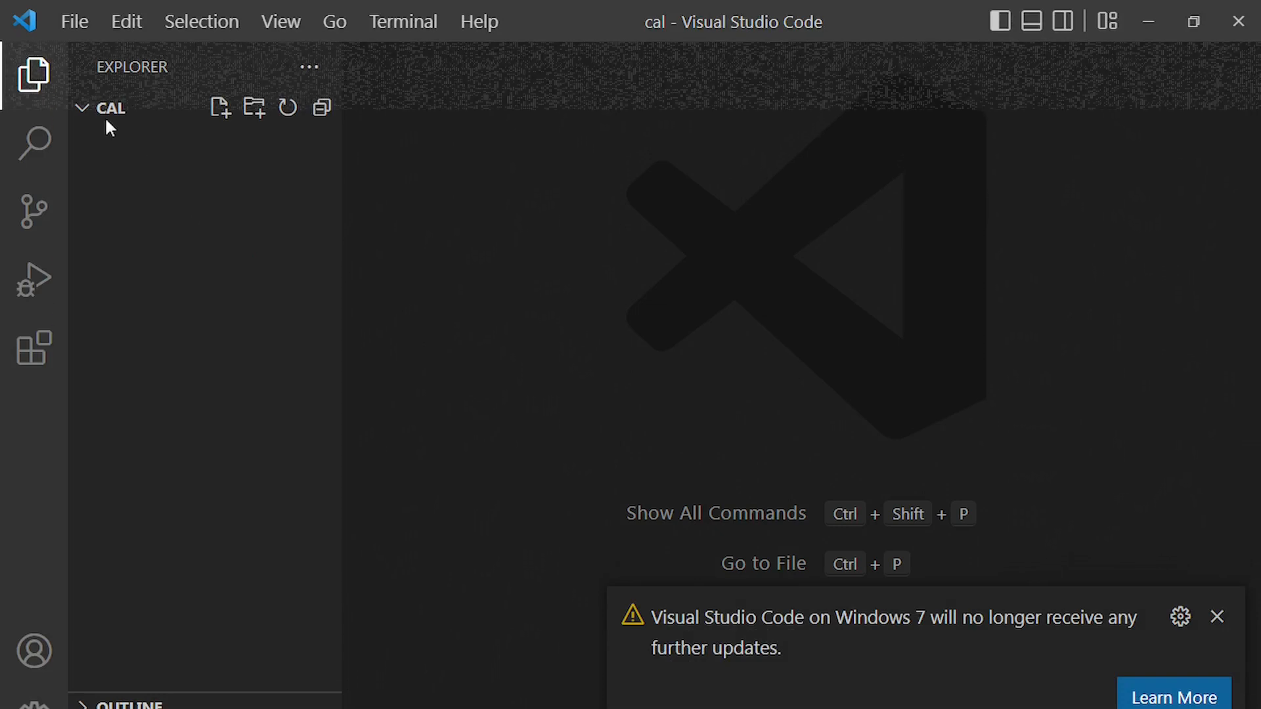
pyautogui.moveTo(220, 113)
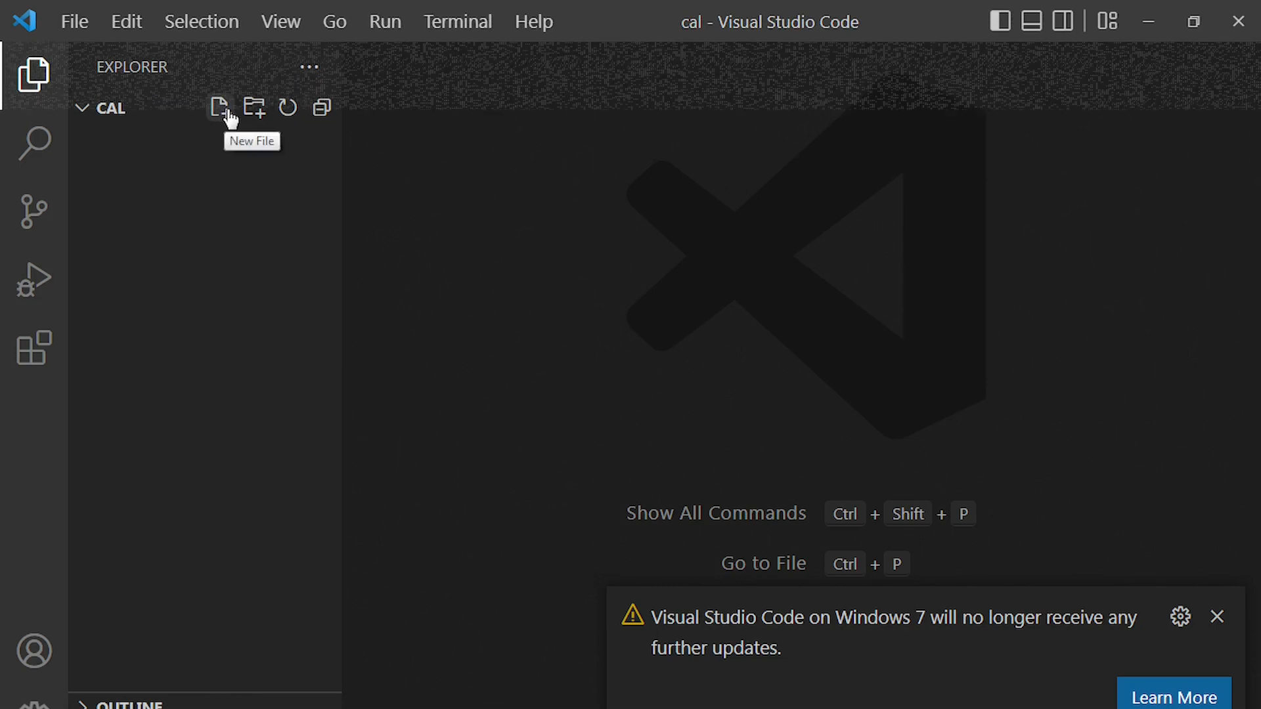
pyautogui.click(219, 106)
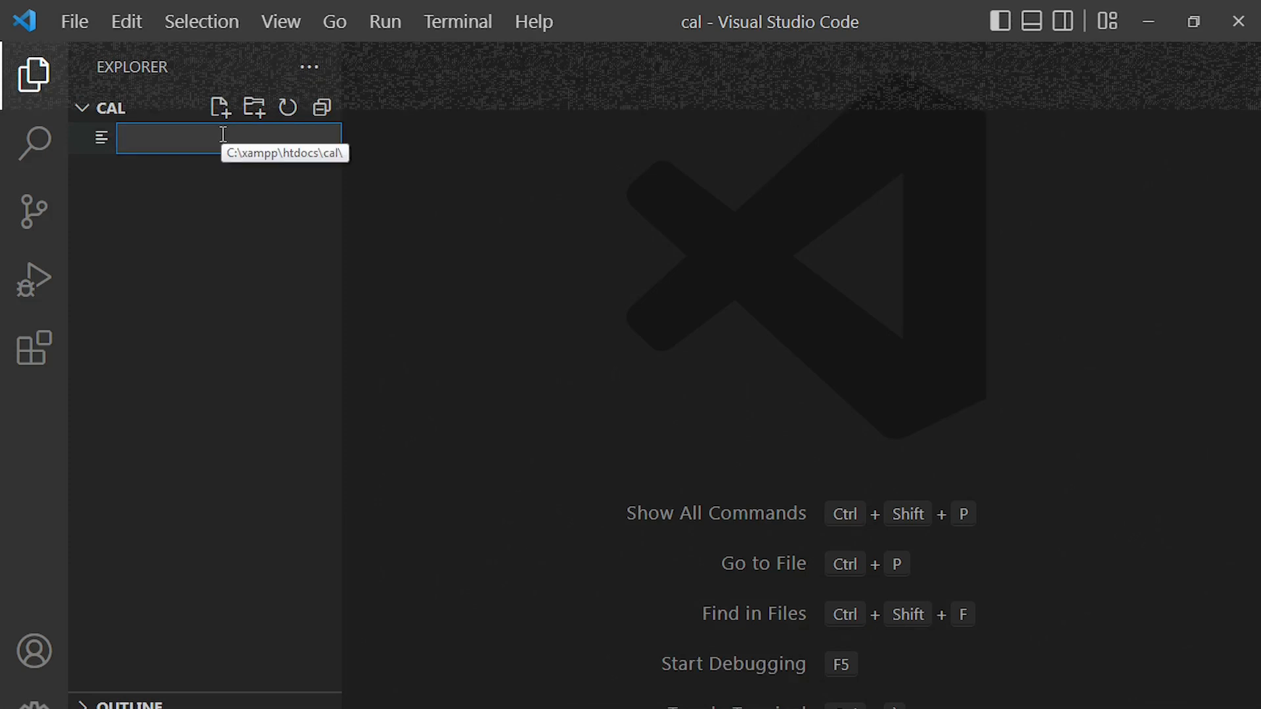
# Step: Name the new file calculator.php and focus the editor to paste the calculator code
pyautogui.write('c')
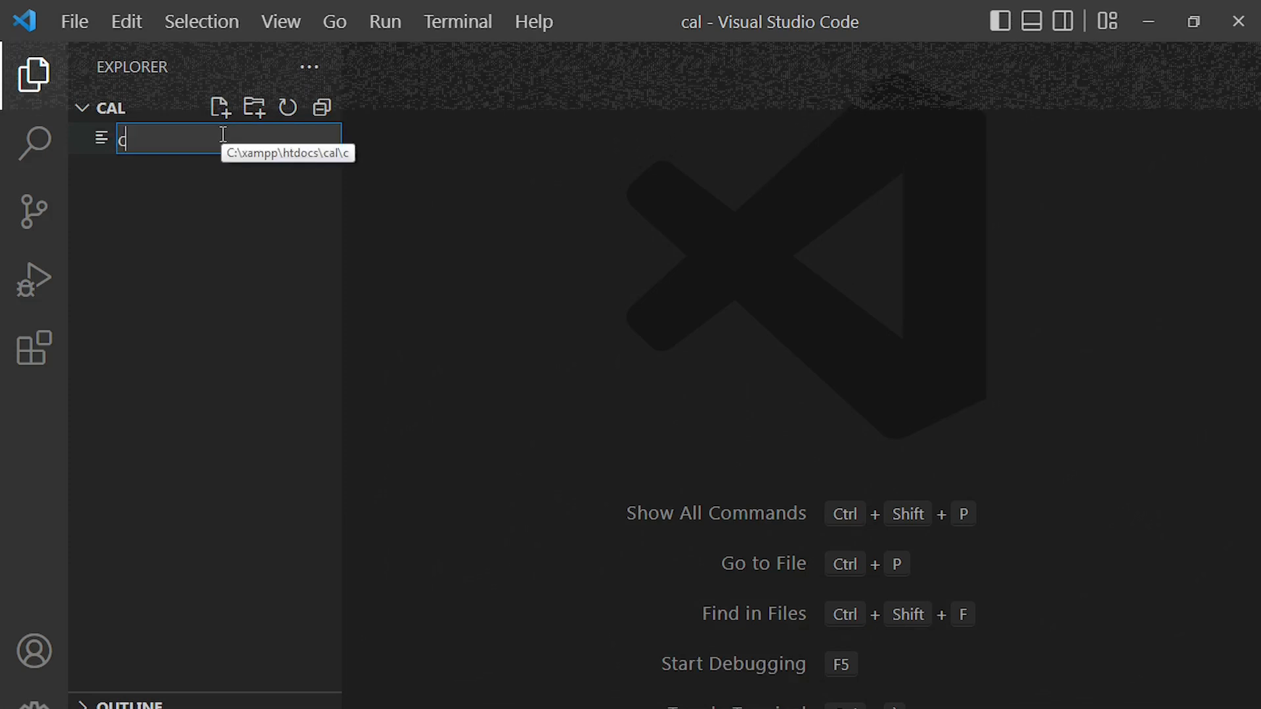
pyautogui.write('alculator.php')
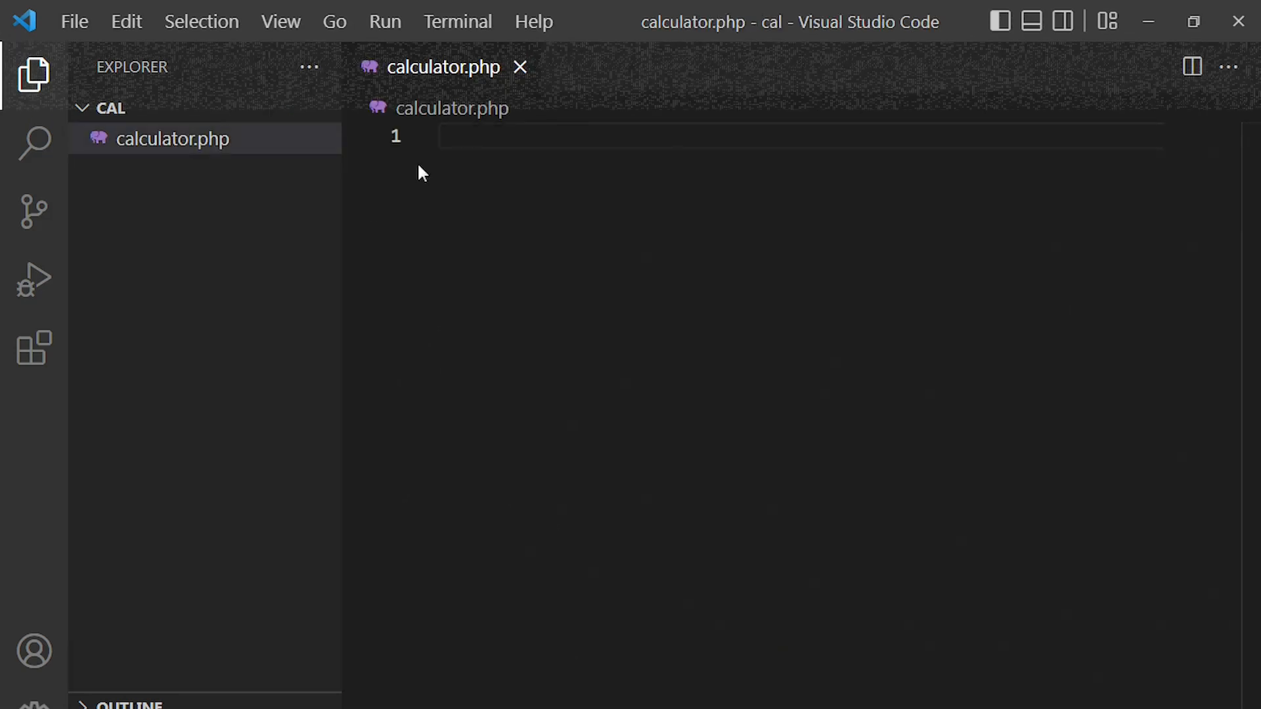
pyautogui.click(458, 137)
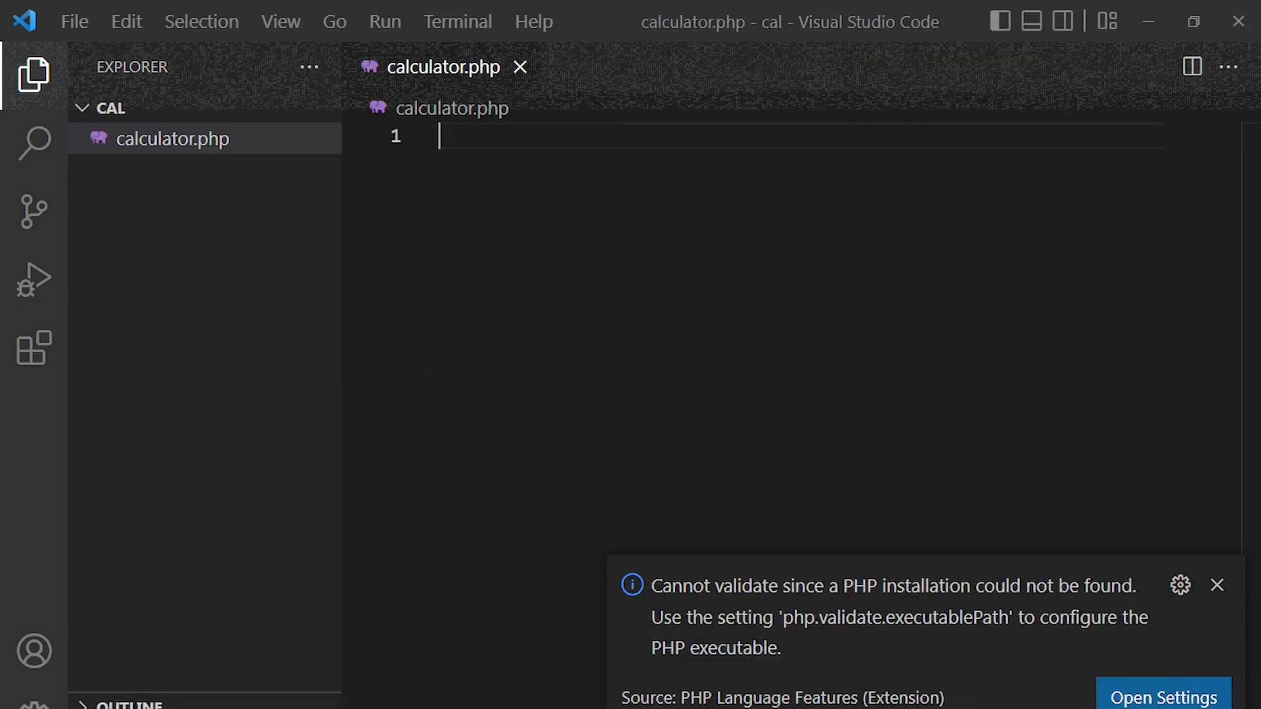
pyautogui.moveTo(403, 192)
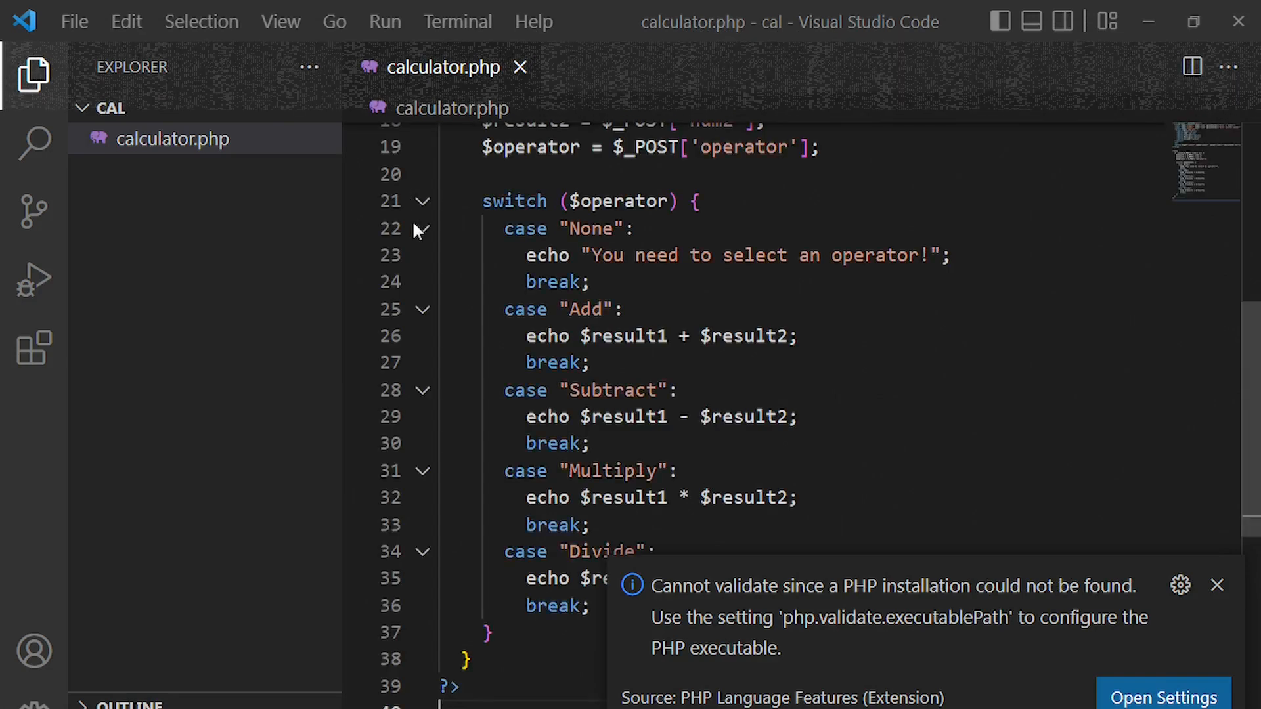
pyautogui.moveTo(1155, 564)
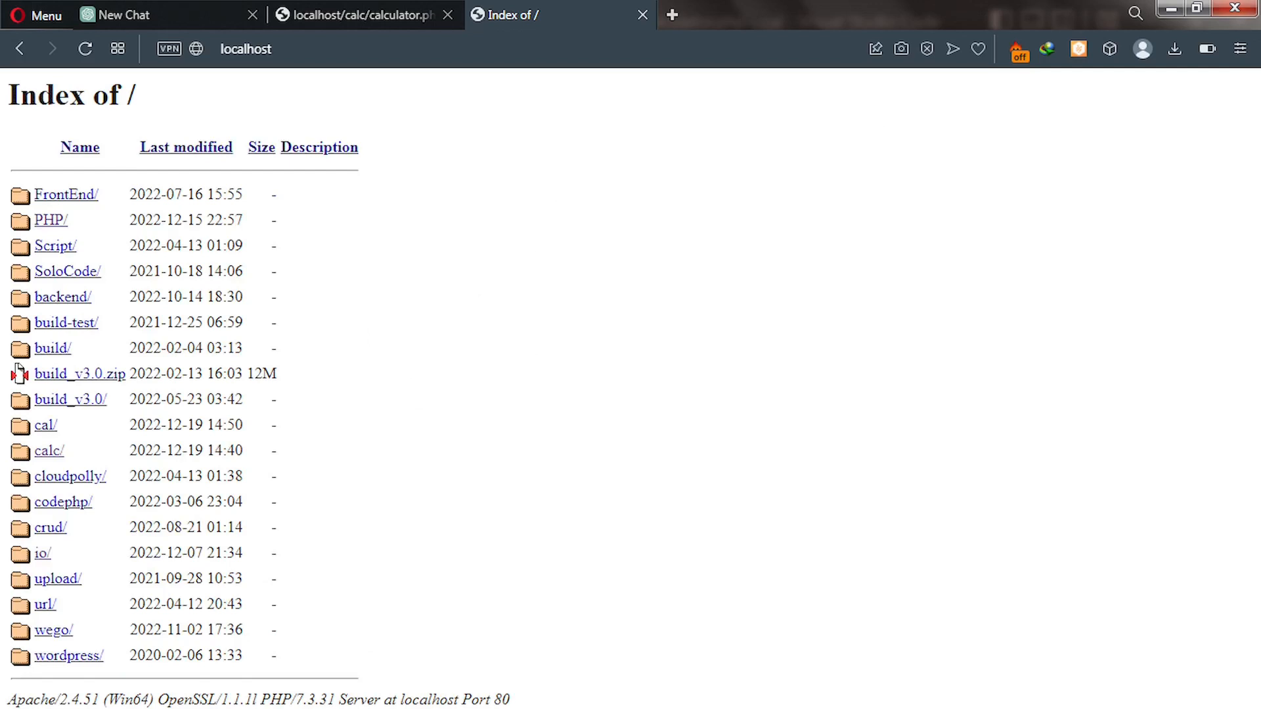
pyautogui.moveTo(593, 662)
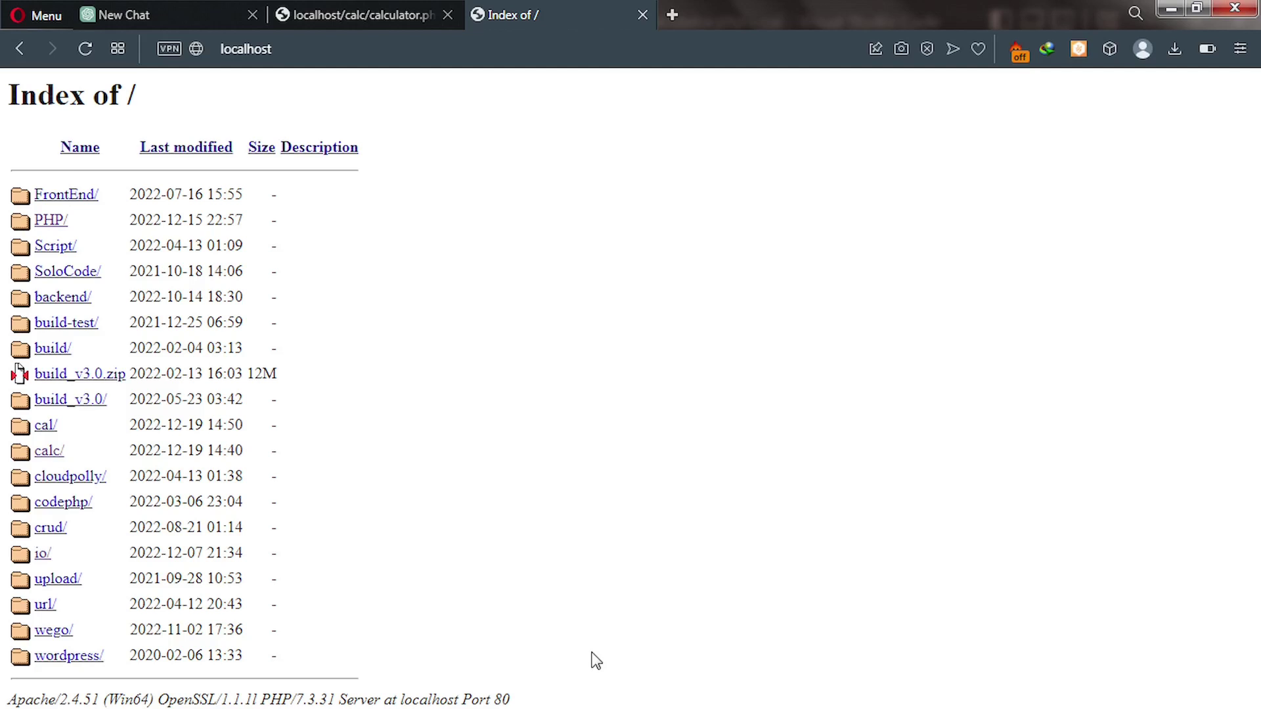
pyautogui.moveTo(154, 522)
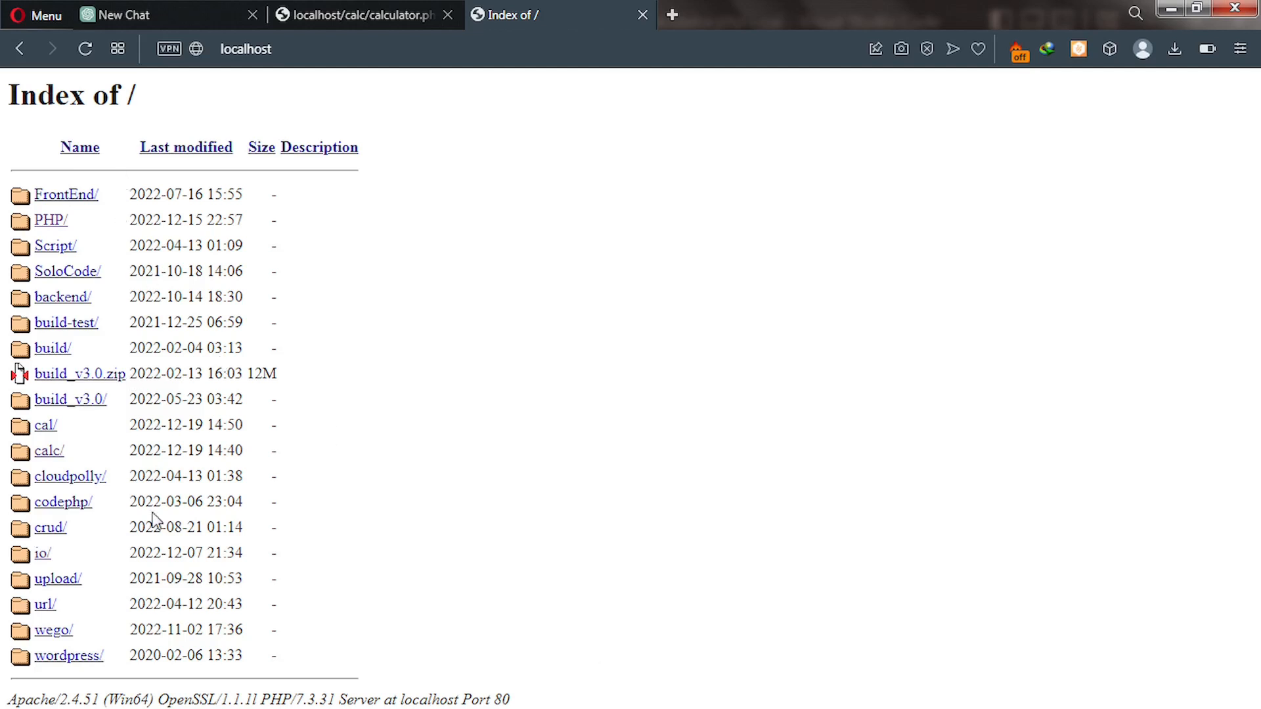
pyautogui.moveTo(143, 549)
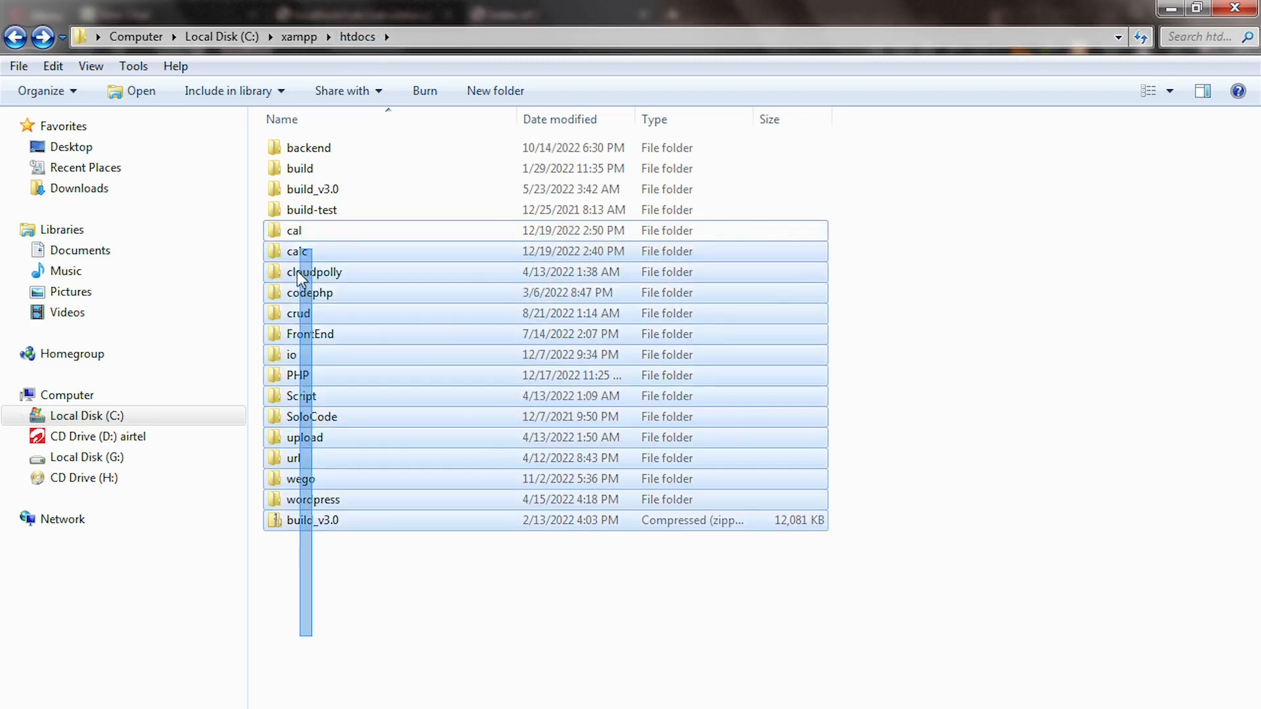
pyautogui.click(295, 586)
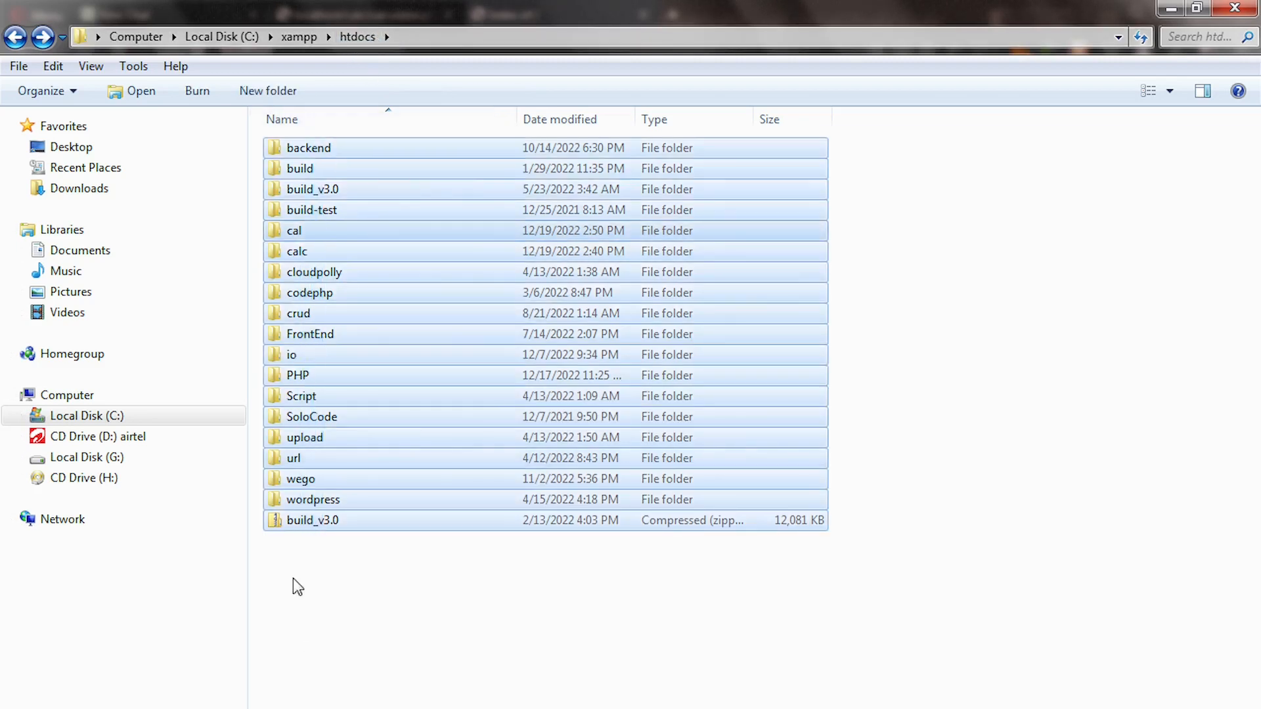
pyautogui.click(294, 231)
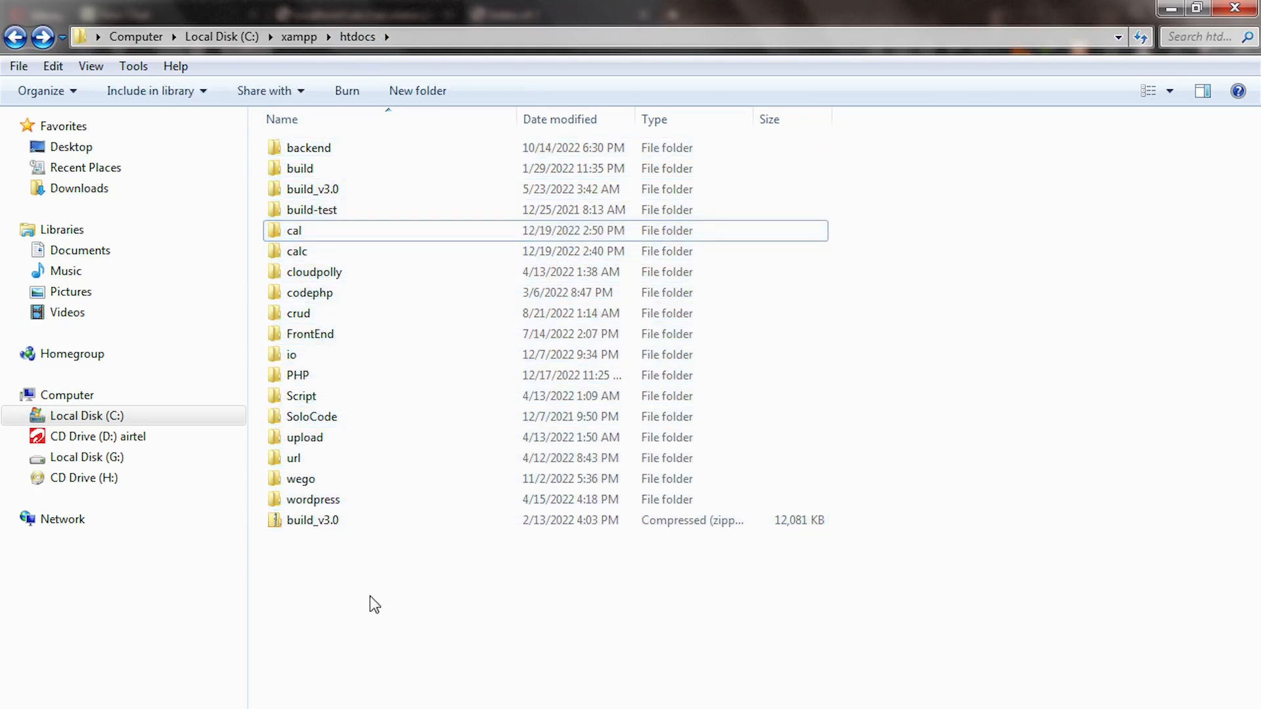
pyautogui.moveTo(337, 248)
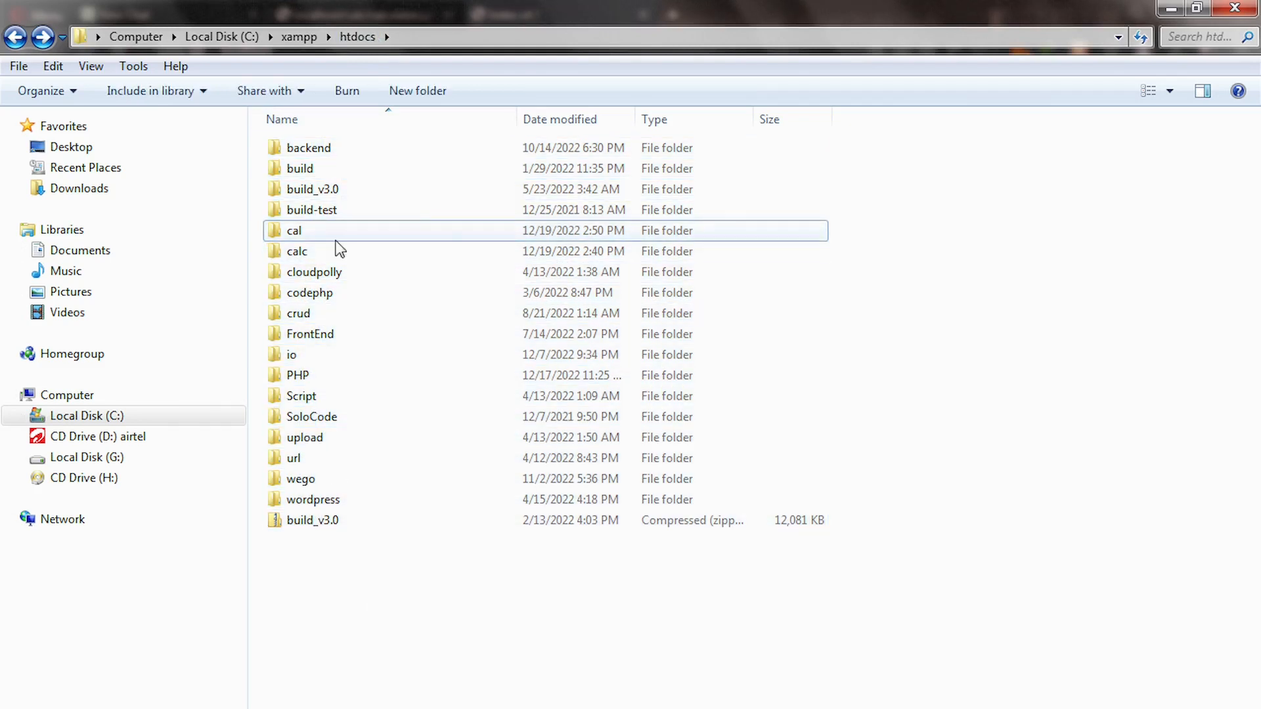
pyautogui.click(294, 231)
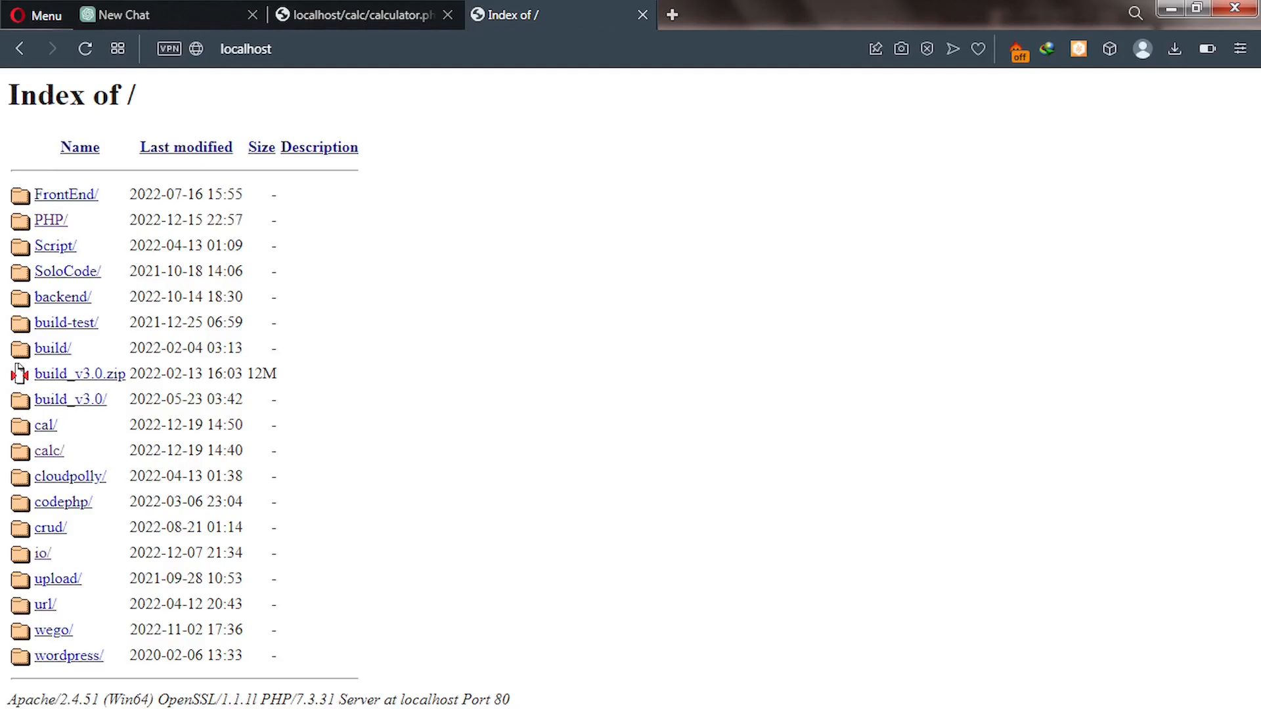
pyautogui.moveTo(41, 425)
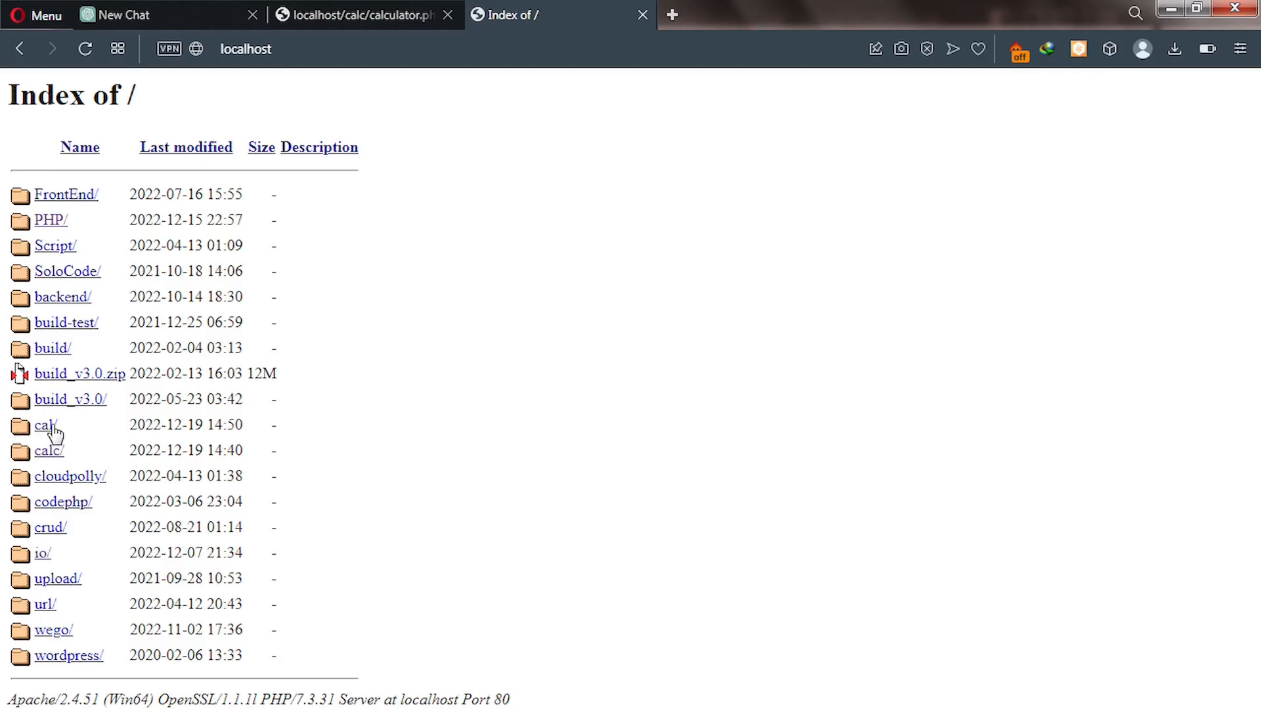
pyautogui.moveTo(42, 440)
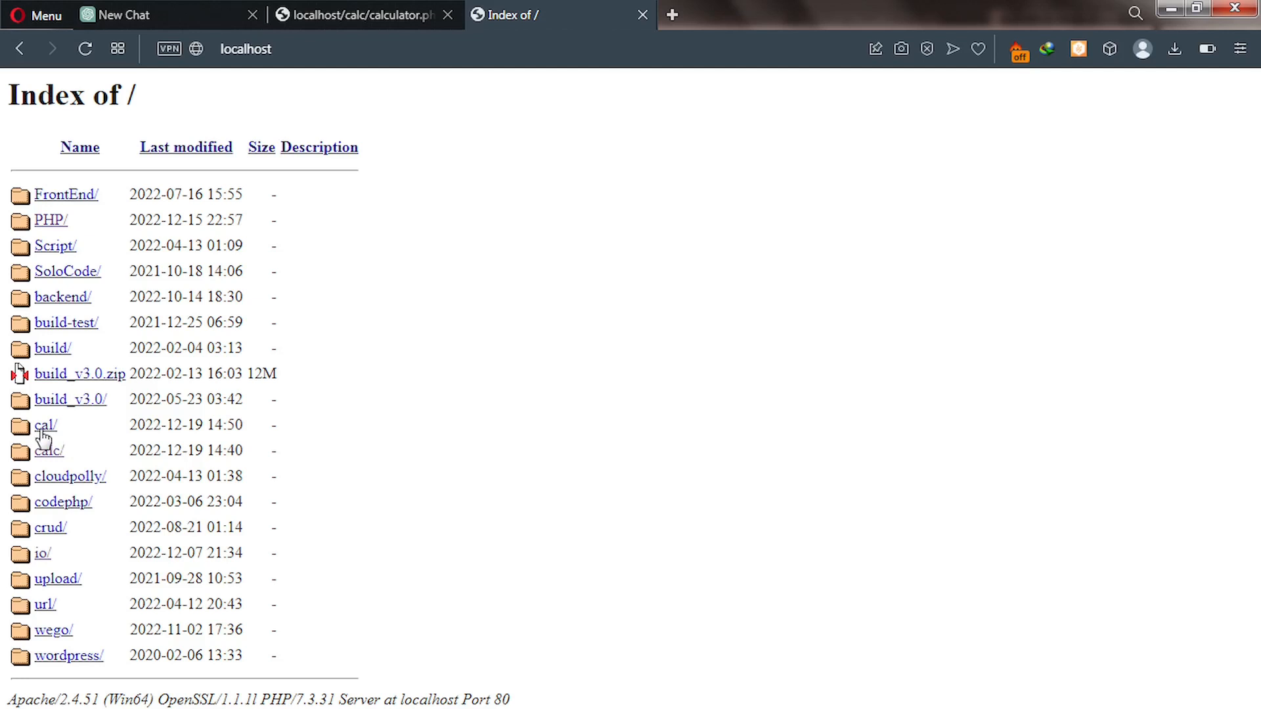
pyautogui.moveTo(53, 434)
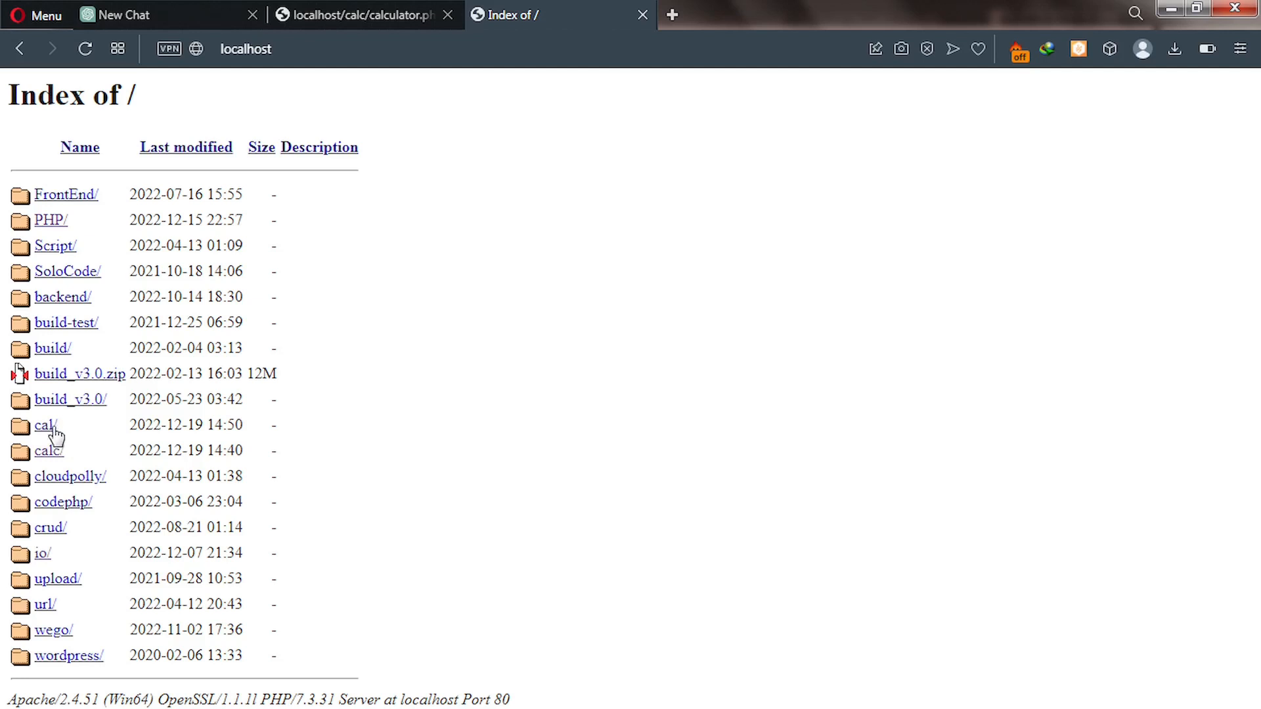
# Step: Open the cal/ directory listing from the localhost Index of / page
pyautogui.click(44, 424)
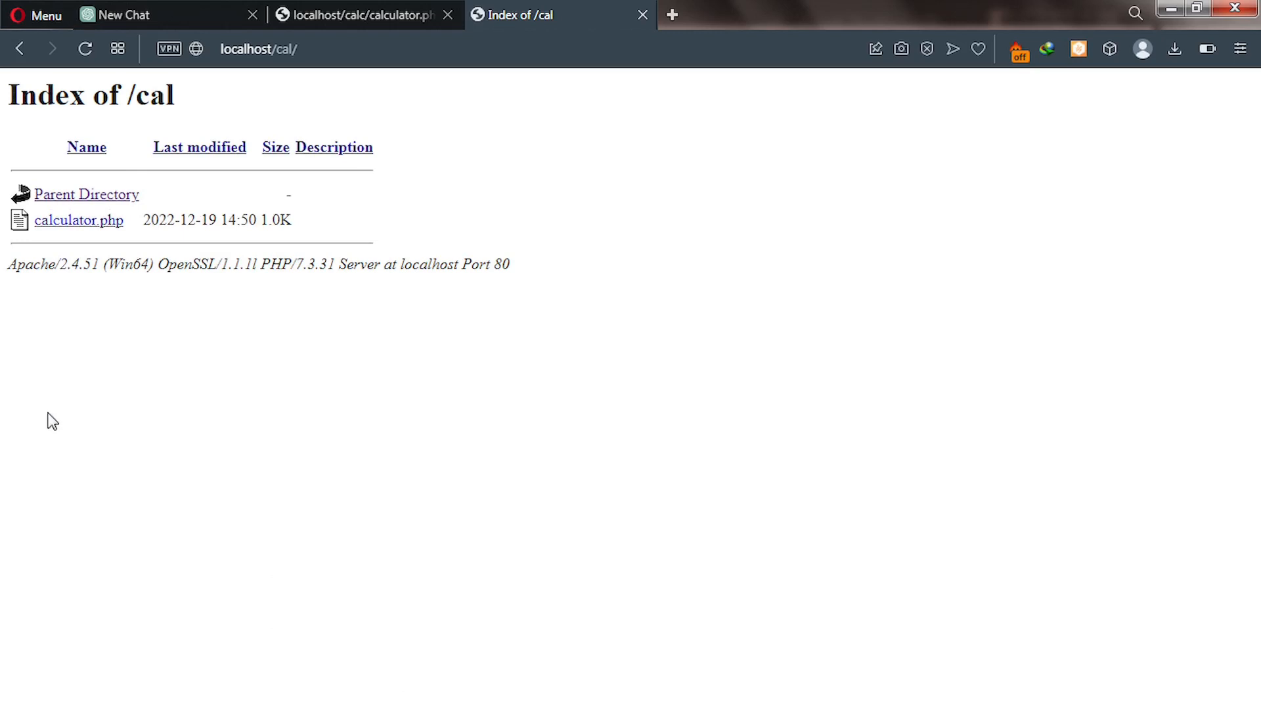
pyautogui.moveTo(50, 249)
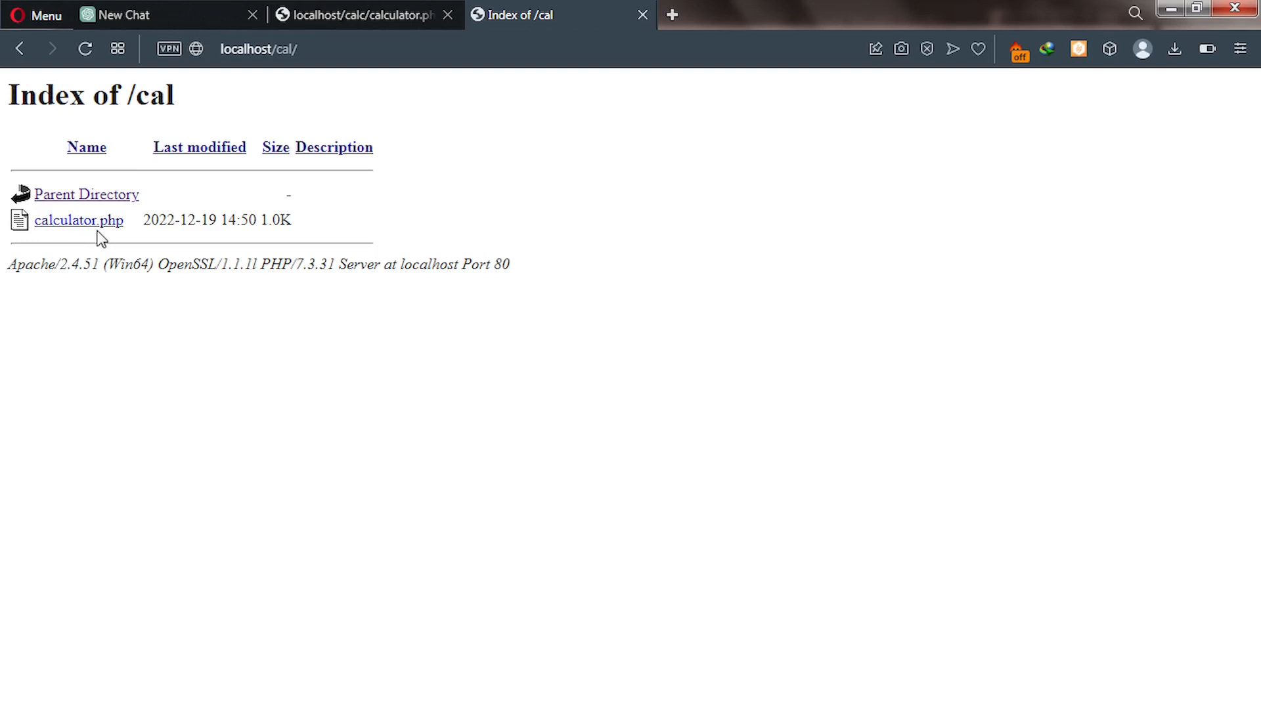
pyautogui.moveTo(87, 243)
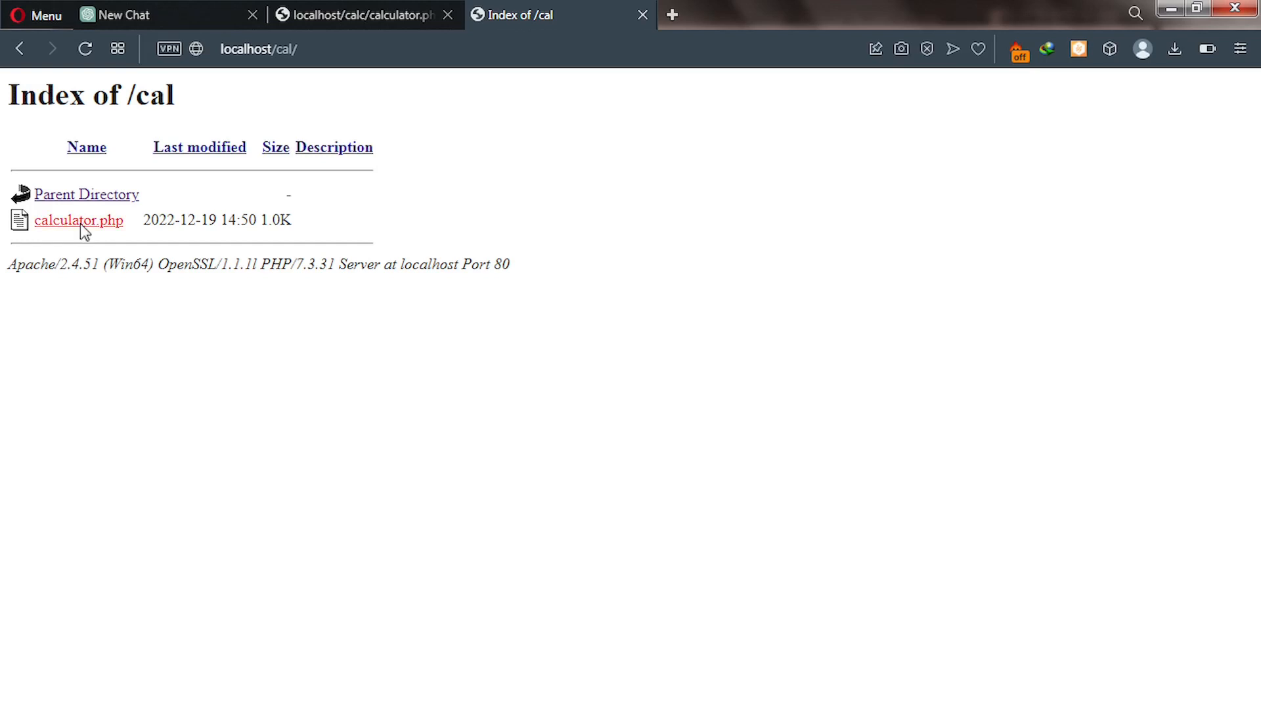
# Step: Run calculator.php from Index of /cal and focus the number input fields
pyautogui.click(79, 220)
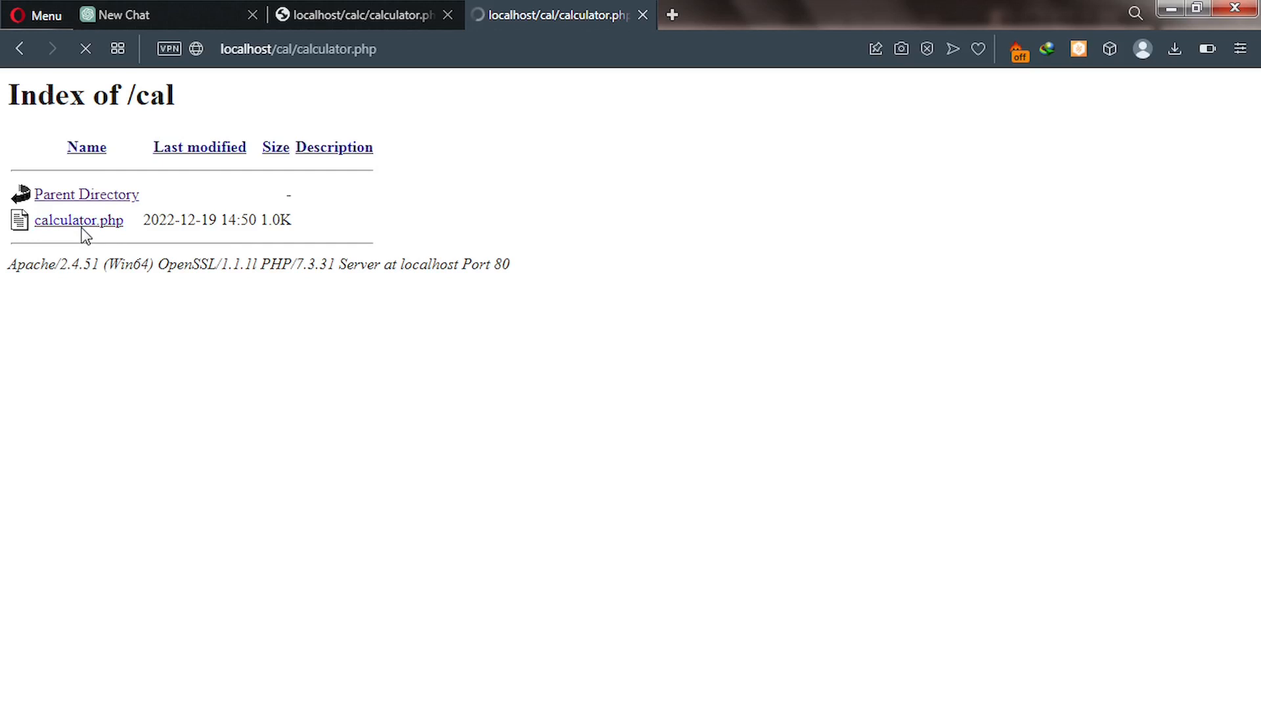
pyautogui.click(79, 220)
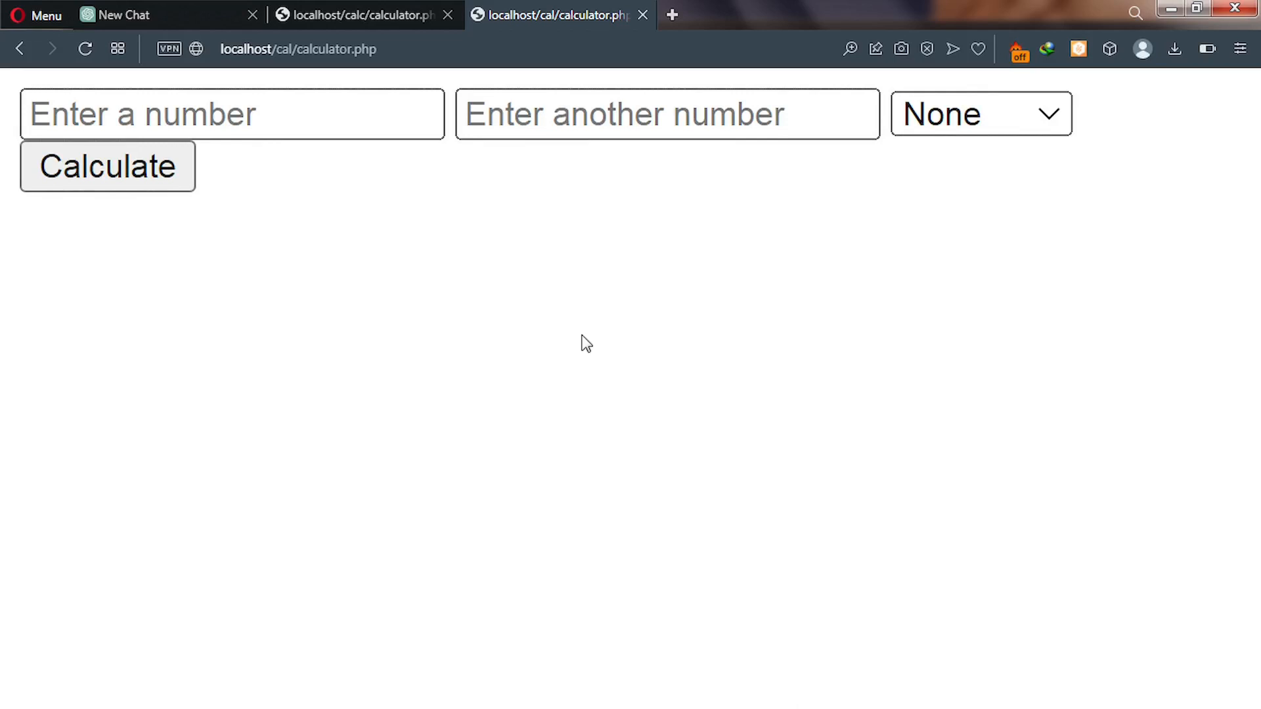
pyautogui.click(665, 115)
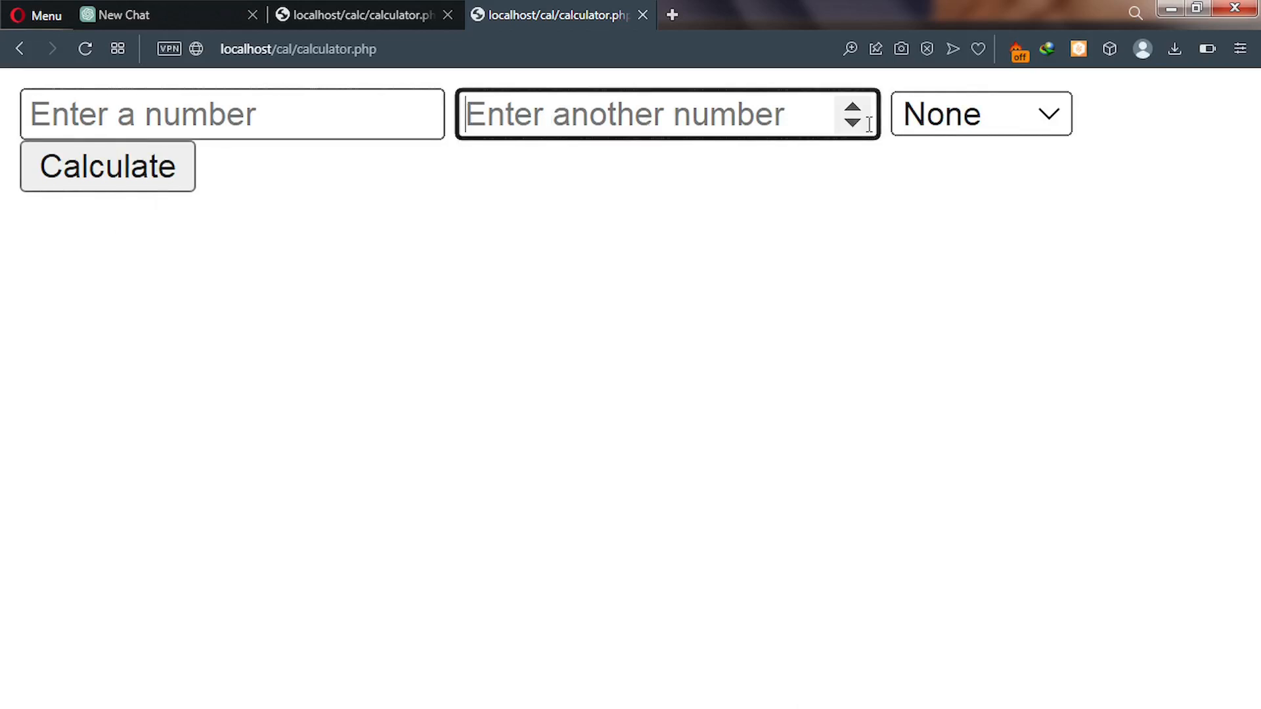
pyautogui.click(658, 115)
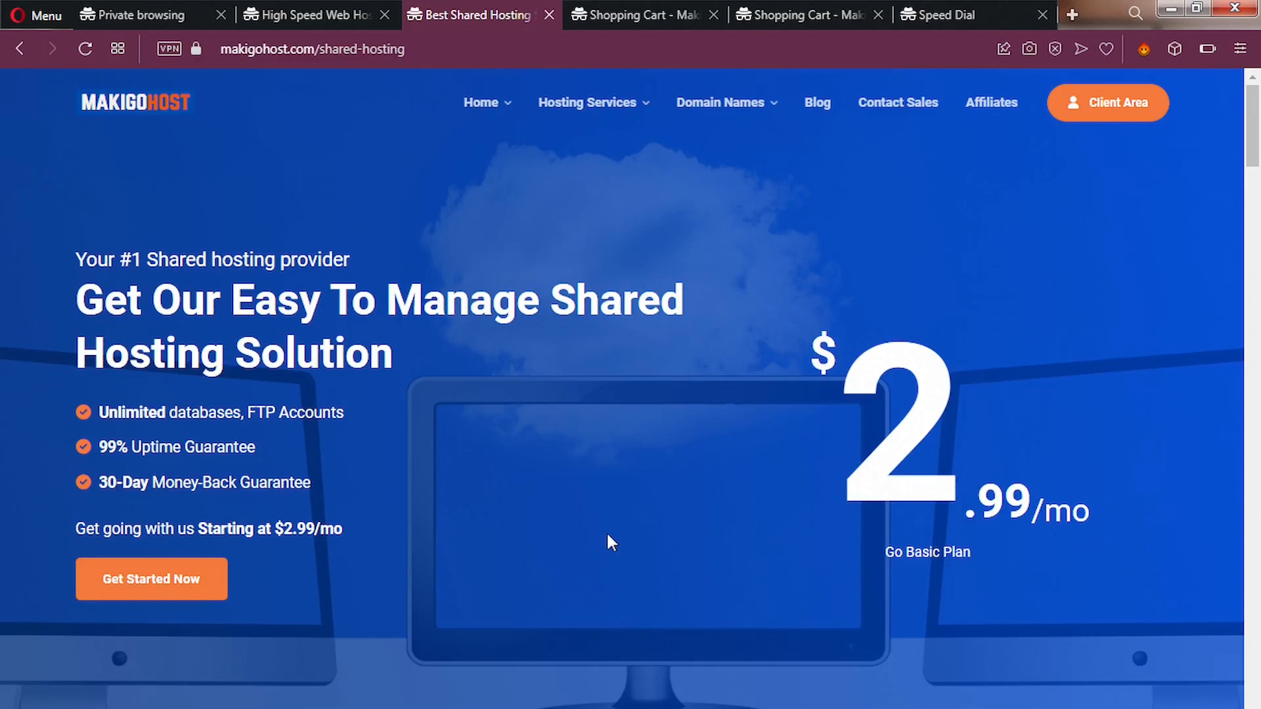
# Step: Scroll to the Go Basic $2.99, Standard $4.99 and Go Unlimited $9.99 plan cards
pyautogui.scroll(-3)
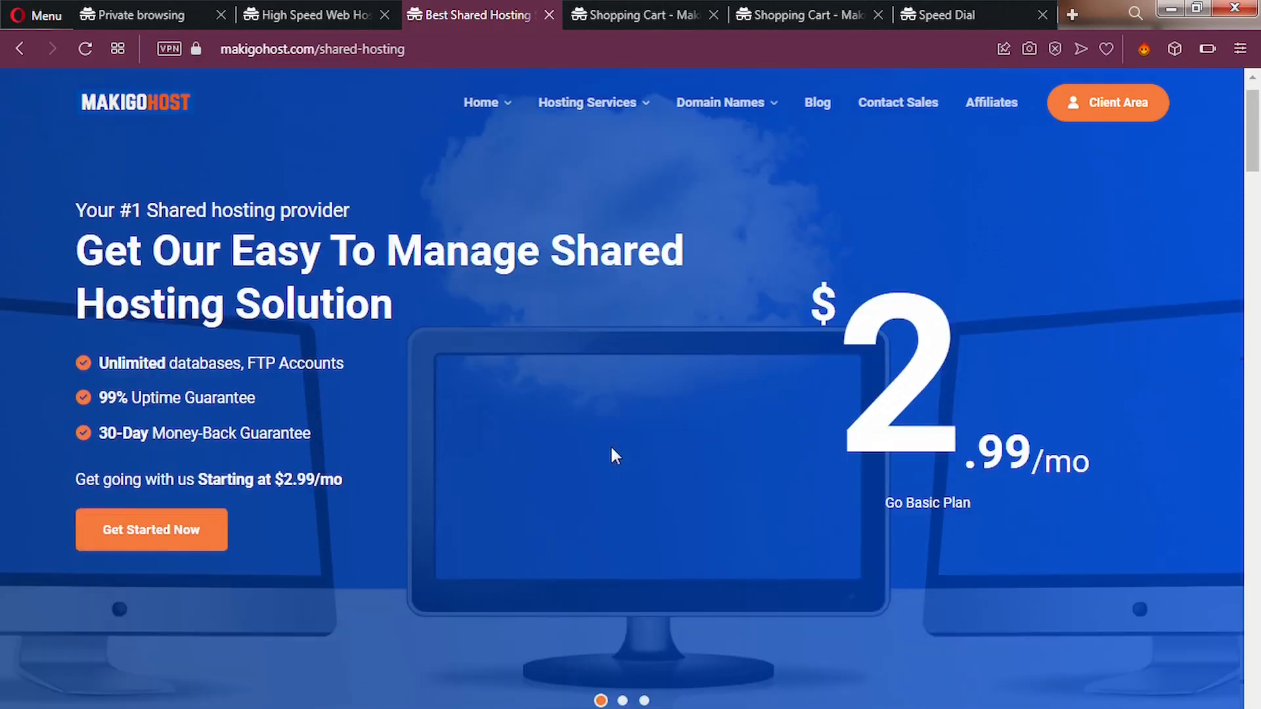
pyautogui.scroll(-3)
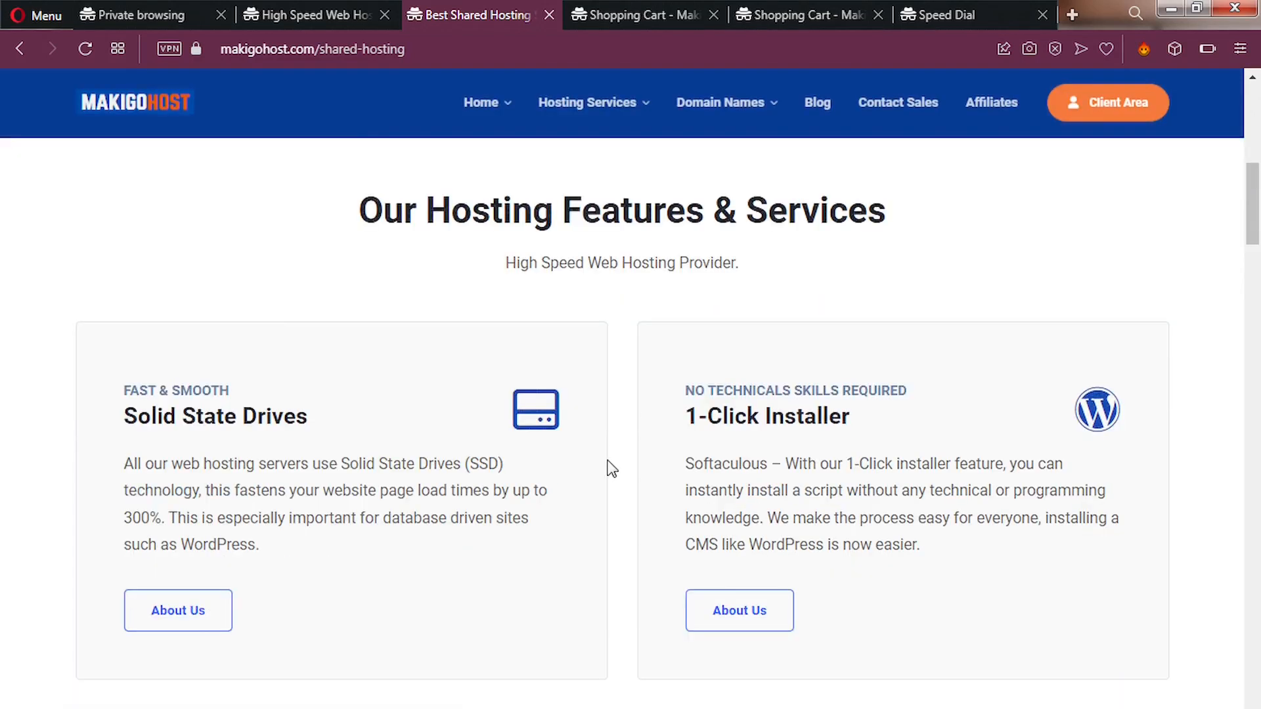
pyautogui.scroll(-3)
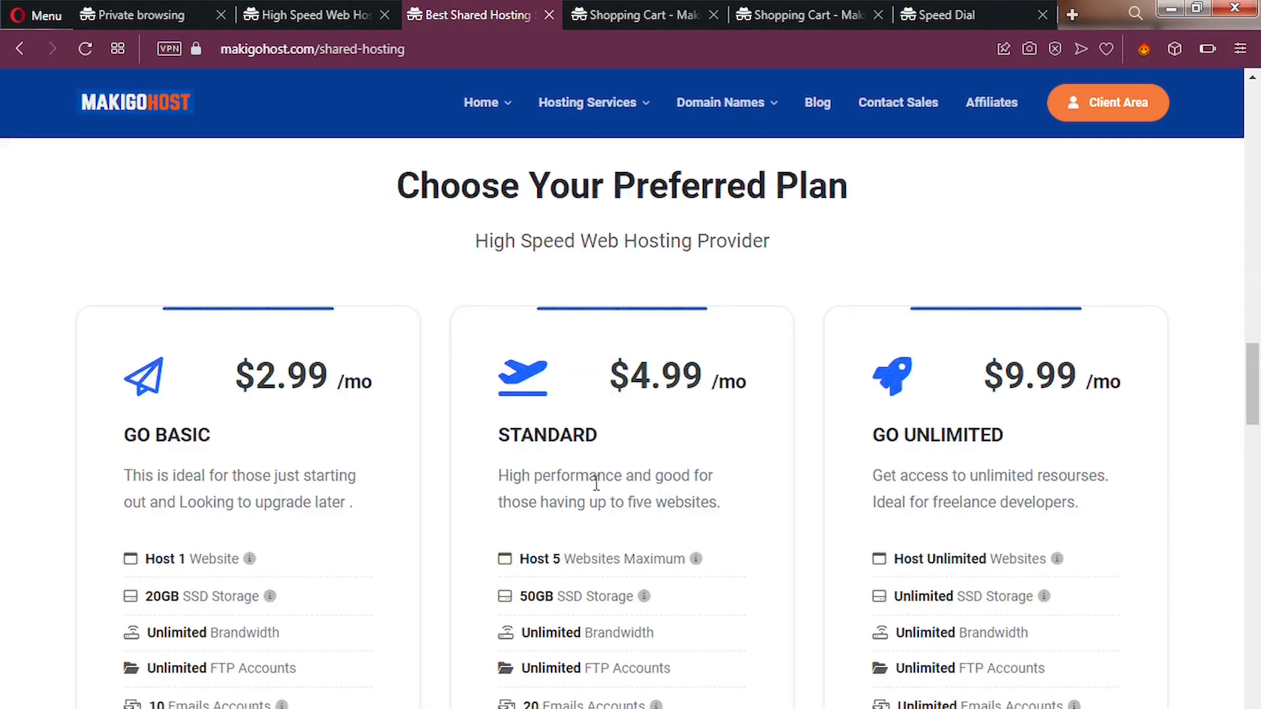
pyautogui.scroll(-3)
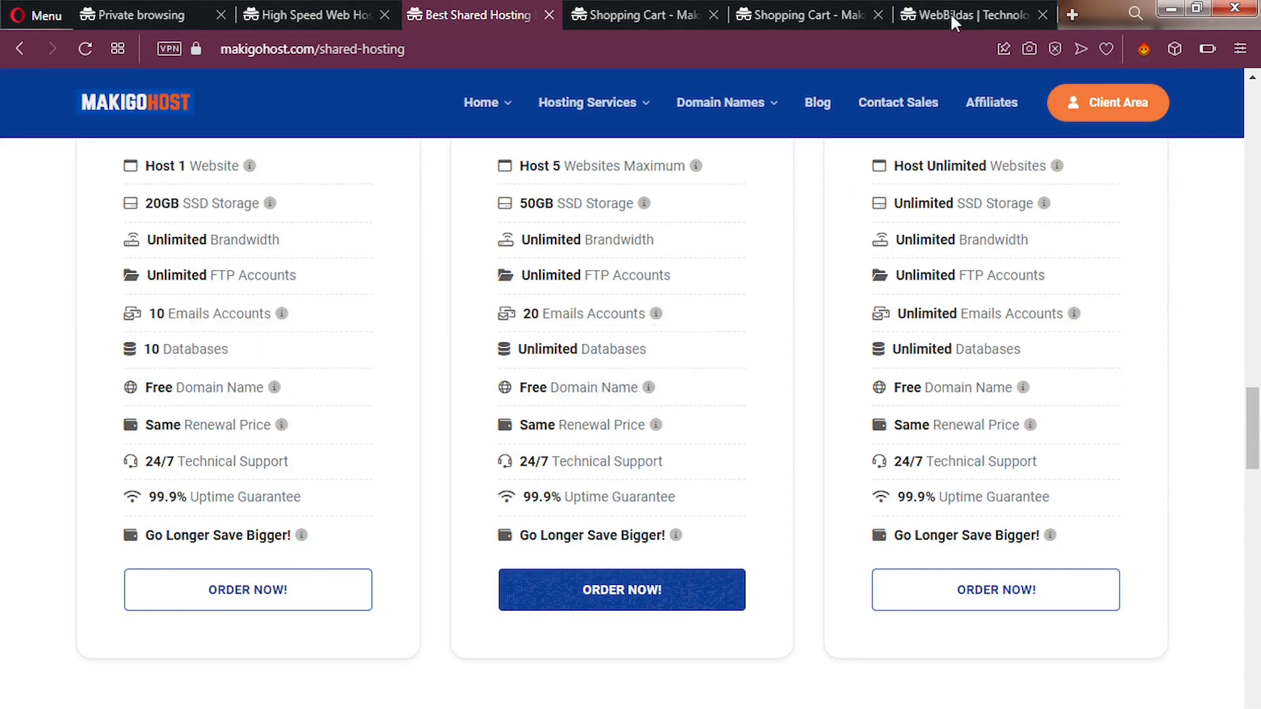
pyautogui.moveTo(955, 23)
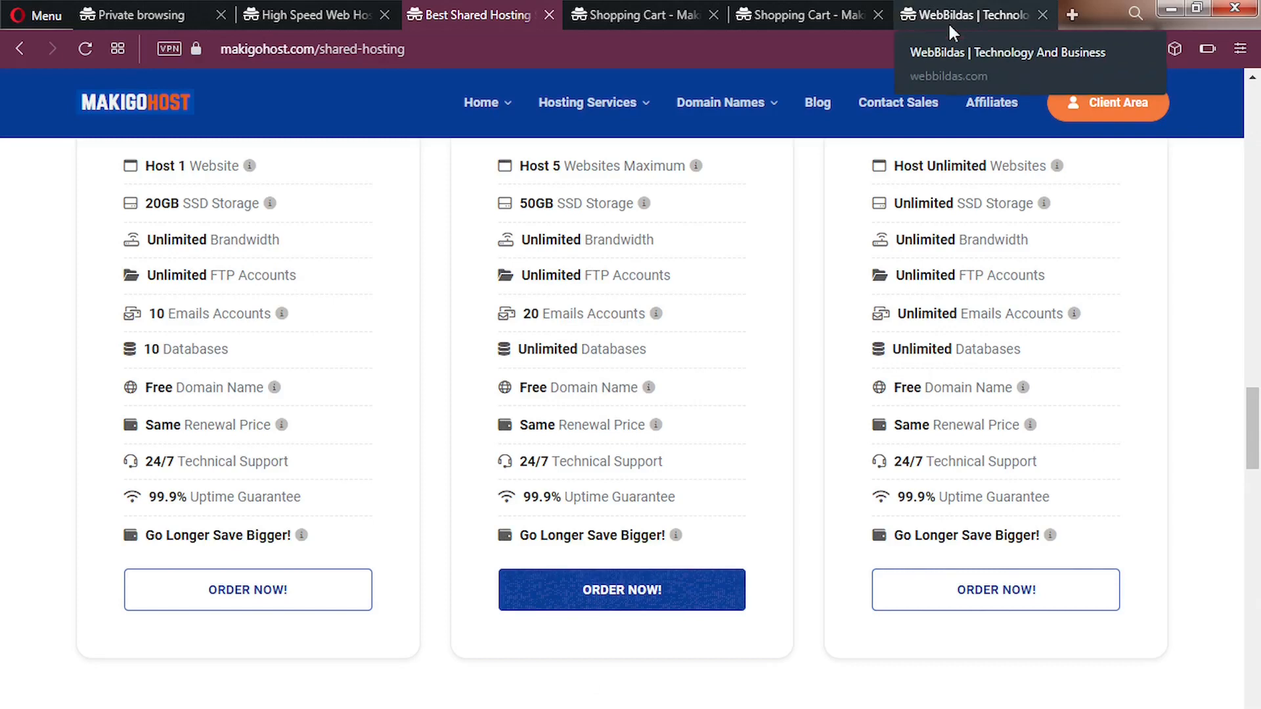
# Step: Switch to the WebBildas blog tab and scroll through its latest posts
pyautogui.click(971, 15)
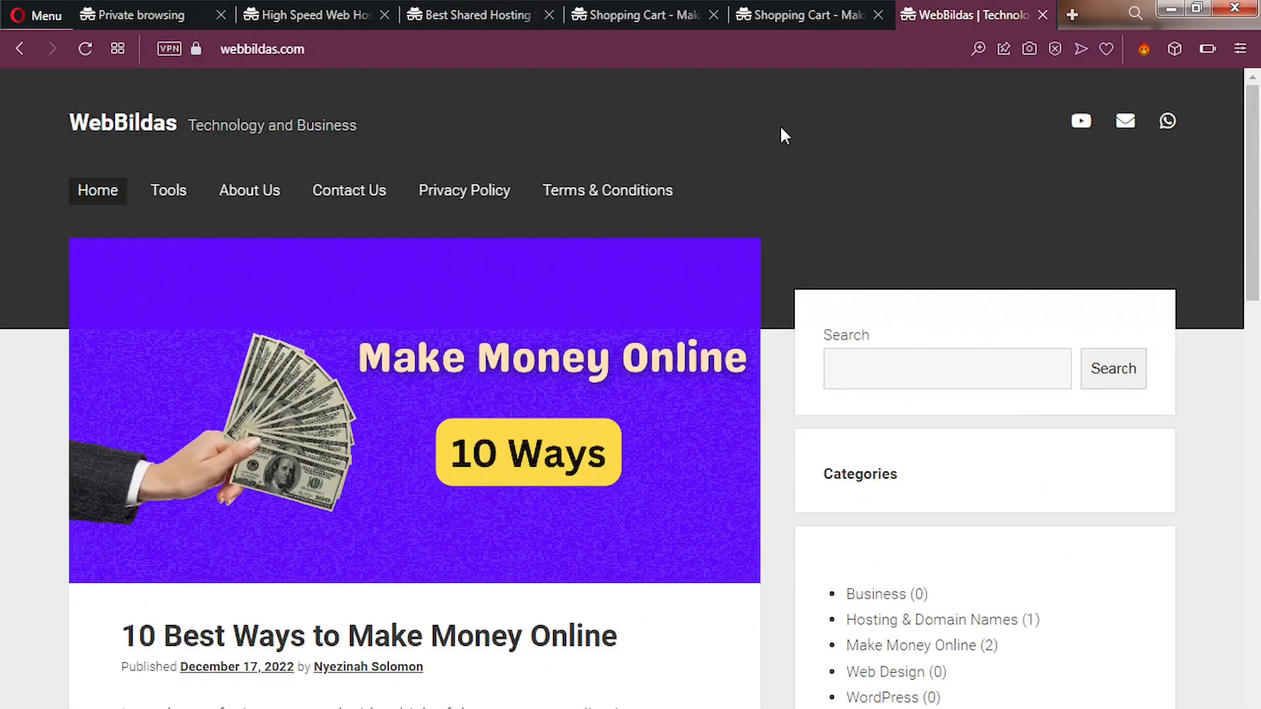
pyautogui.scroll(-3)
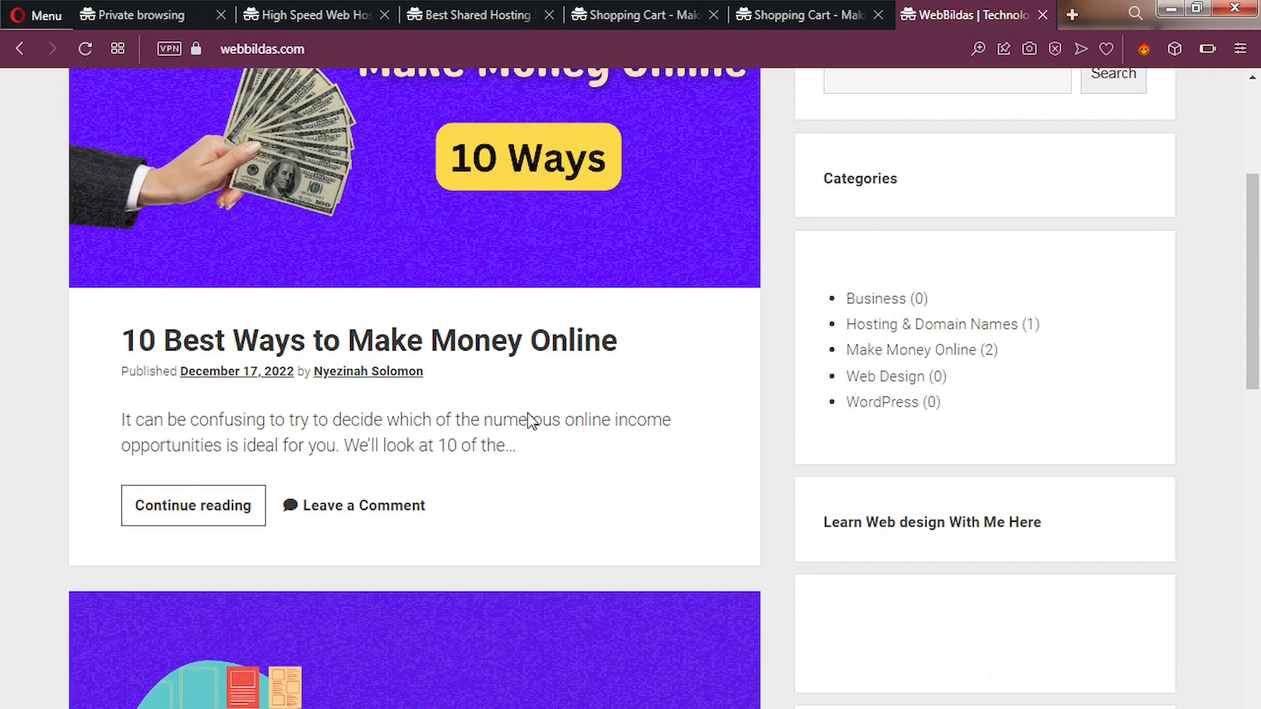
pyautogui.scroll(-3)
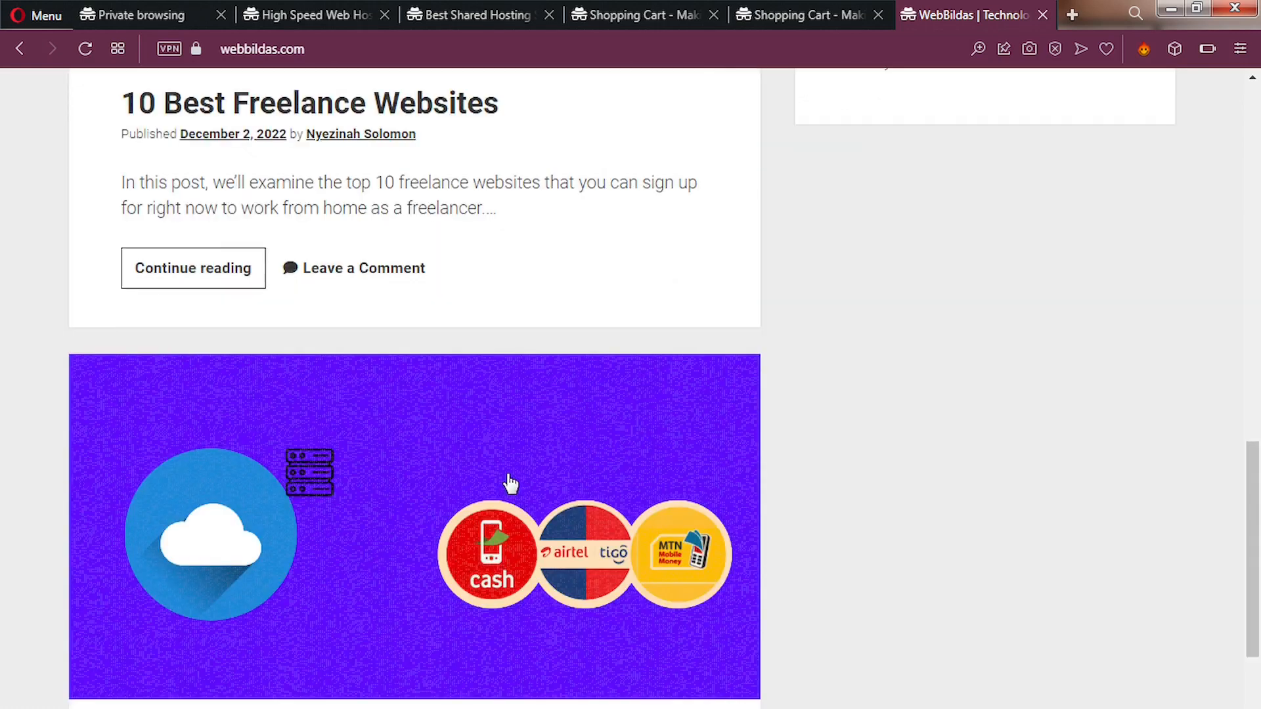
pyautogui.scroll(-3)
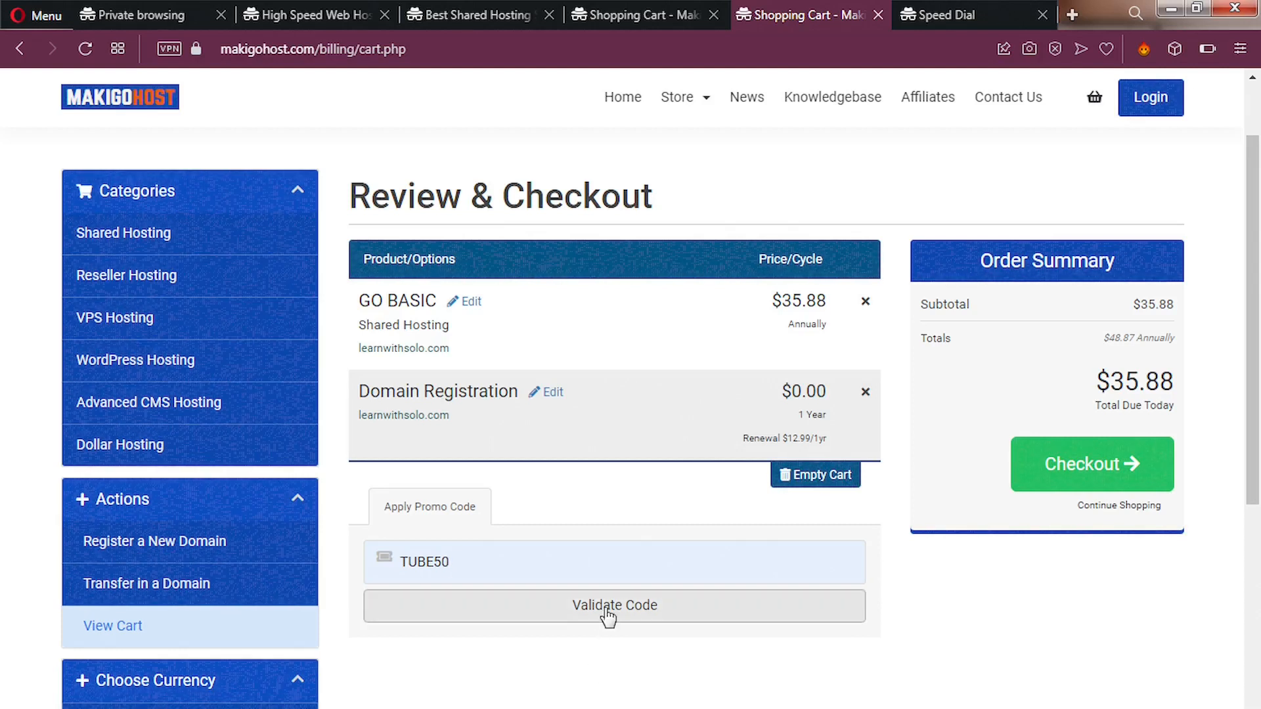
# Step: Validate the TUBE50 promo code and check the Order Summary total of $17.94
pyautogui.click(613, 605)
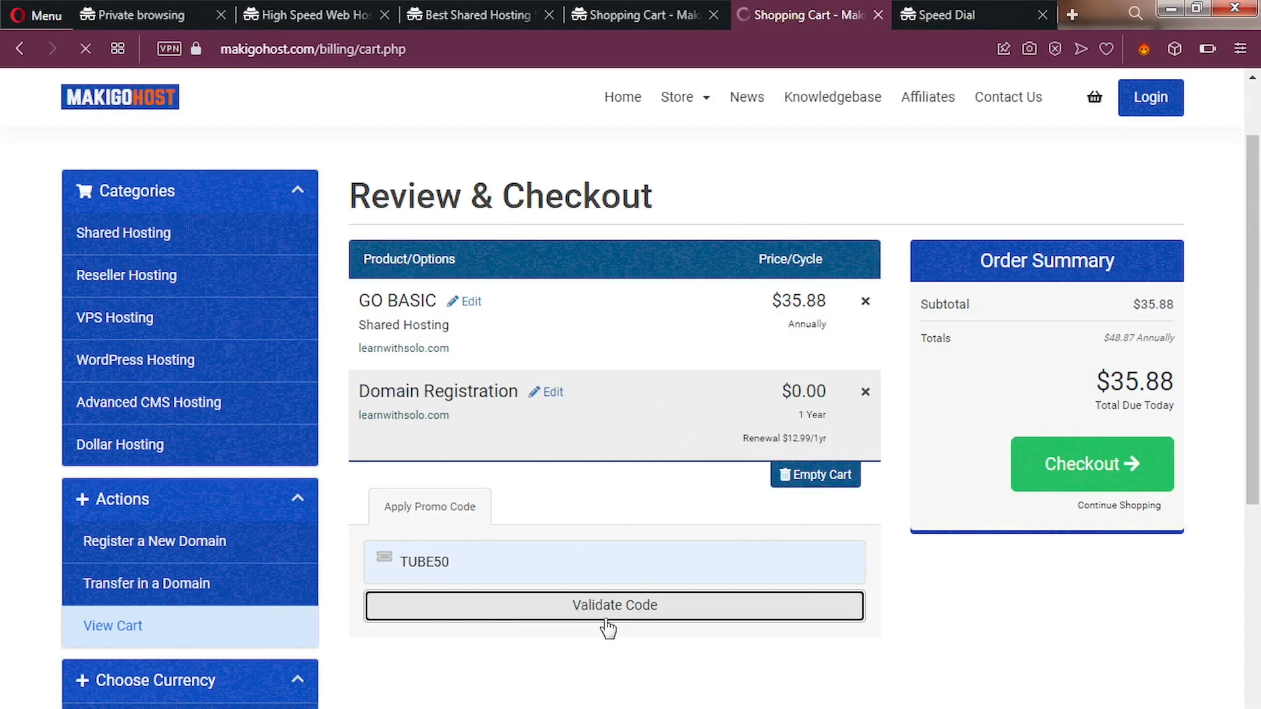
pyautogui.click(614, 605)
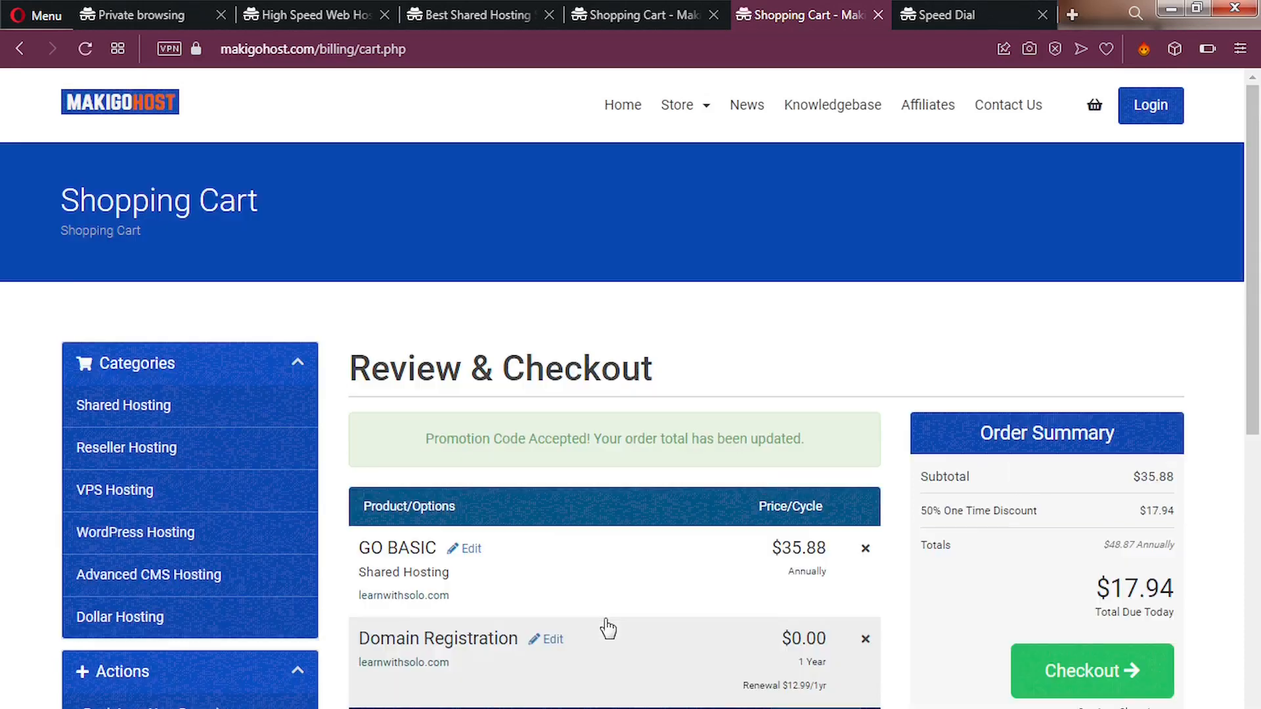
pyautogui.scroll(-3)
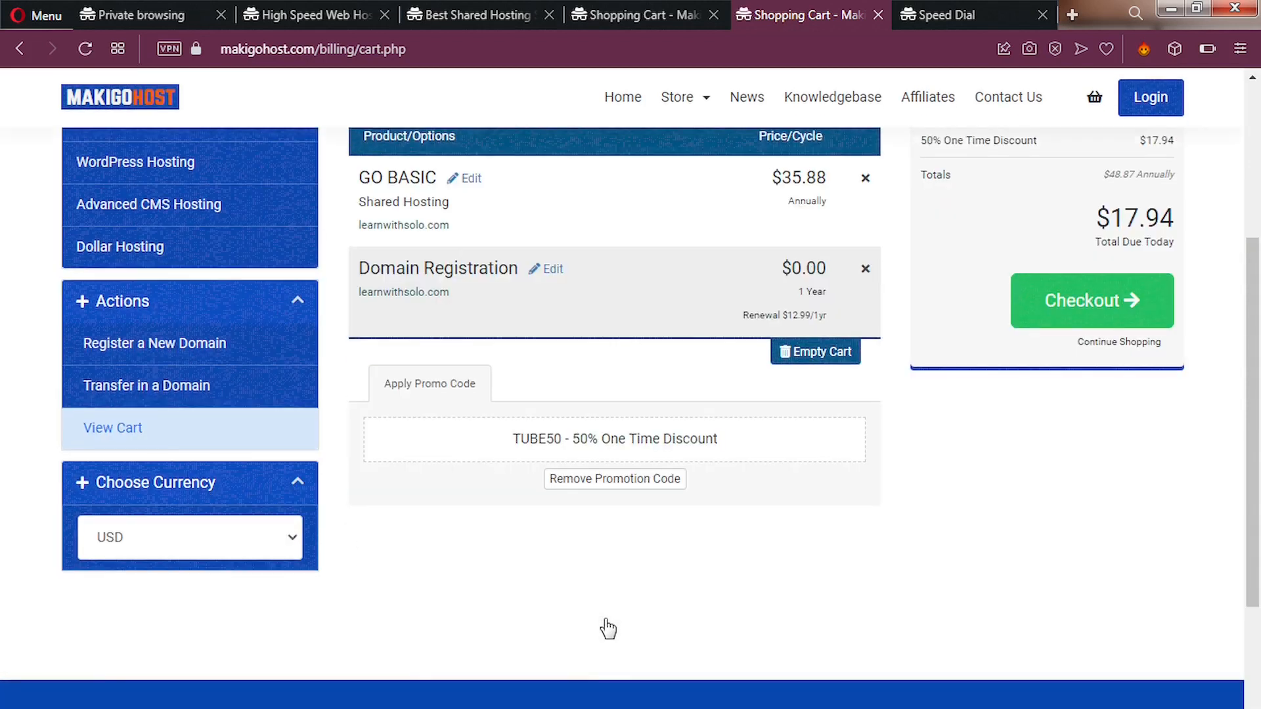
pyautogui.scroll(-3)
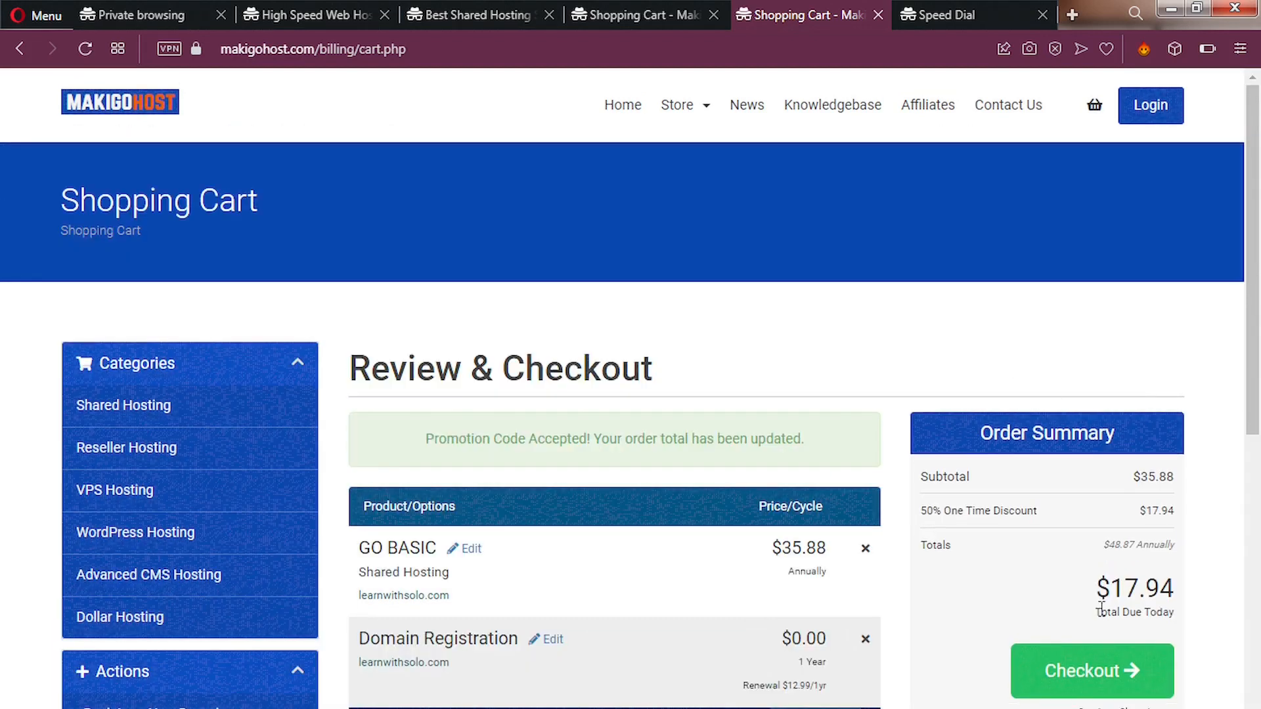
pyautogui.moveTo(1125, 597)
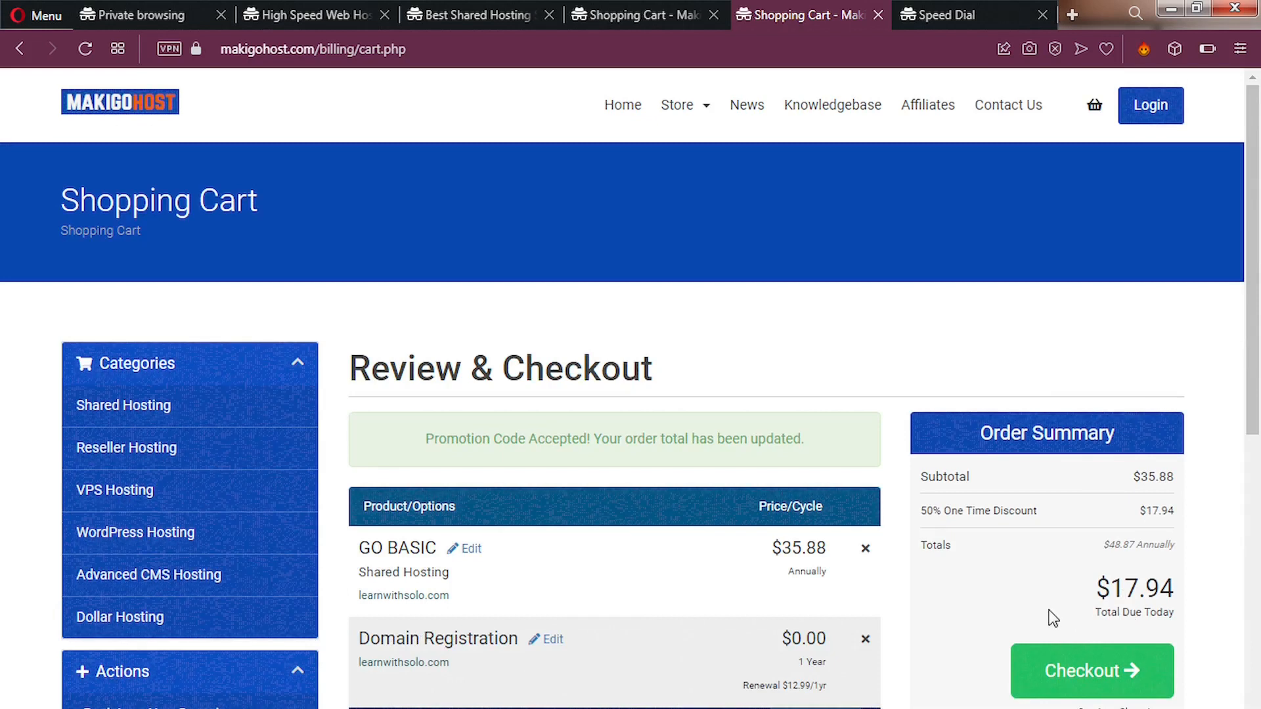
pyautogui.moveTo(1129, 548)
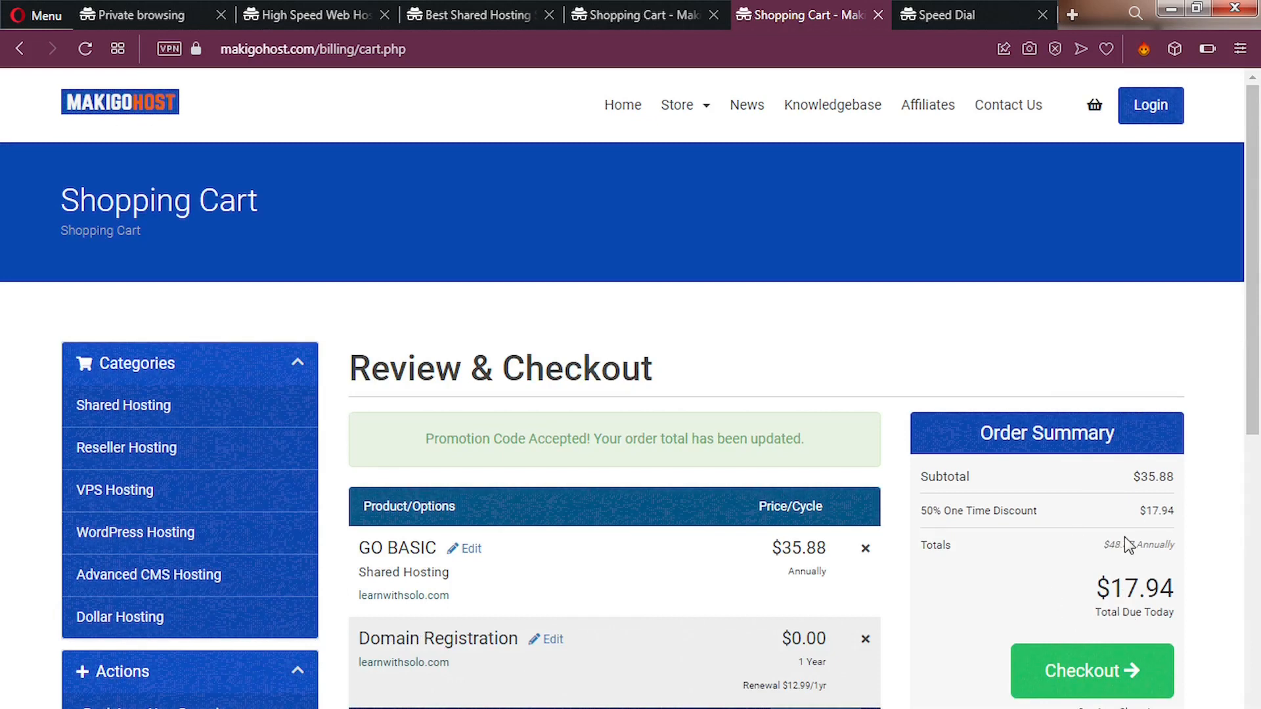
pyautogui.moveTo(1104, 553)
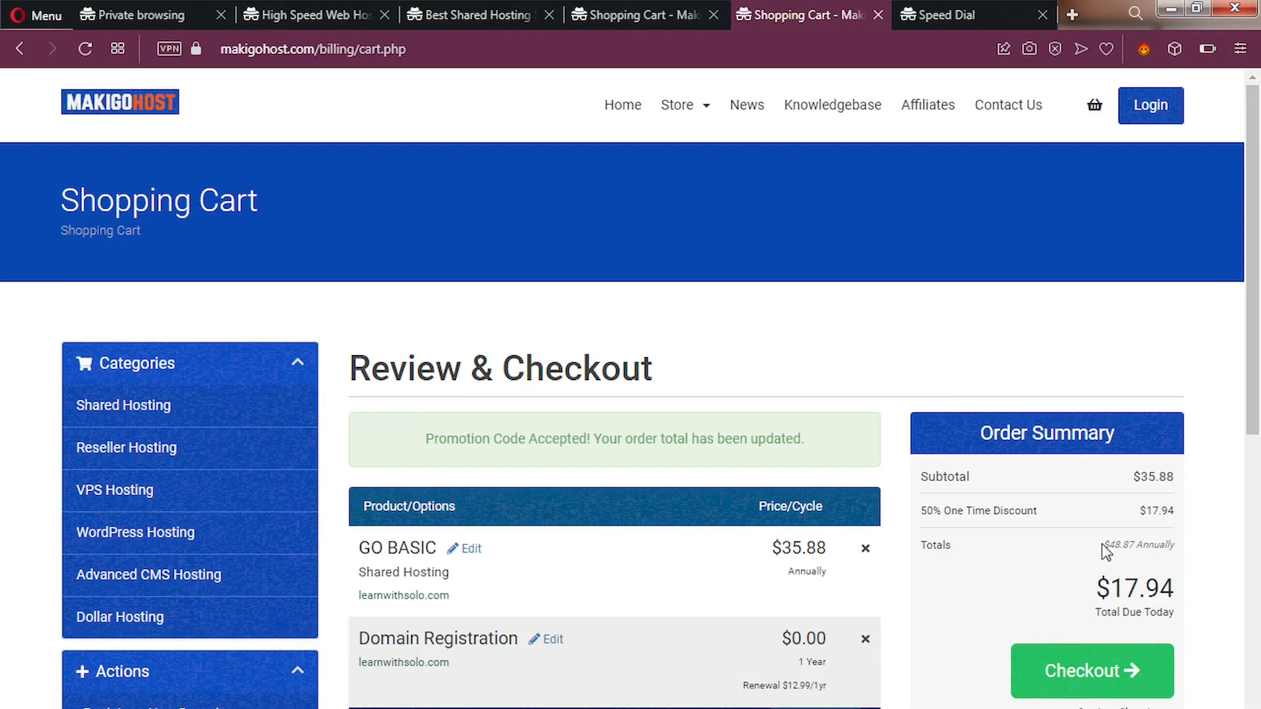
pyautogui.scroll(-3)
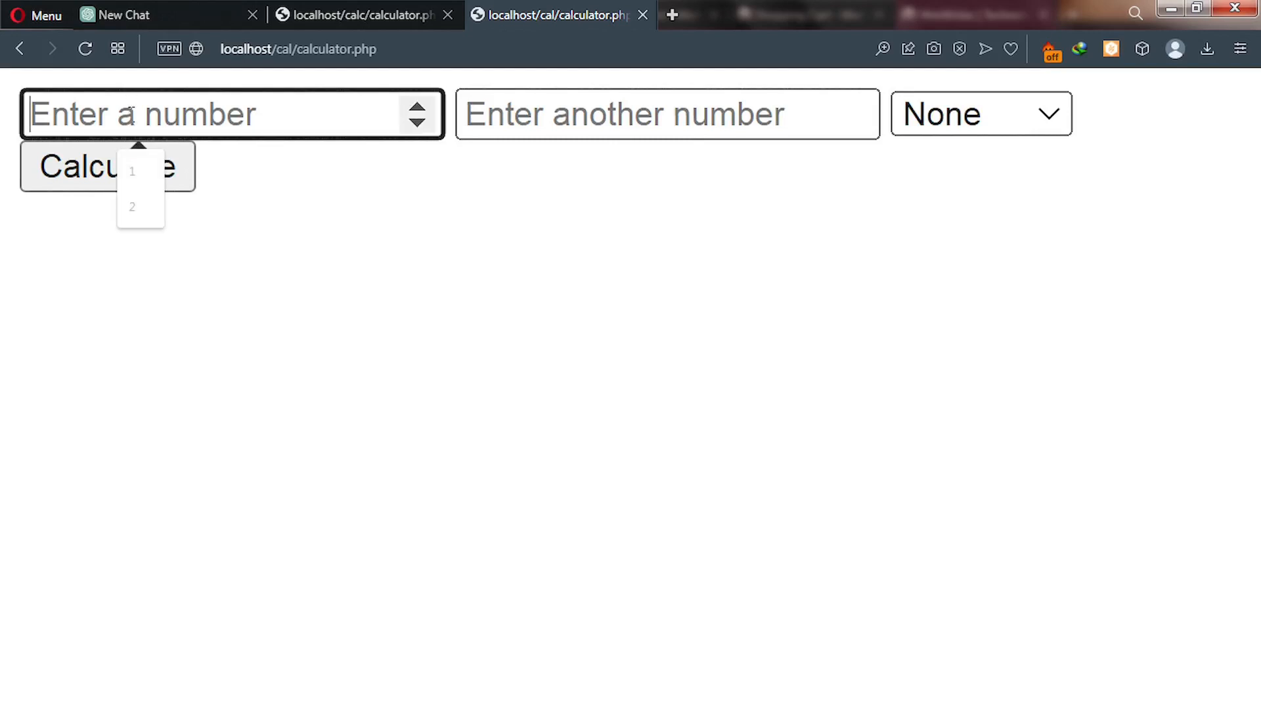
# Step: Enter 20 and 10, choose Add, and calculate the result 30
pyautogui.write('20')
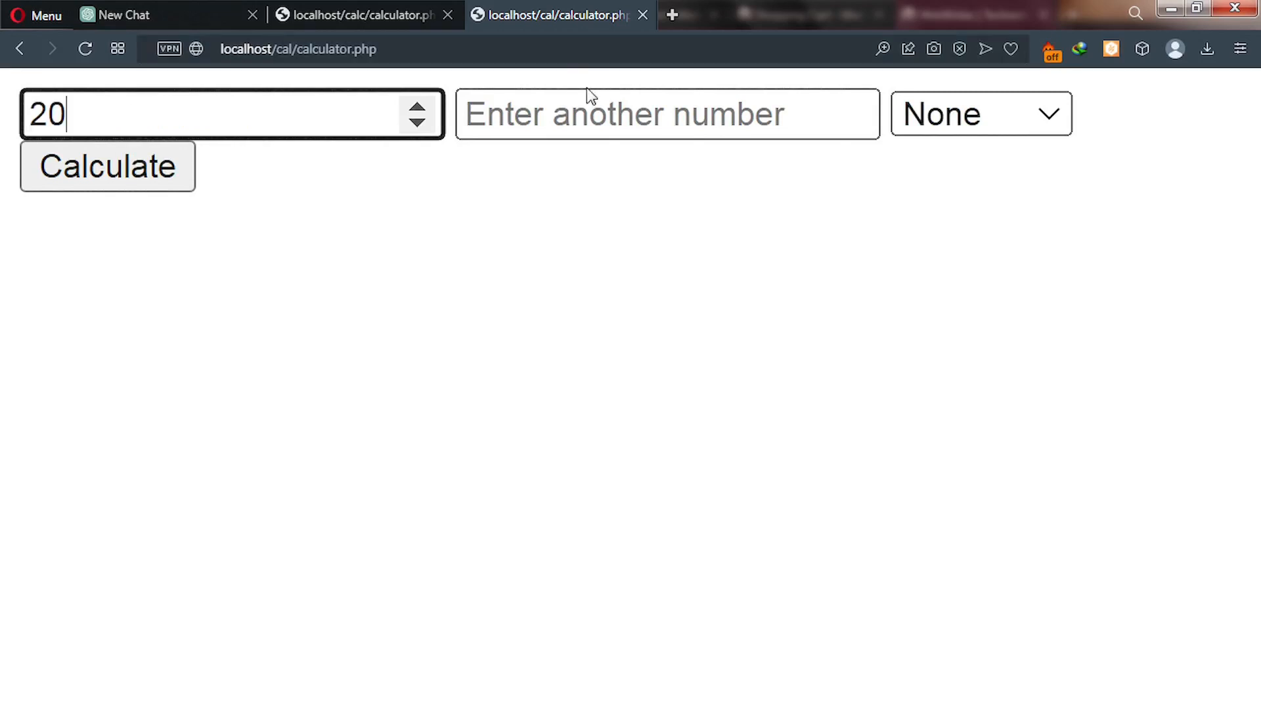
pyautogui.click(665, 114)
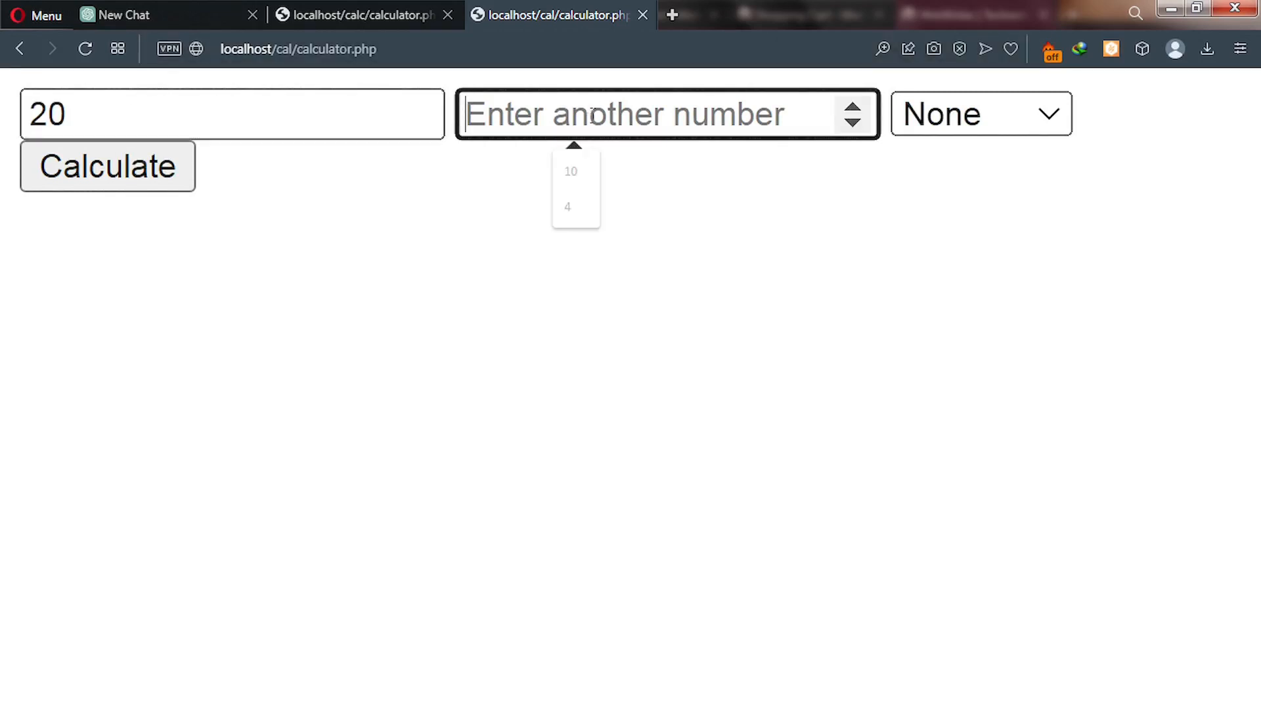
pyautogui.click(570, 171)
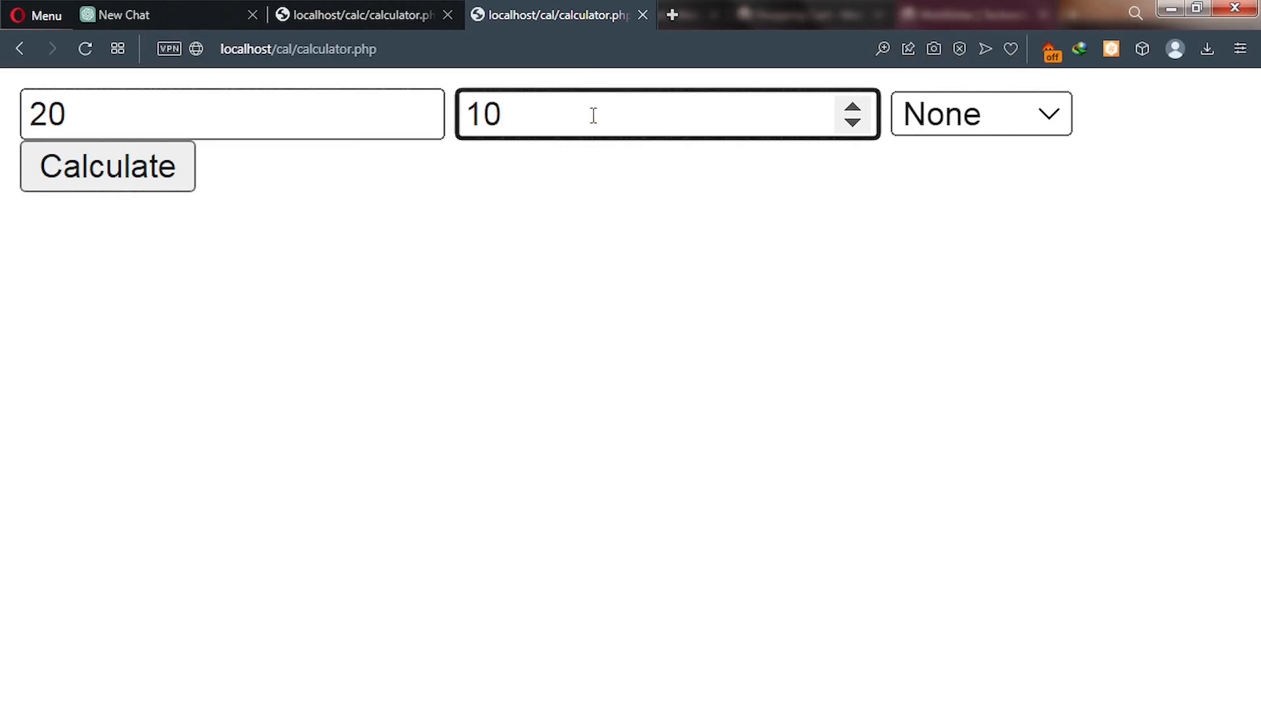
pyautogui.click(981, 114)
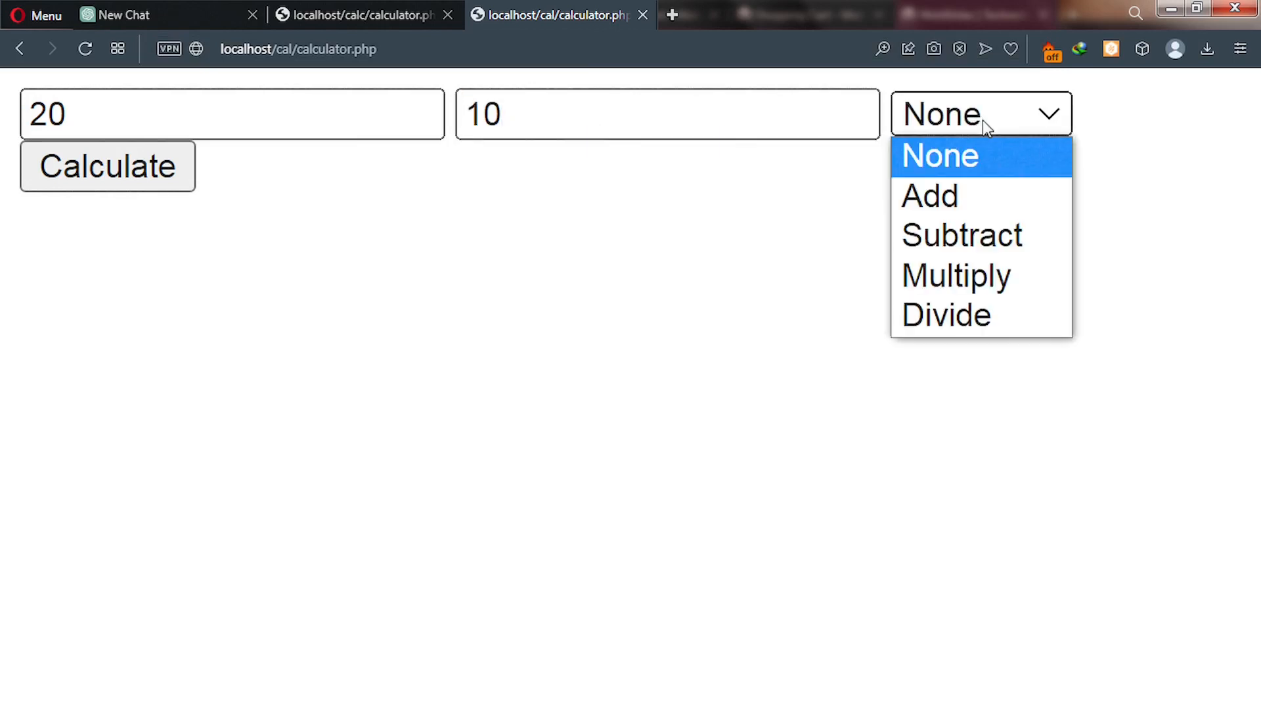
pyautogui.moveTo(930, 204)
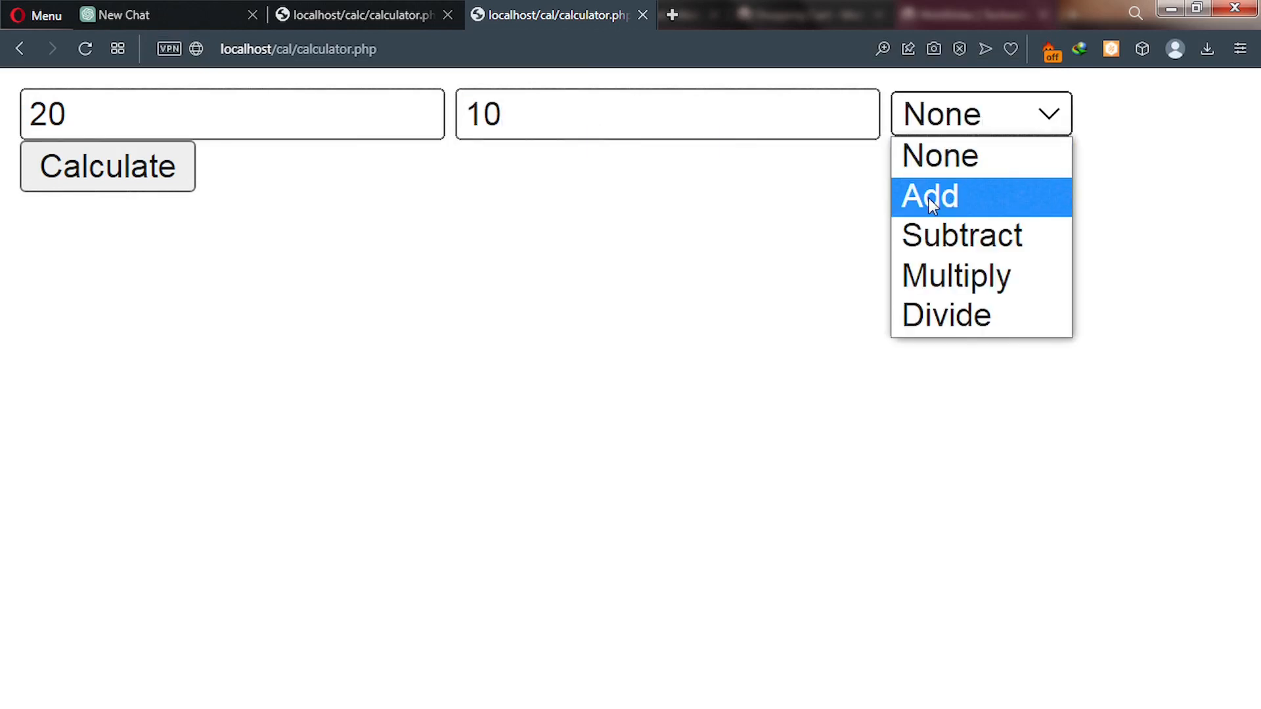
pyautogui.click(929, 196)
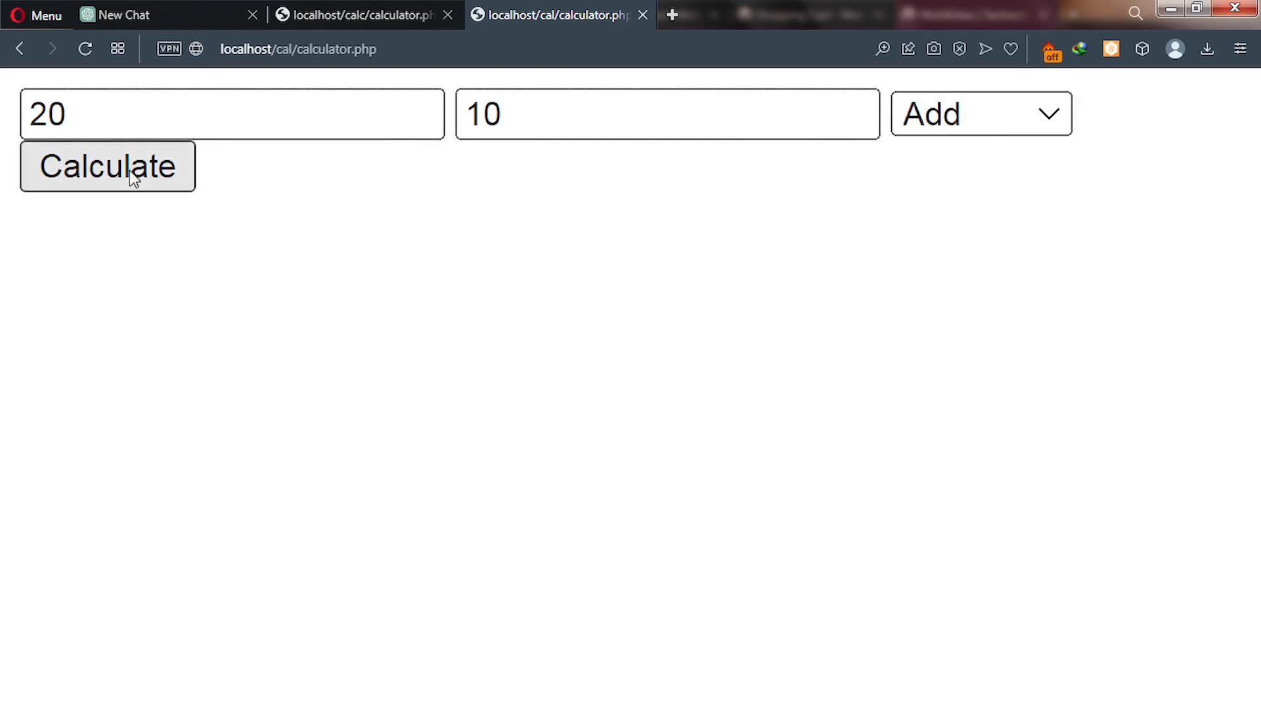
pyautogui.click(107, 166)
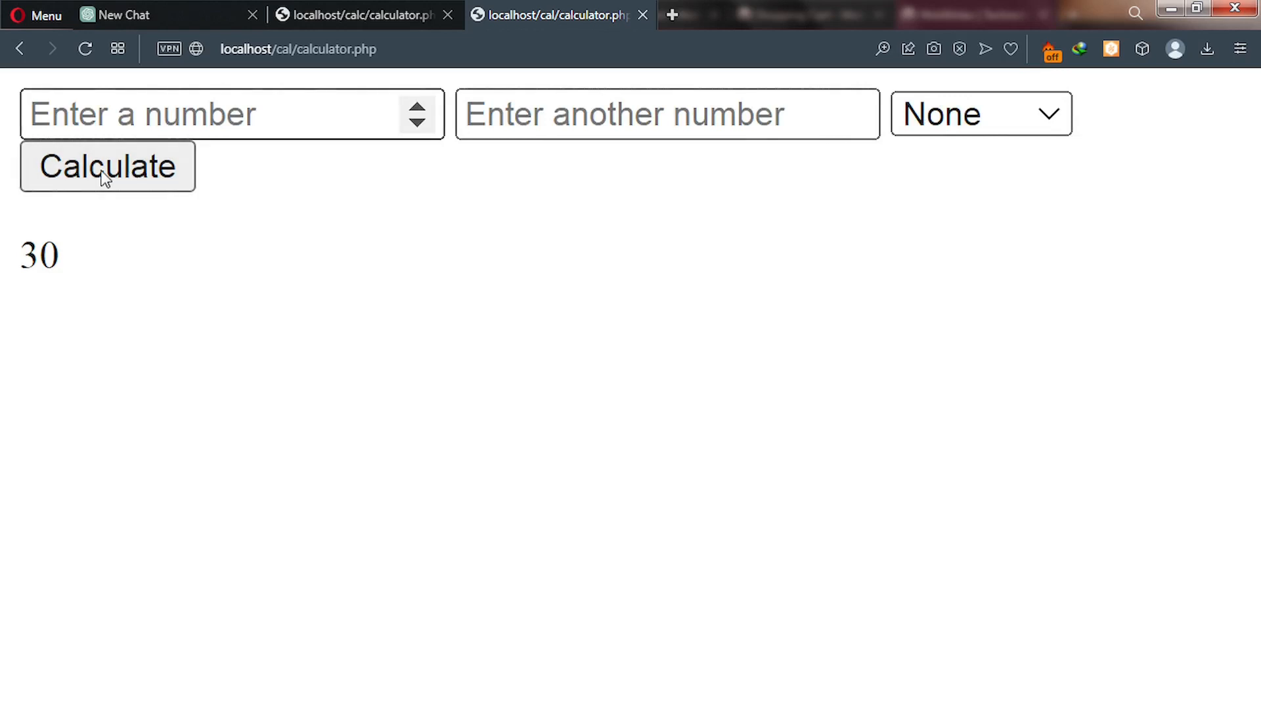
pyautogui.moveTo(58, 257)
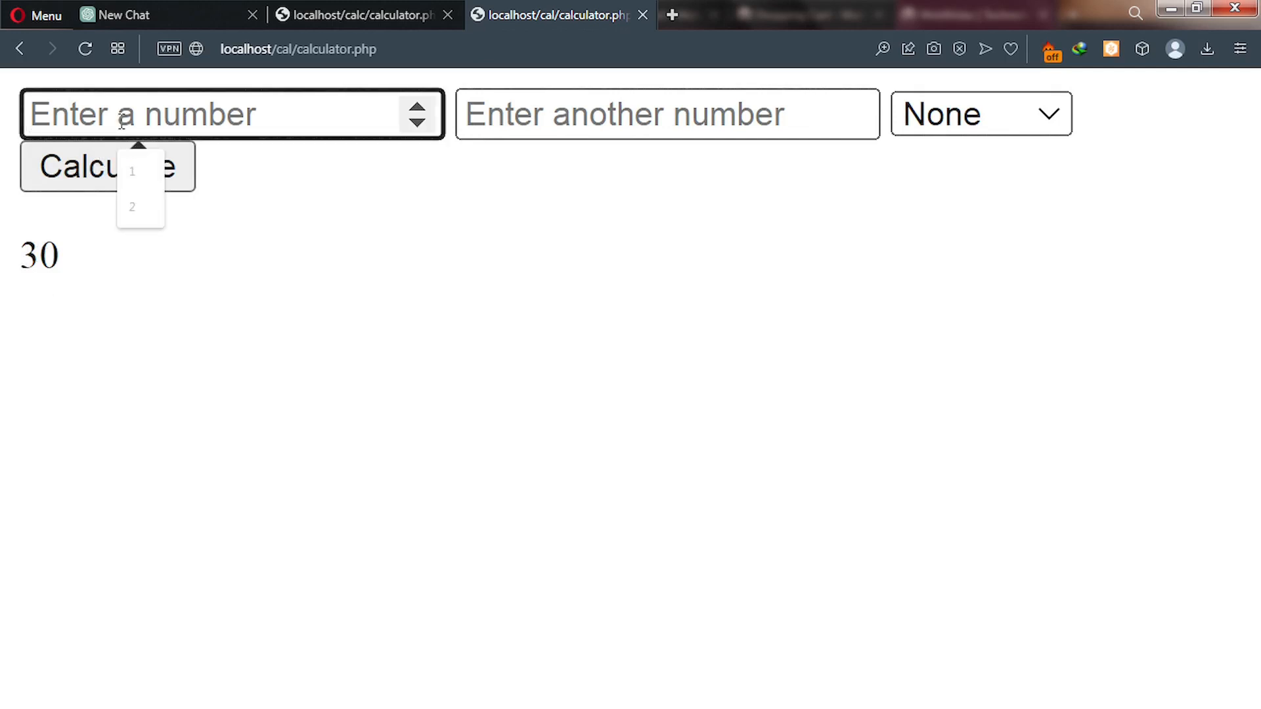
# Step: Enter 5 and 4 and choose Multiply as the operation
pyautogui.write('5')
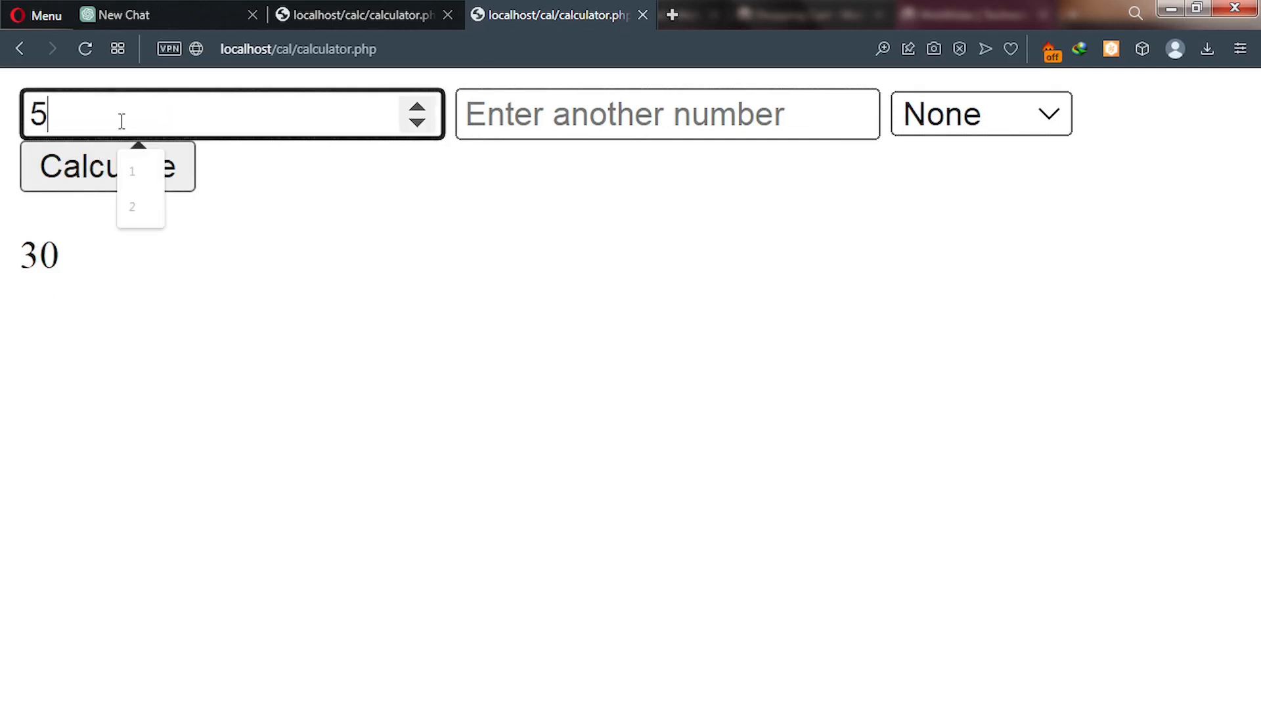
pyautogui.click(646, 115)
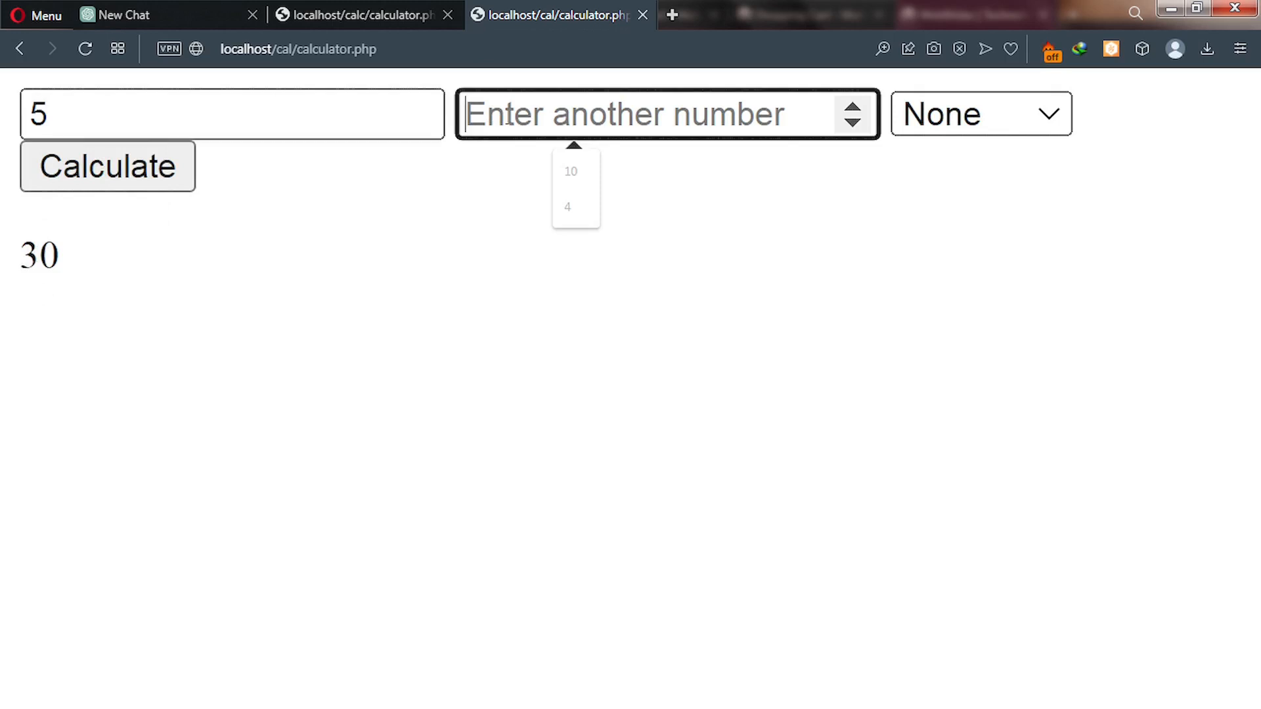
pyautogui.click(568, 207)
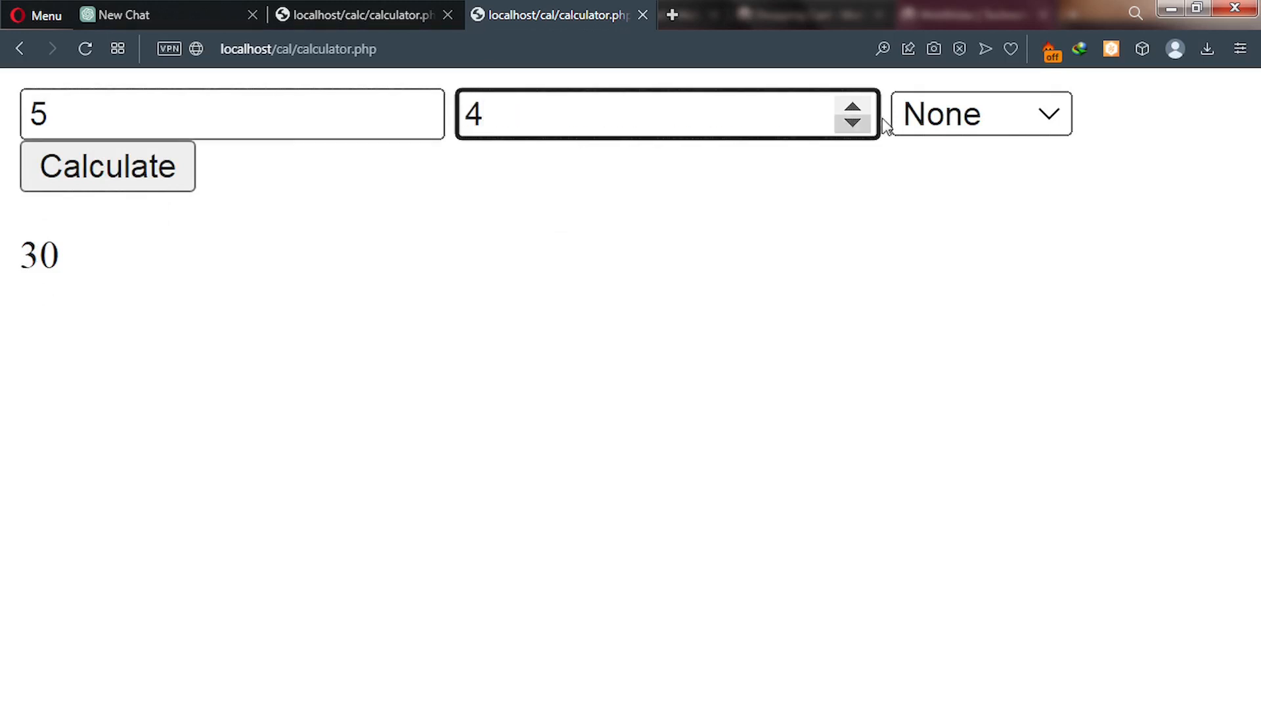
pyautogui.click(981, 113)
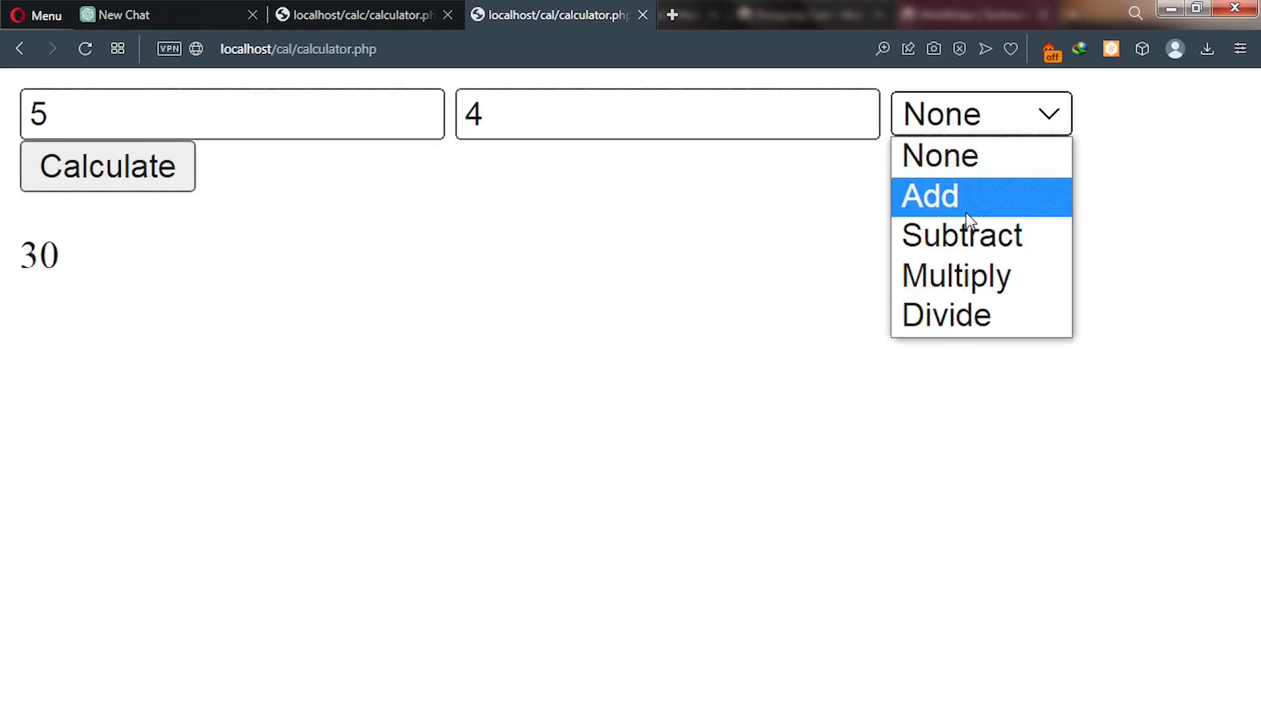
pyautogui.moveTo(962, 243)
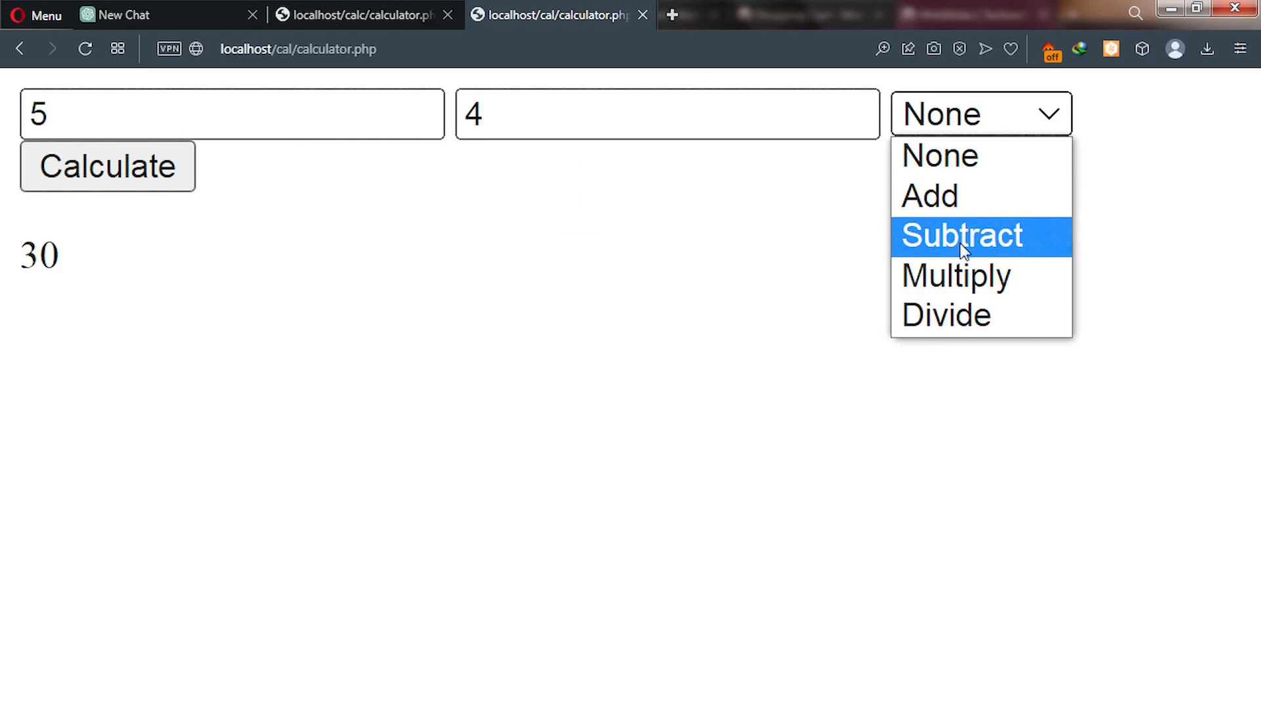
pyautogui.moveTo(966, 281)
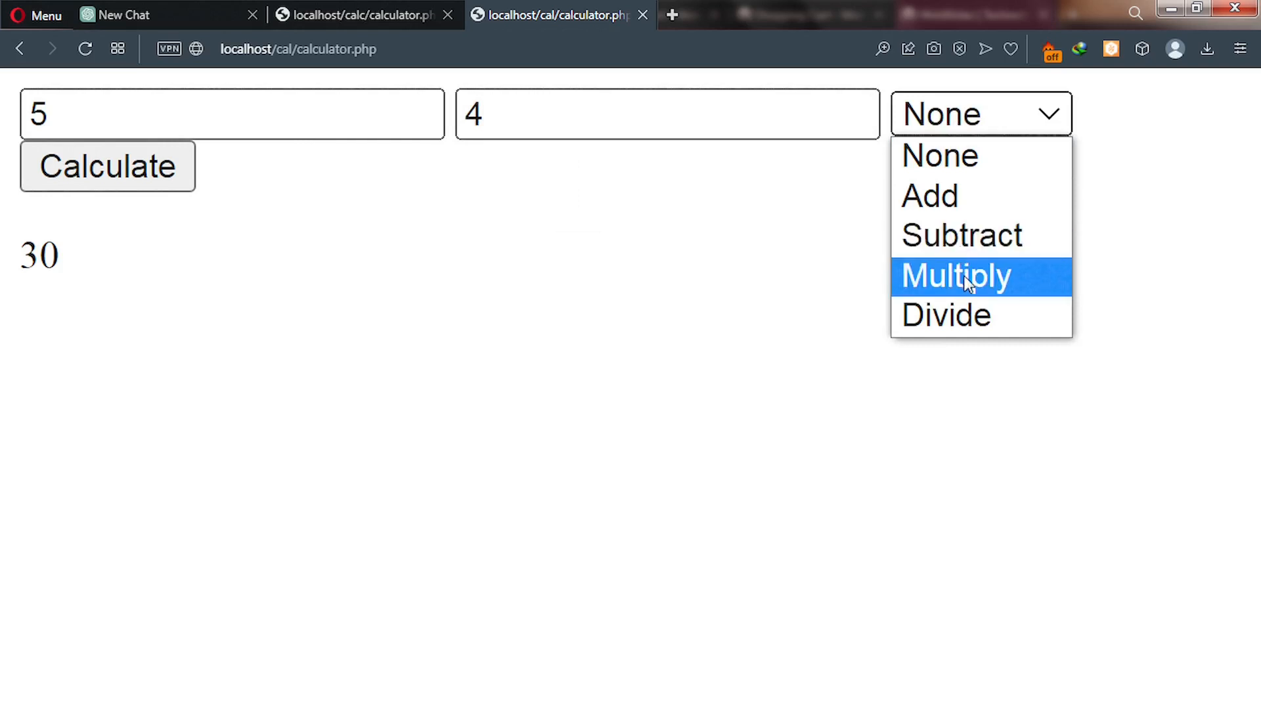
pyautogui.click(954, 276)
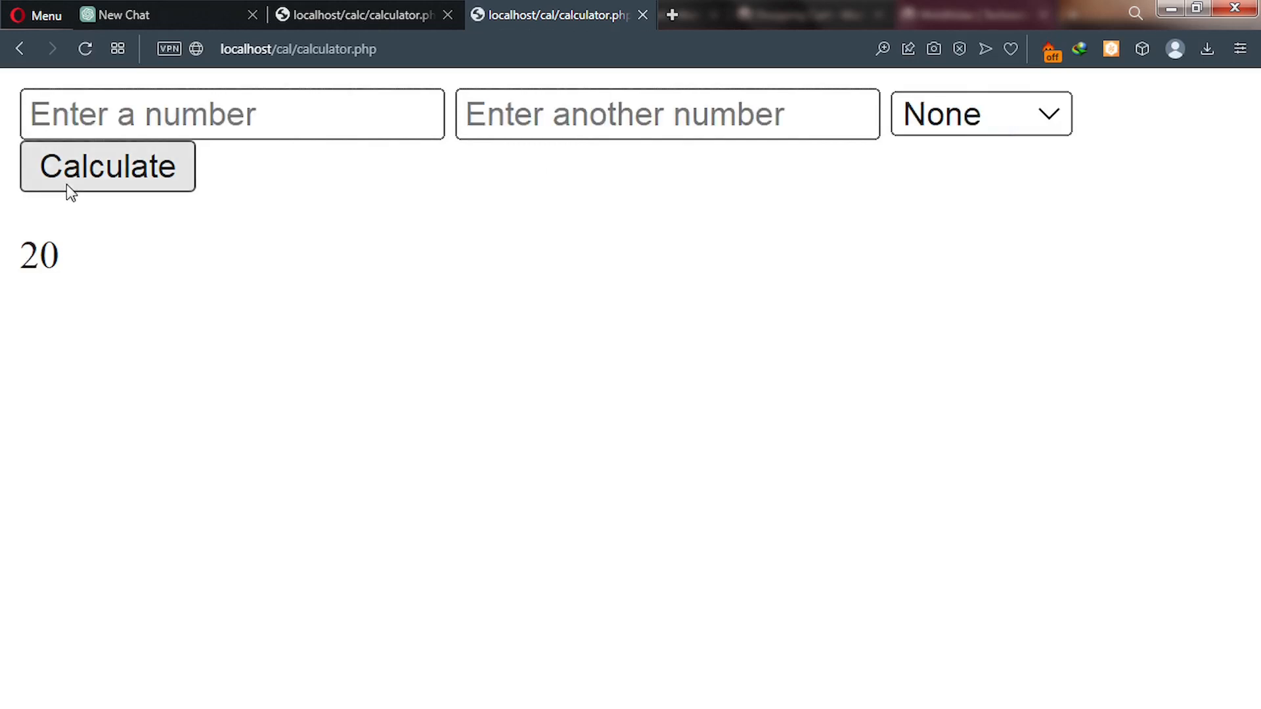
pyautogui.moveTo(138, 627)
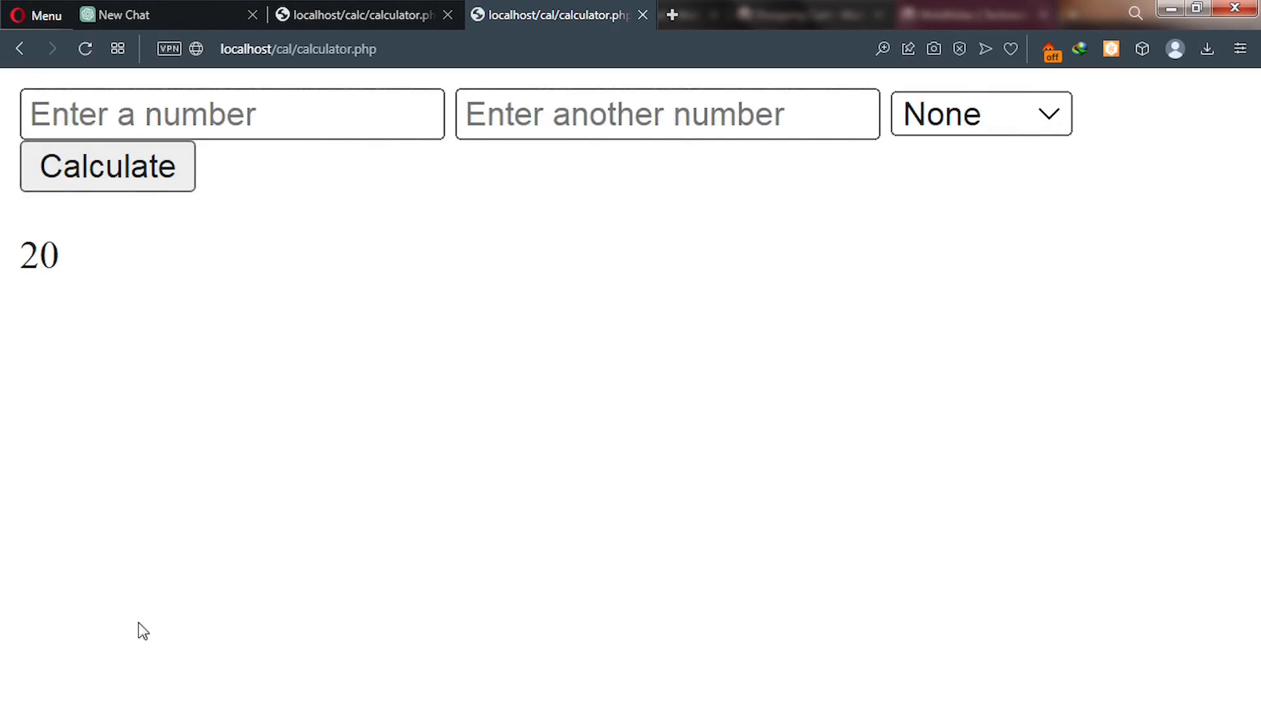